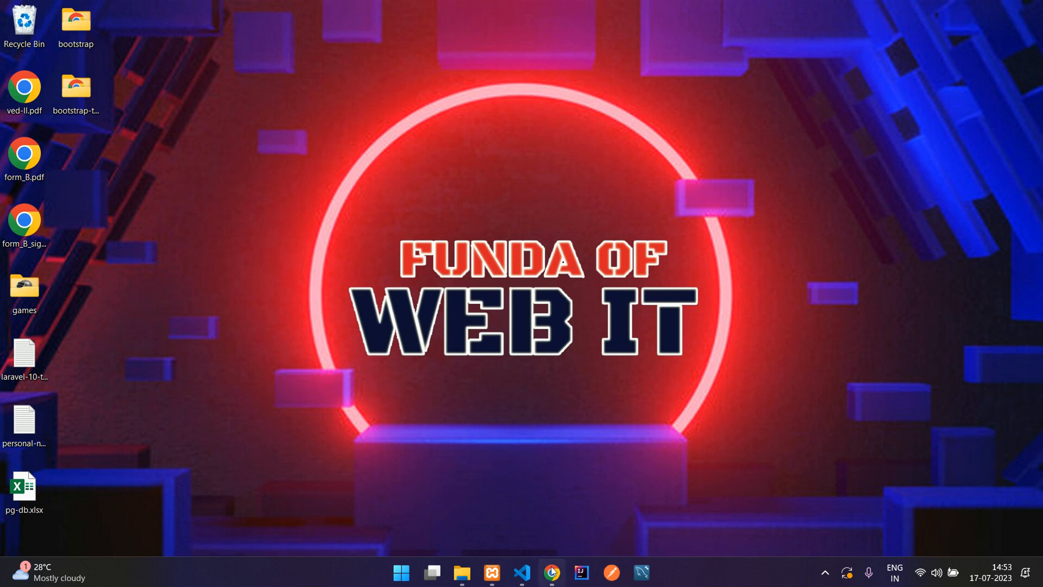
Step: Browse the local Device Services site's About Us, Contact Us and Services pages, ending on Home
click(551, 572)
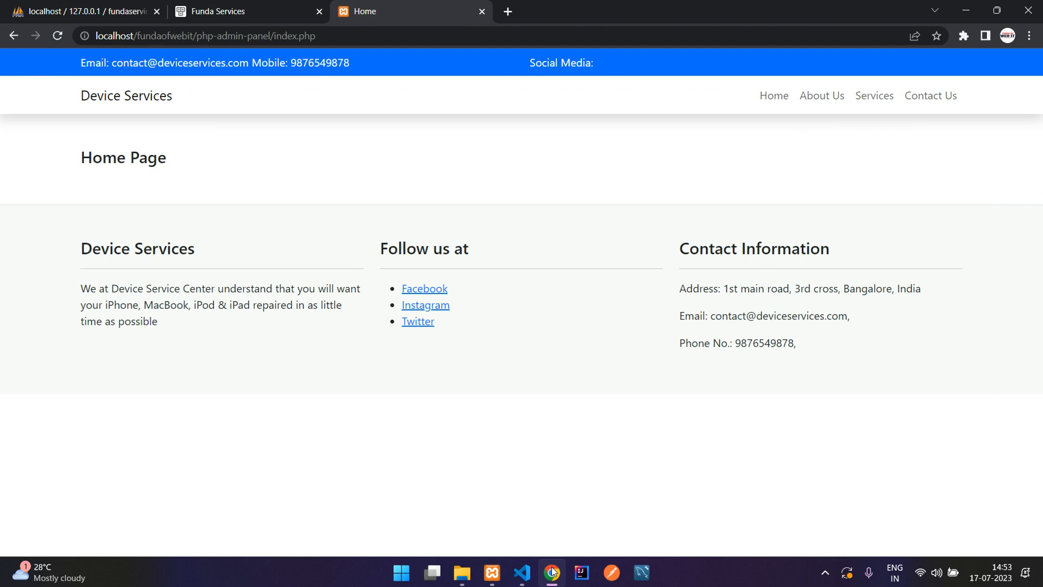
mouse_move(773, 95)
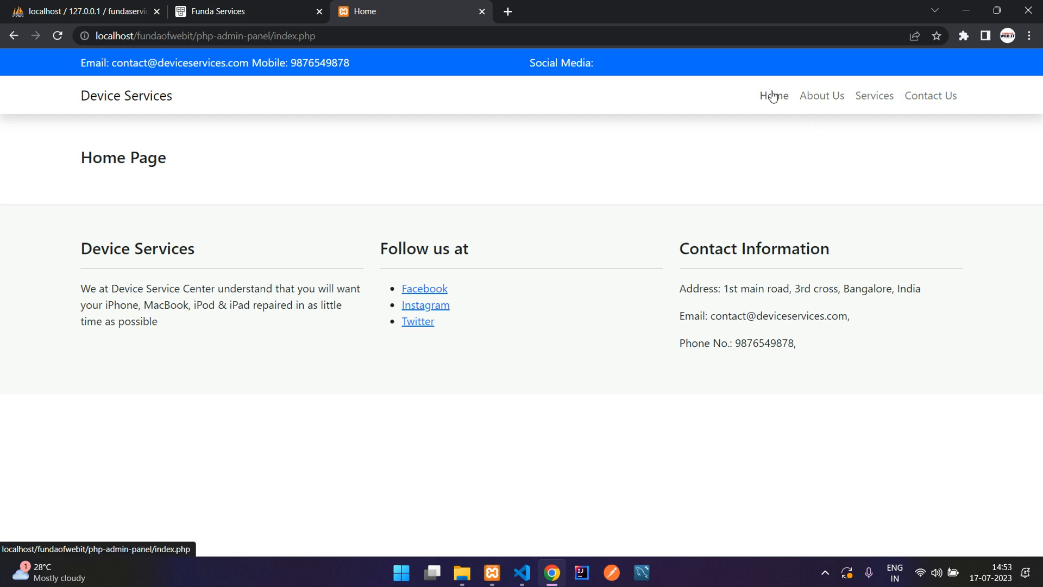
click(821, 95)
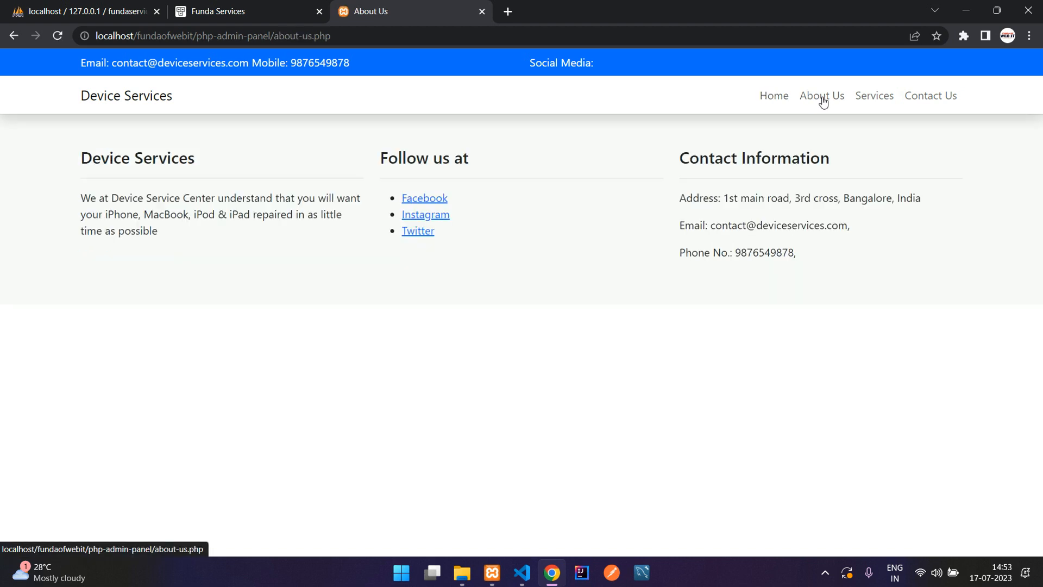
click(929, 95)
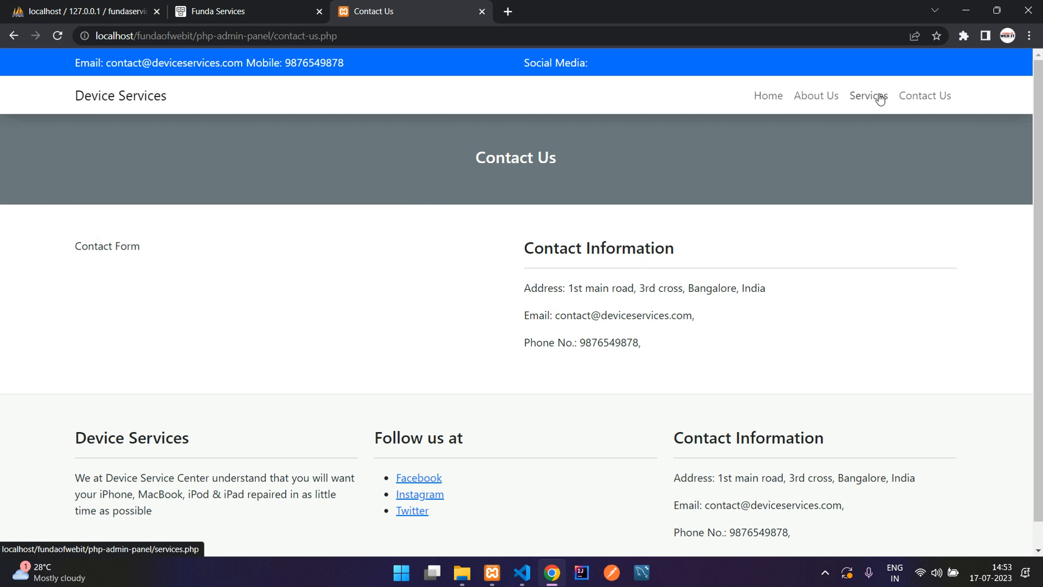
click(868, 95)
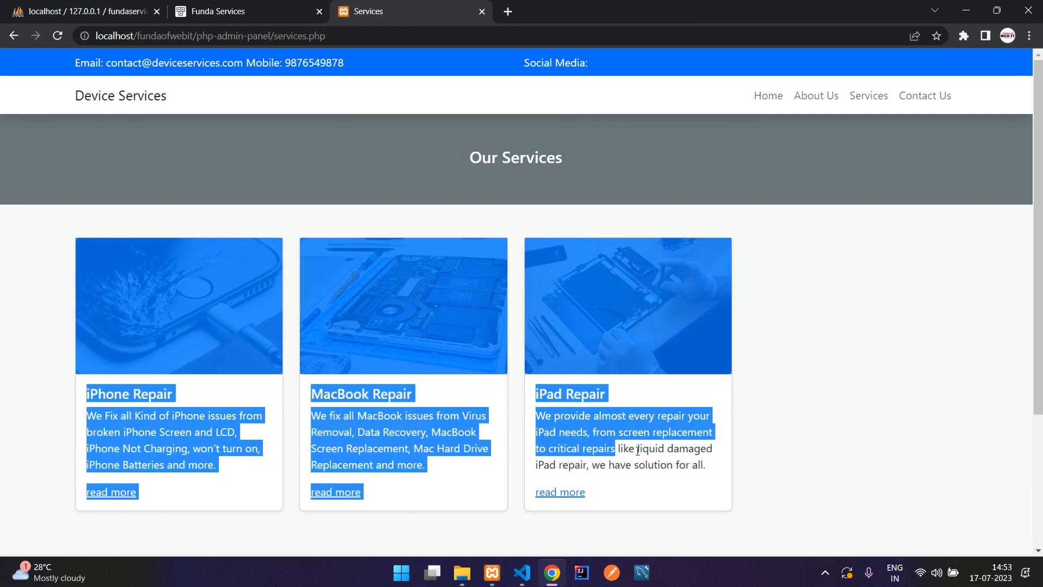
click(246, 12)
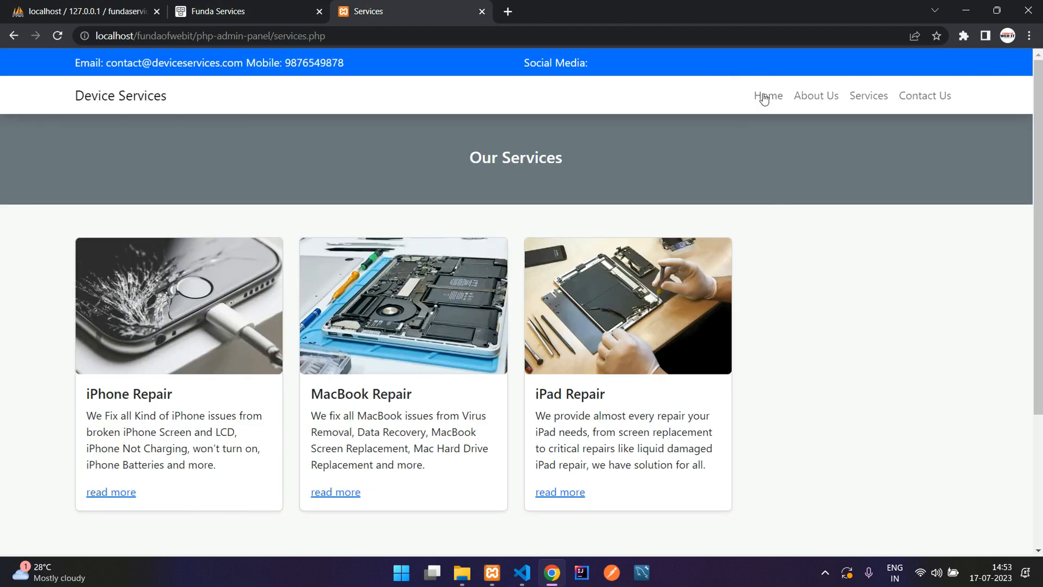
click(767, 95)
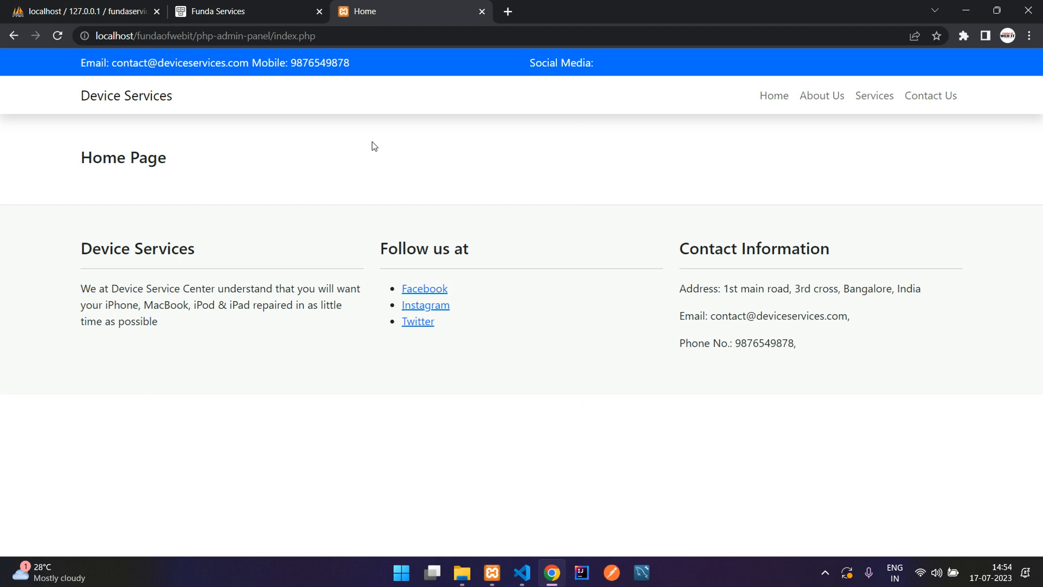
mouse_move(442, 12)
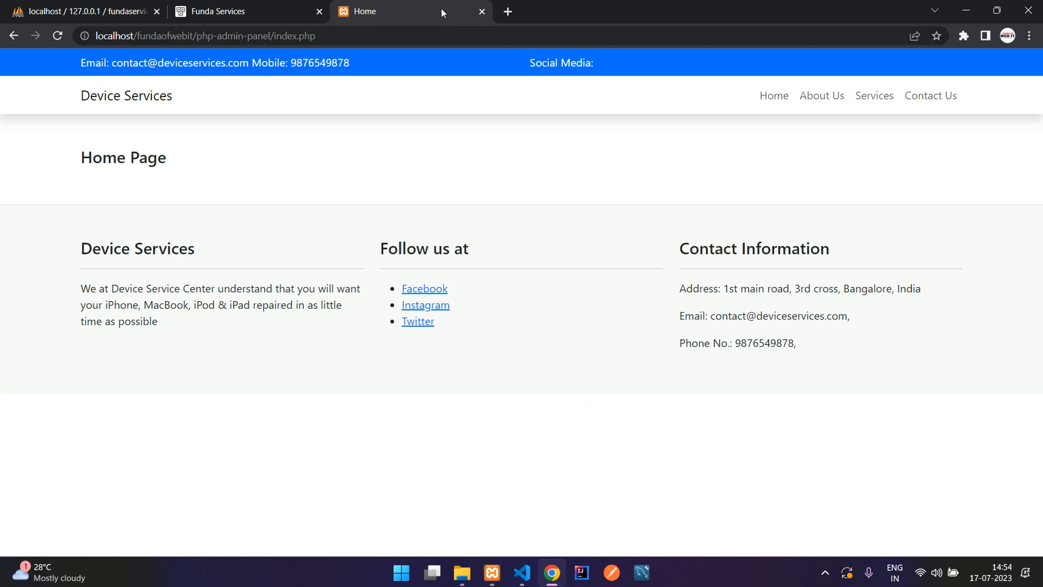
Step: Open Bootstrap's Carousel docs in a new tab and scroll to the example HTML
click(506, 11)
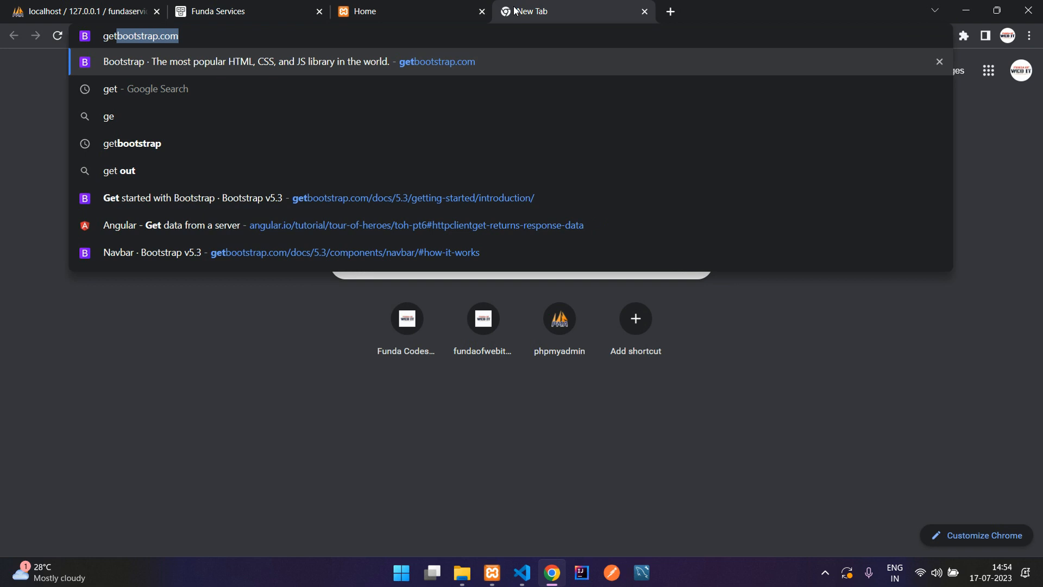
click(290, 62)
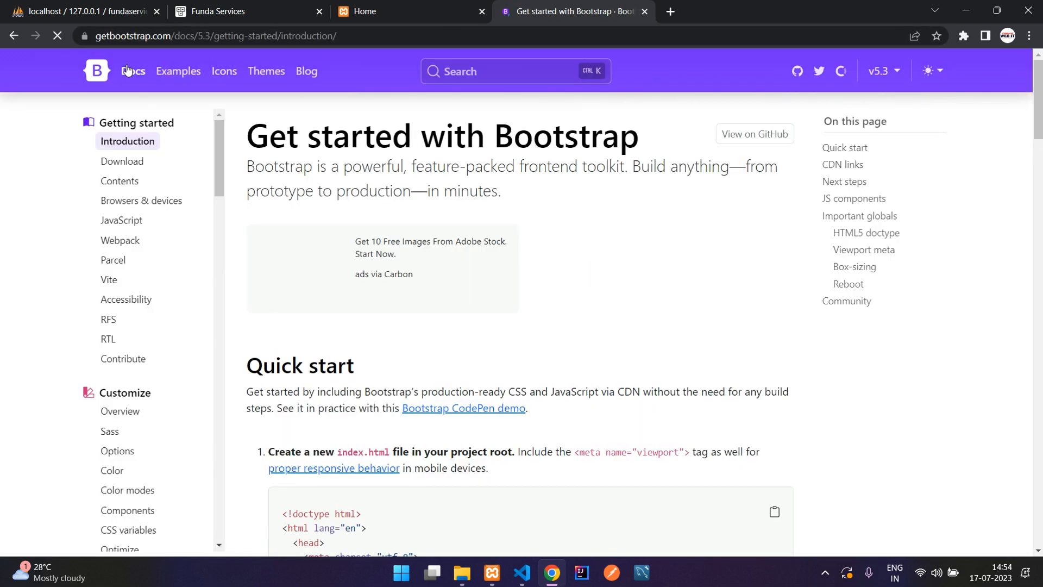
click(515, 71)
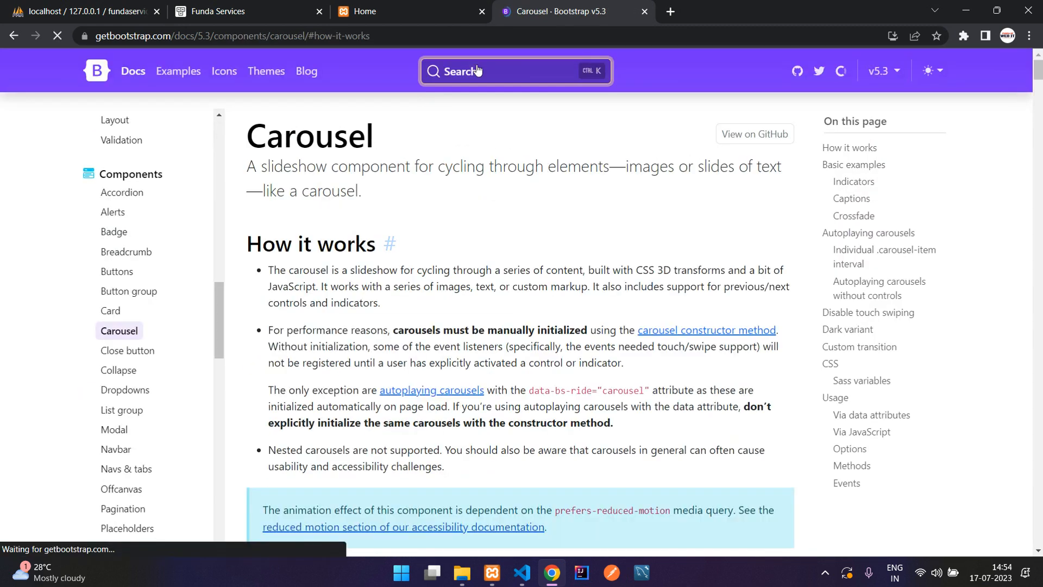
scroll(down, 3)
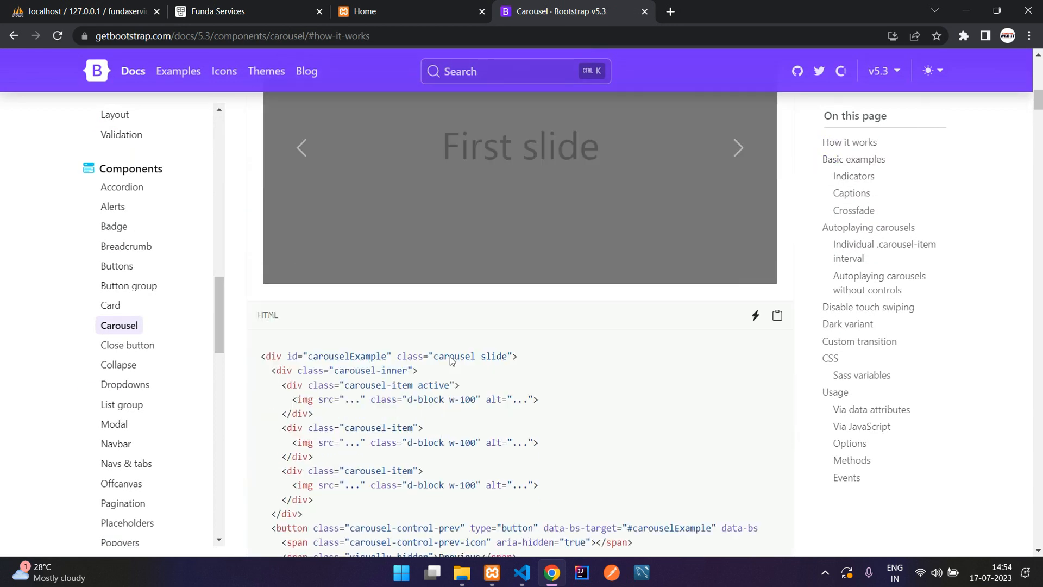
scroll(down, 3)
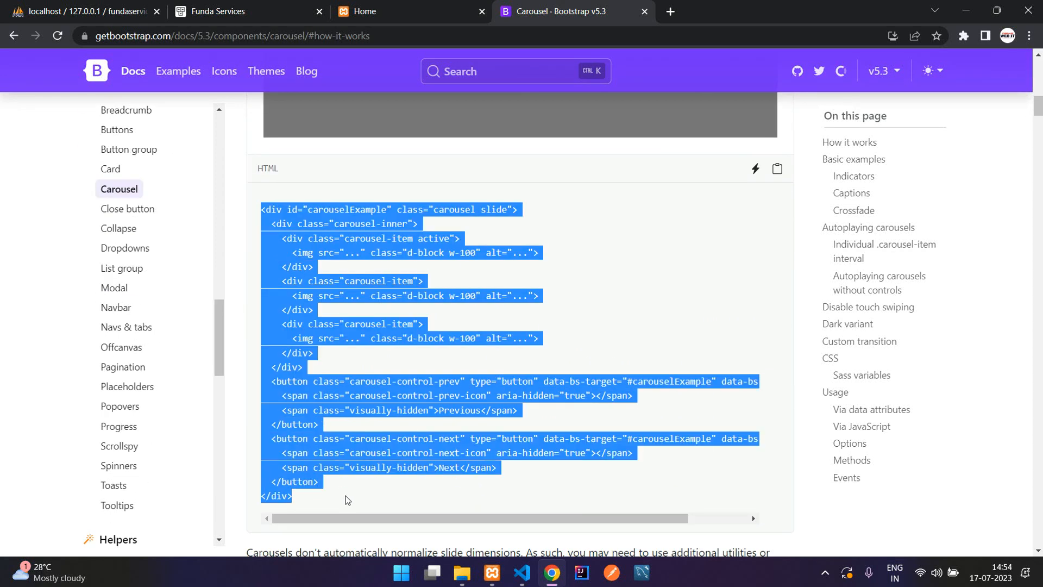
mouse_move(524, 572)
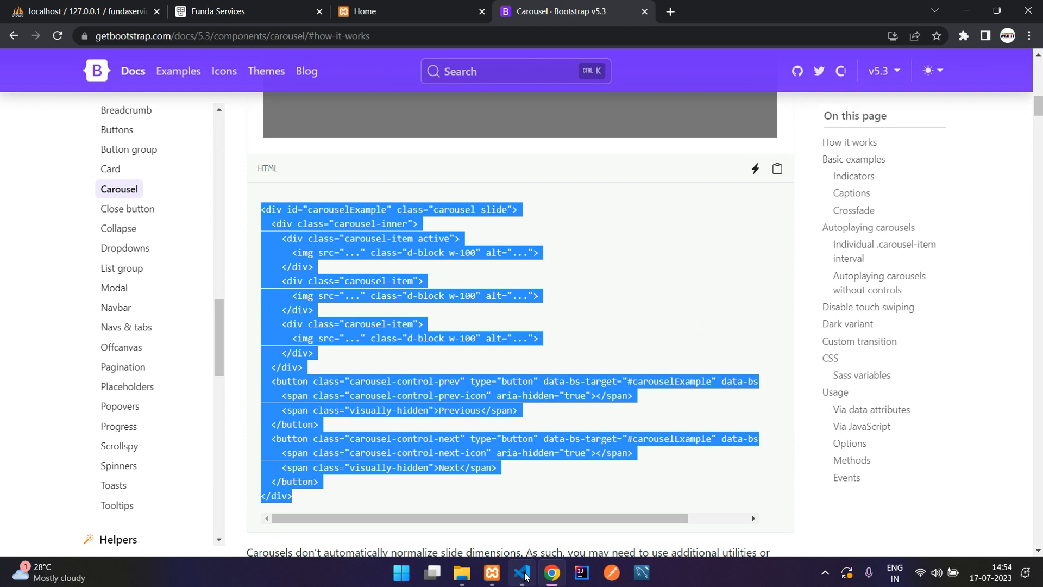
Step: Paste the Bootstrap carousel markup at the top of index.php
click(522, 572)
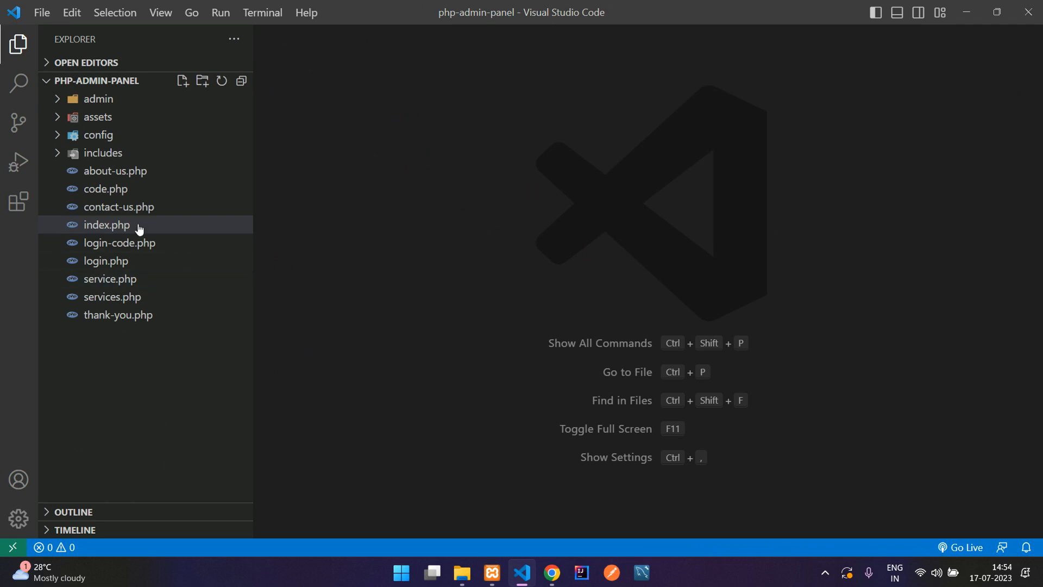
click(107, 225)
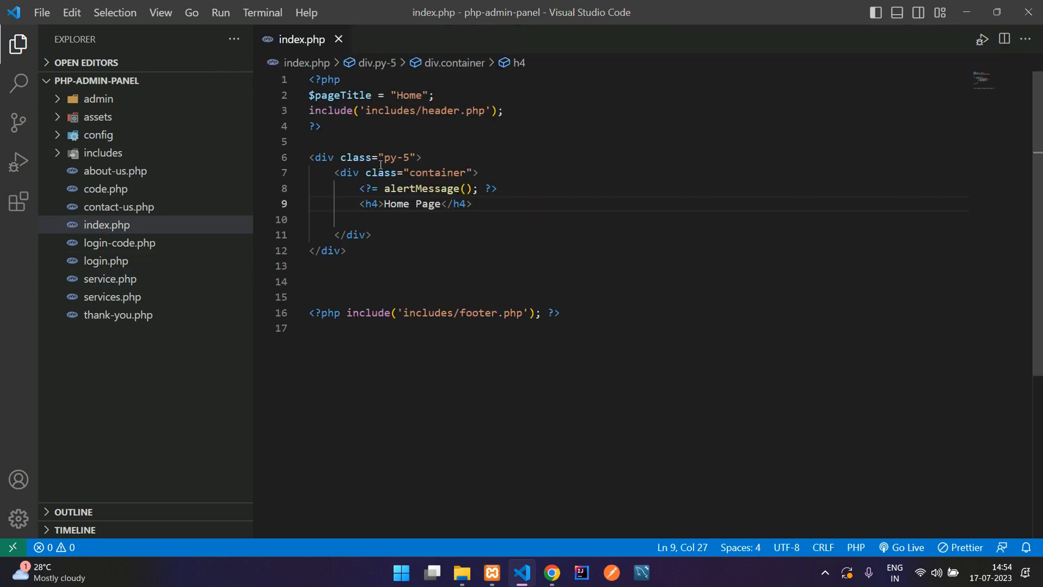
key(Enter)
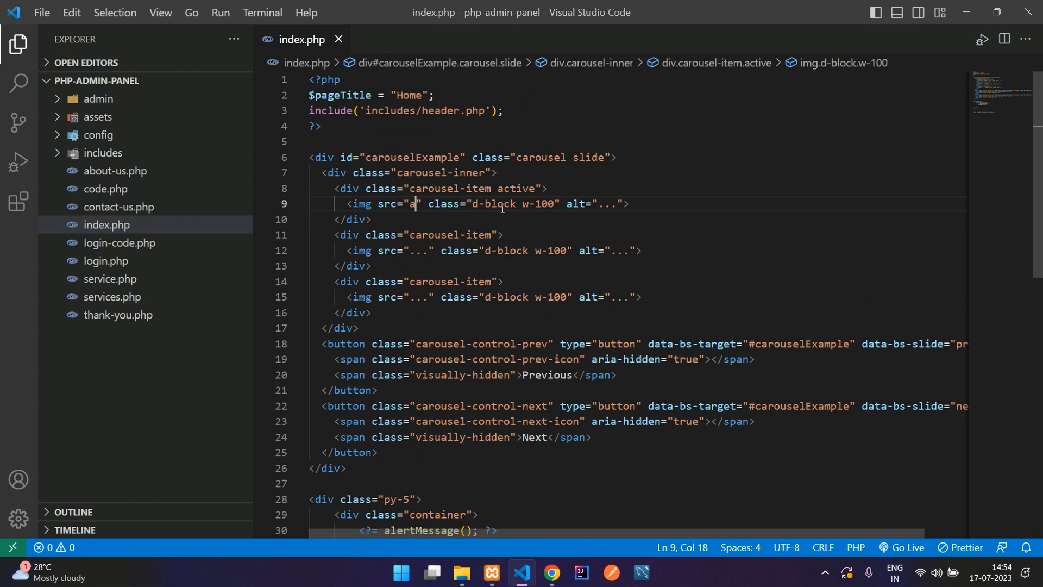
Step: Point the carousel slide images to assets/images/slider-1.jpg
text(ssets/images/)
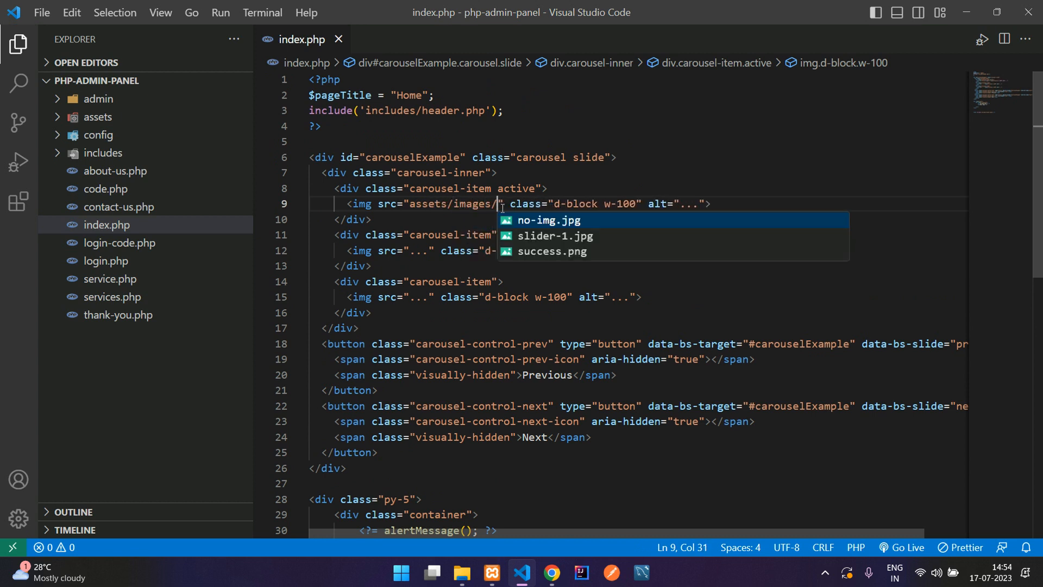
click(553, 236)
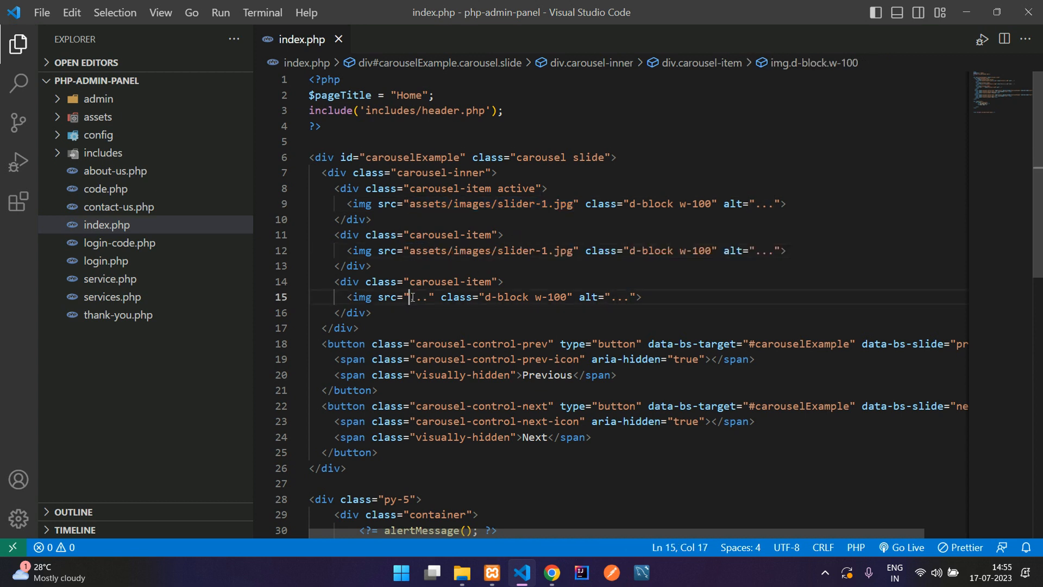
text(assets/images/slider-1.jpg)
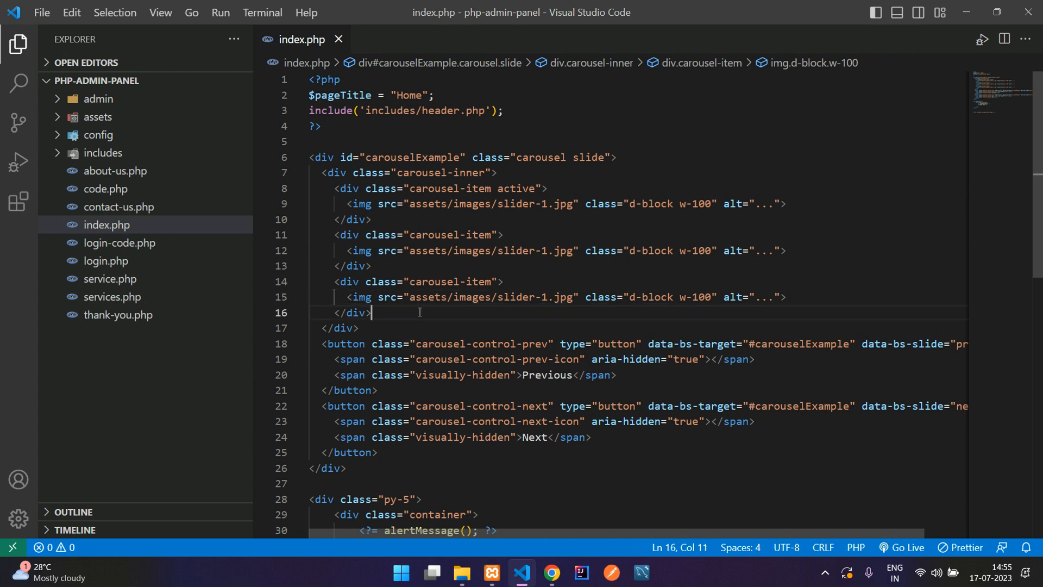
click(460, 571)
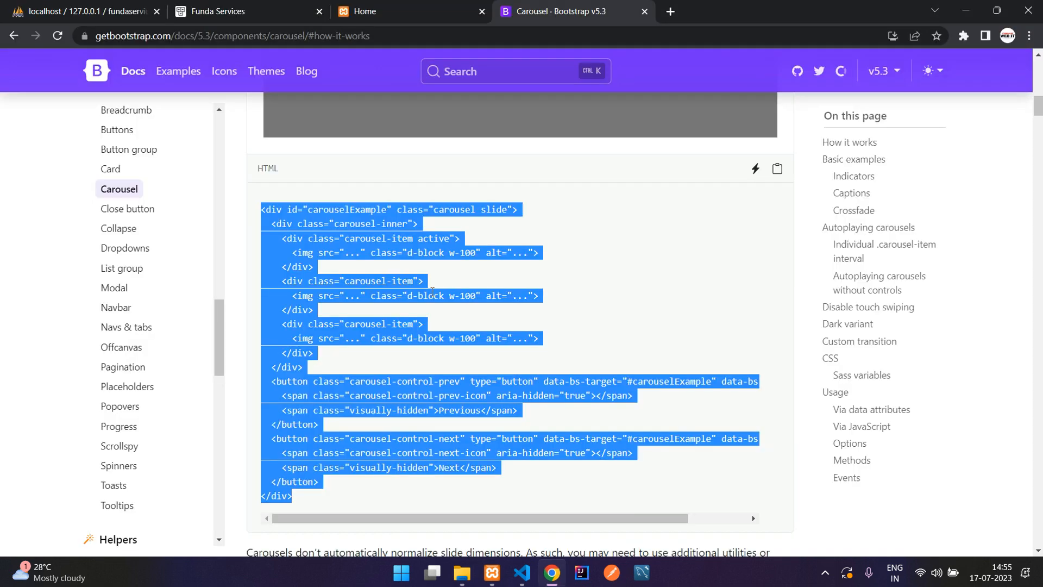
Step: View the new image carousel on the Home tab, then return to the editor
click(392, 11)
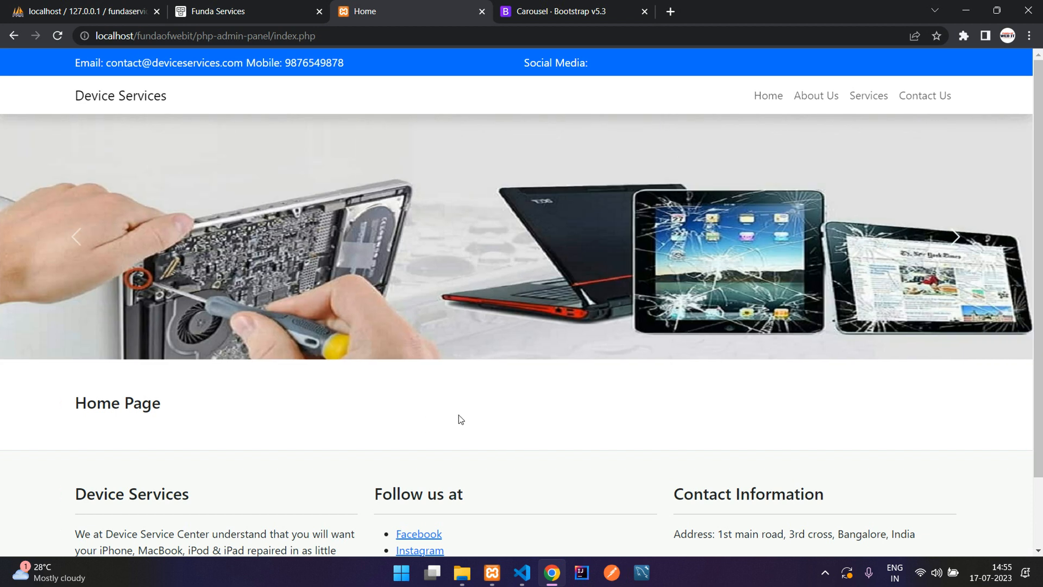
click(521, 572)
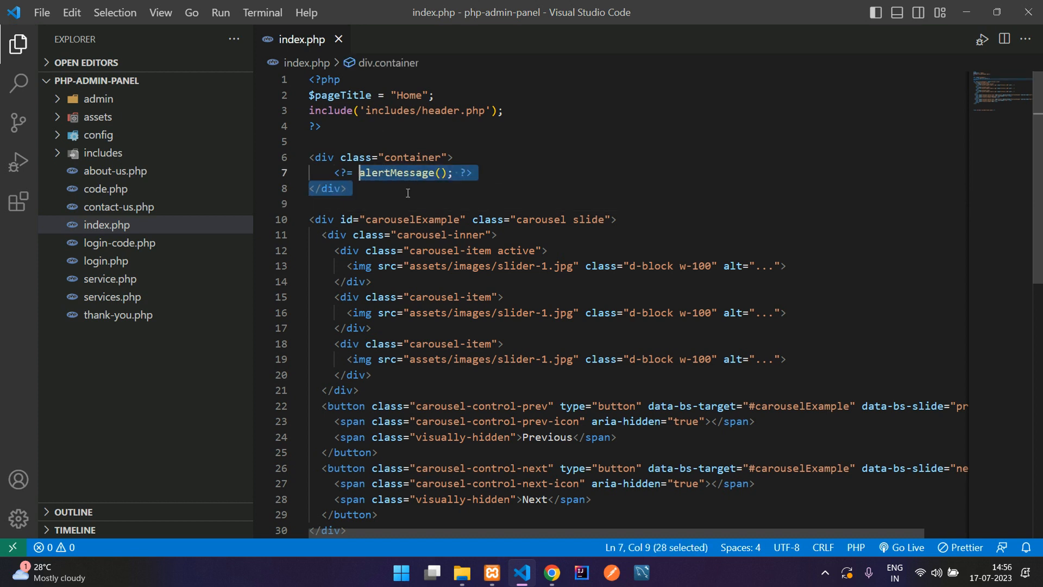
Step: Add a padded section with a 'Welcome to' heading that calls webSetting()
scroll(down, 3)
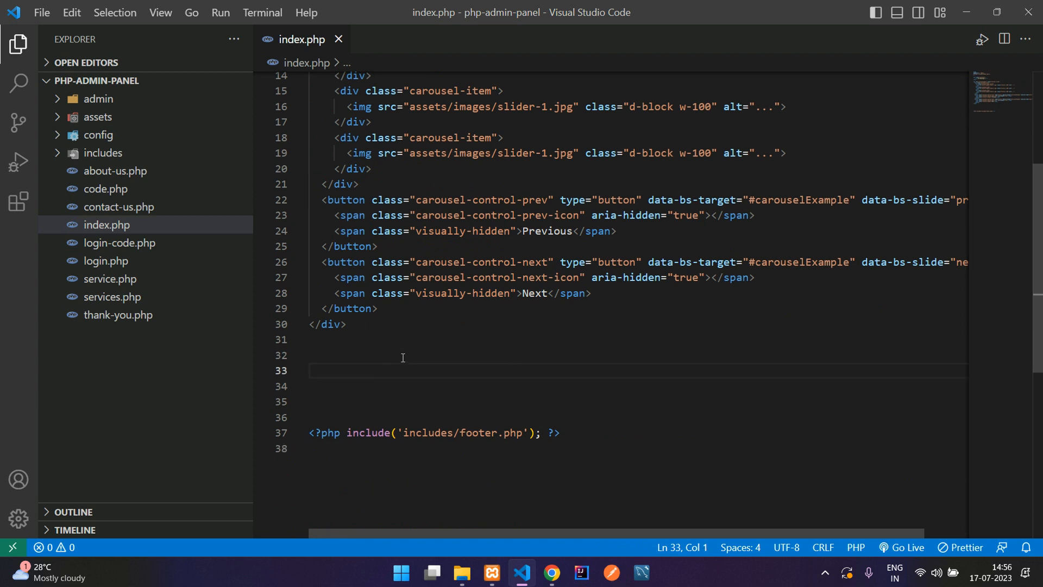
text(.py-)
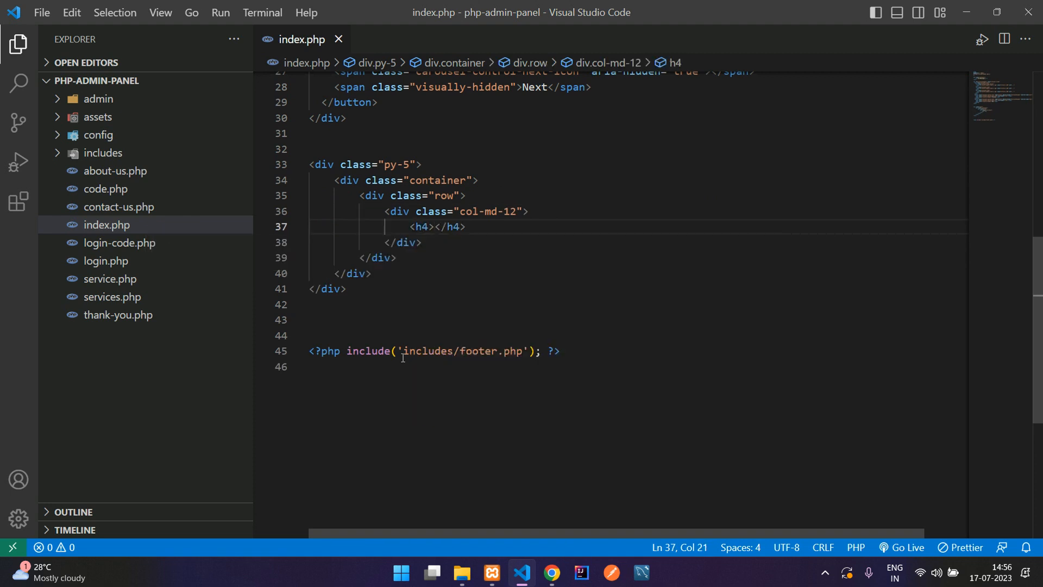
text(Welcome to)
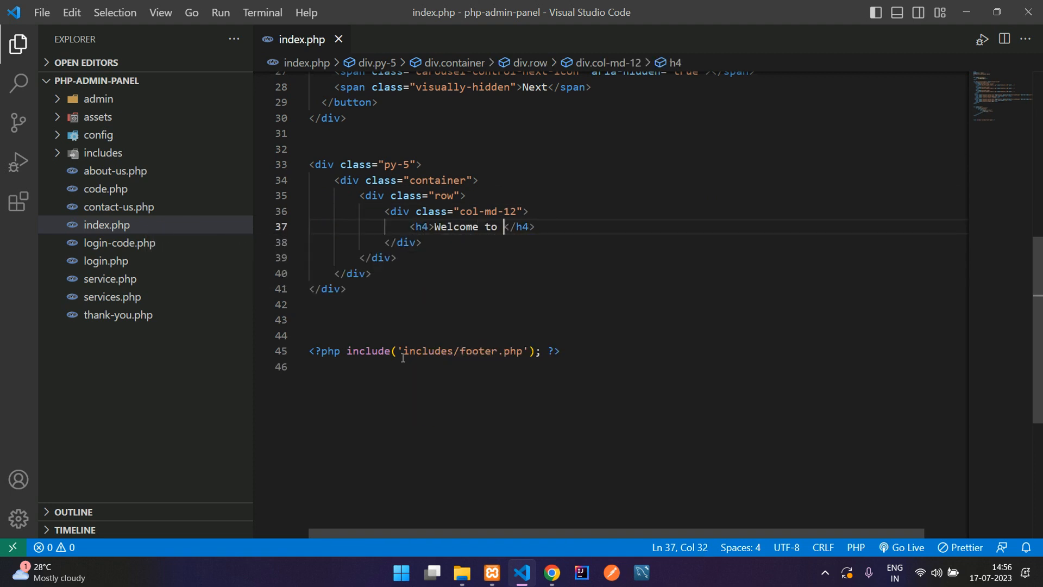
text(<?= ?>)
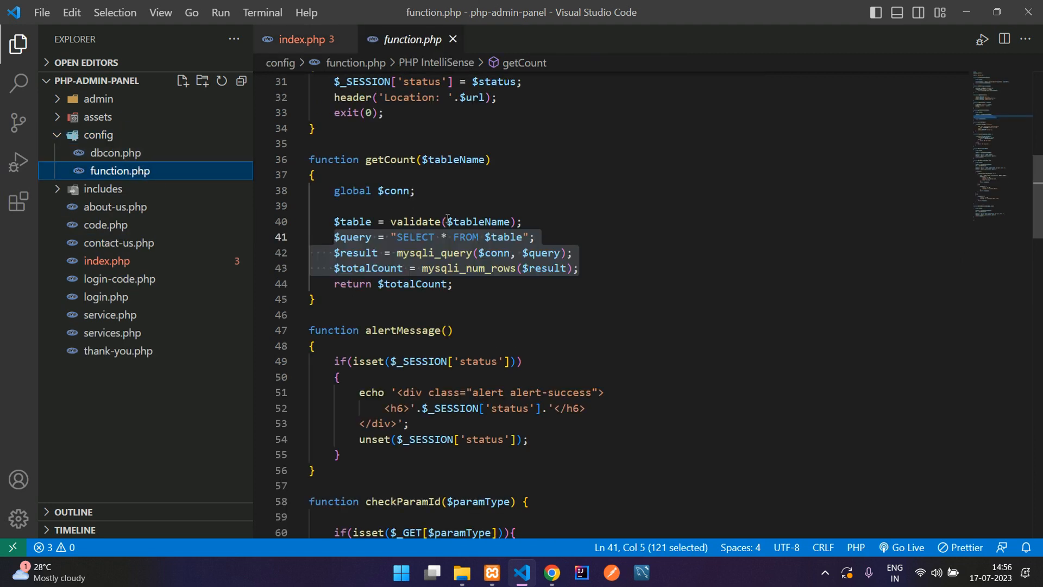
scroll(up, 3)
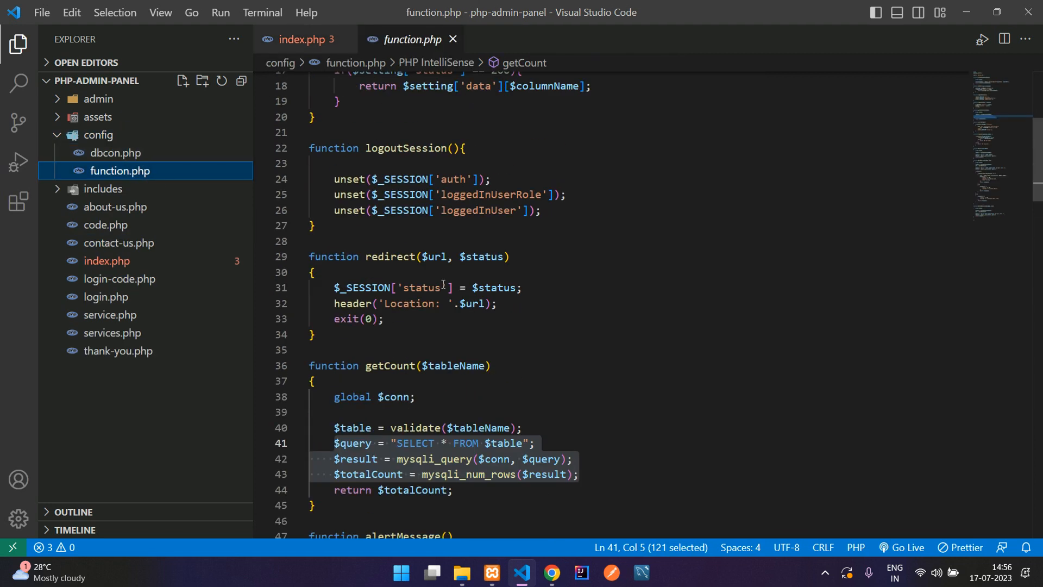
scroll(up, 3)
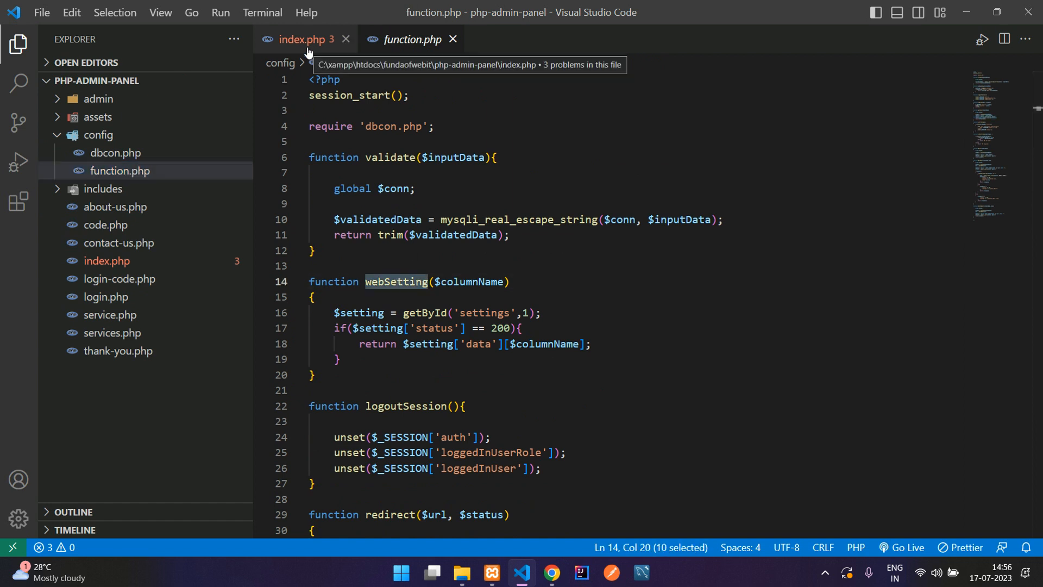
click(301, 39)
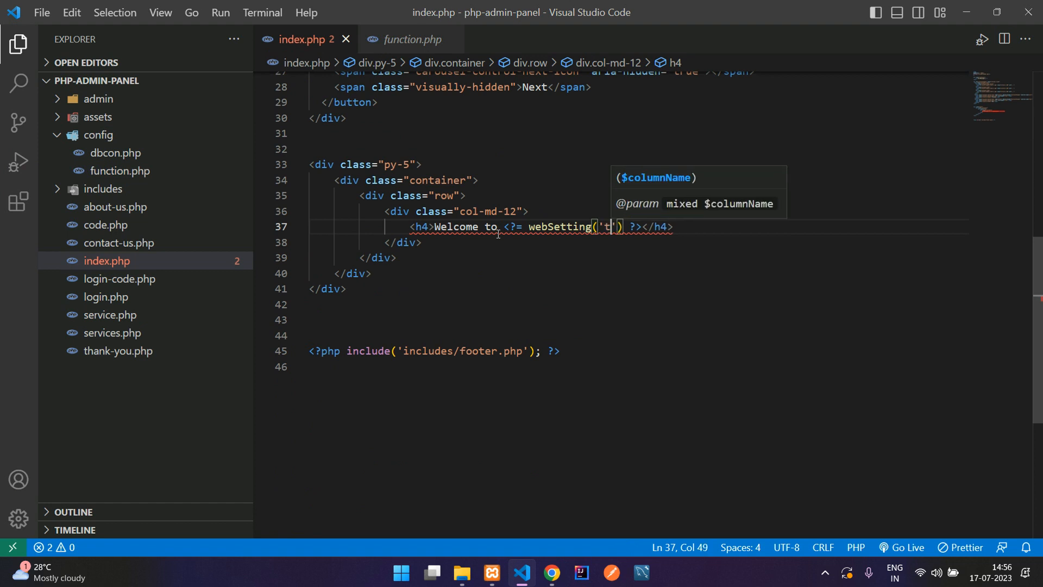
Step: Make the heading echo webSetting('title') and add an underline div and paragraph
text(itle)
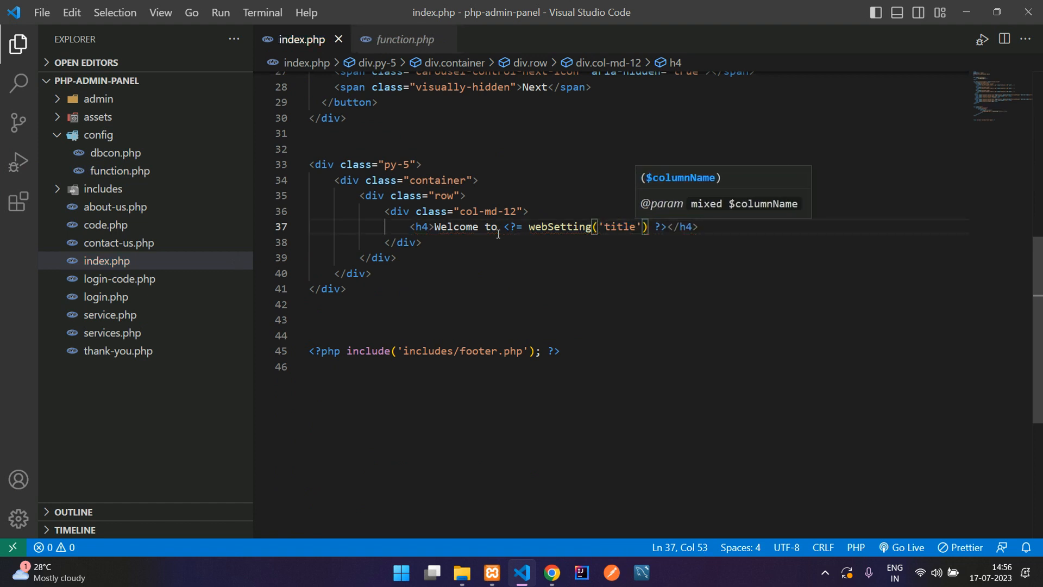
text(;)
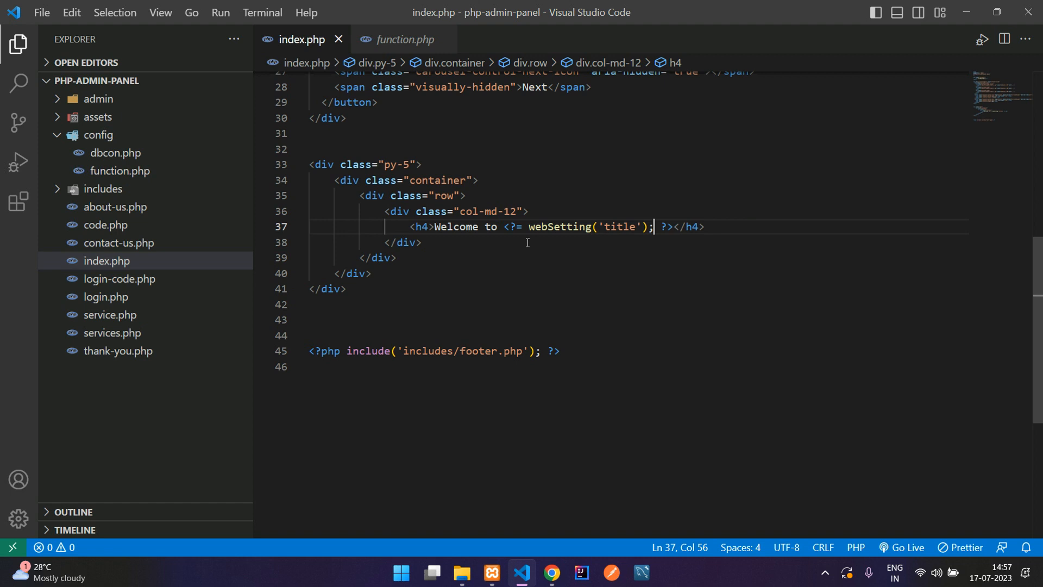
text(p)
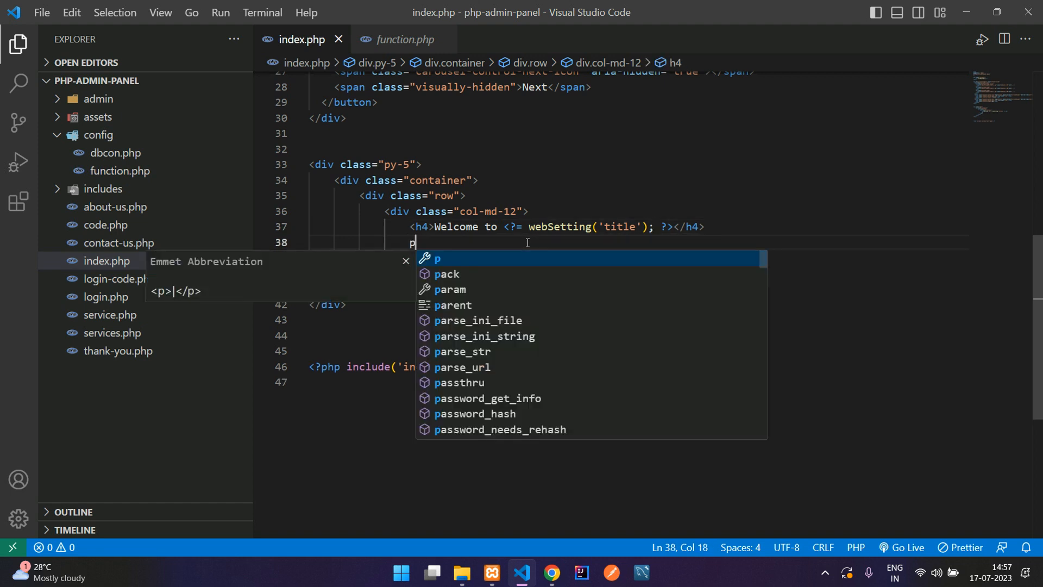
text(.)
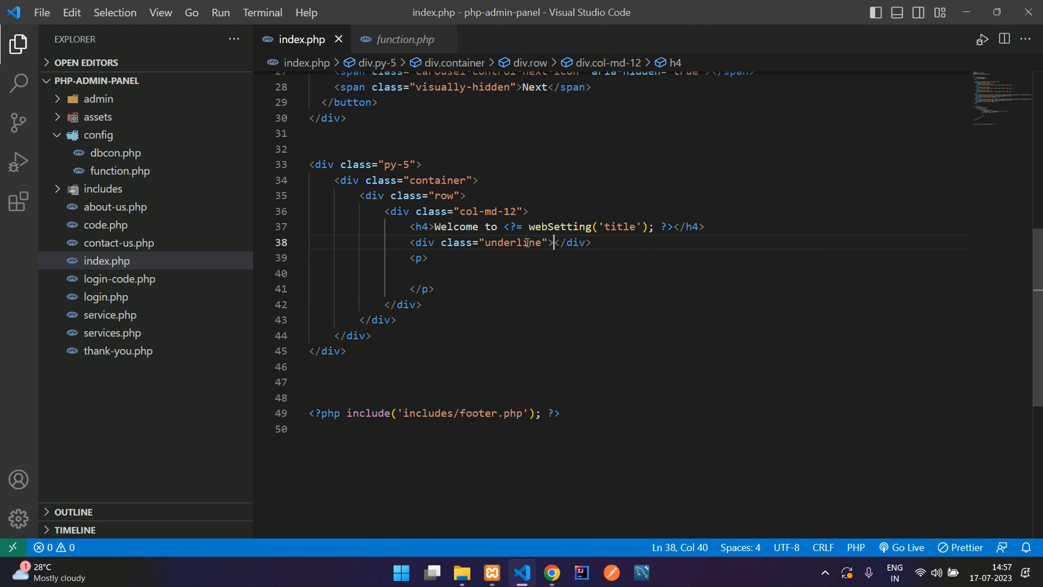
double_click(513, 243)
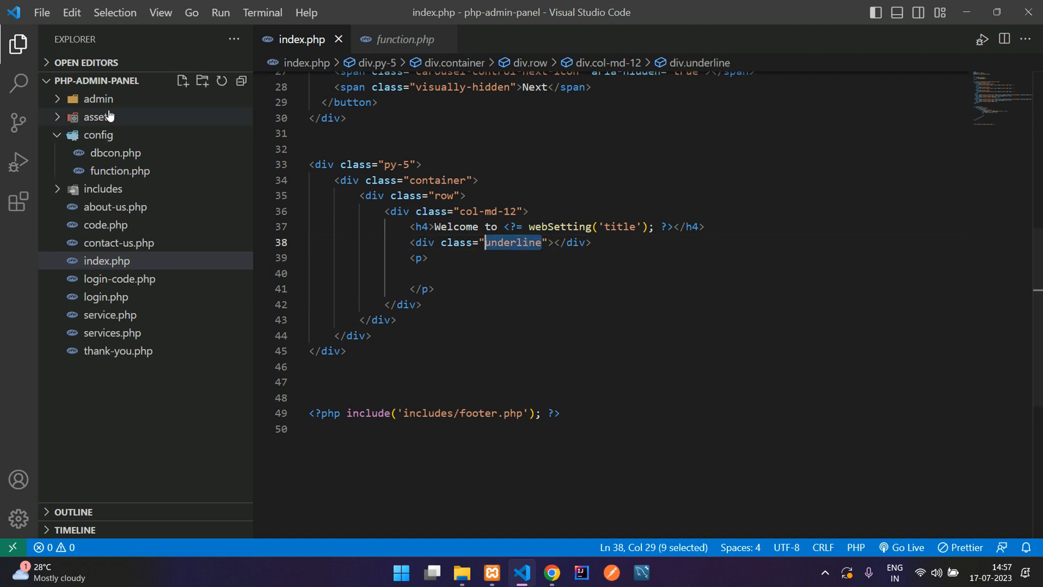
click(97, 116)
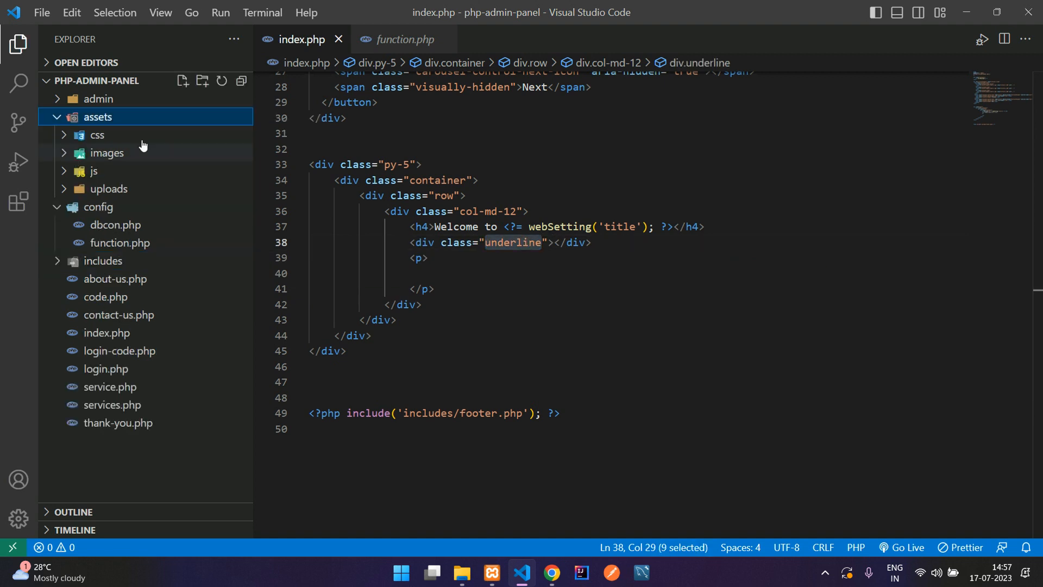
click(97, 135)
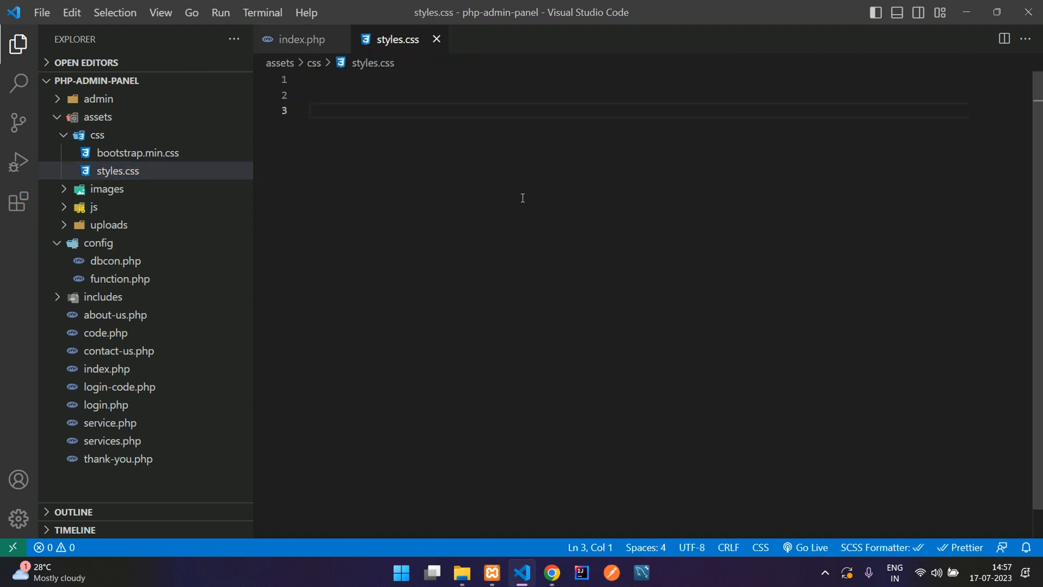
Step: Write .underline with height 2px, width 40px and red background-color in styles.css
text(.underline{)
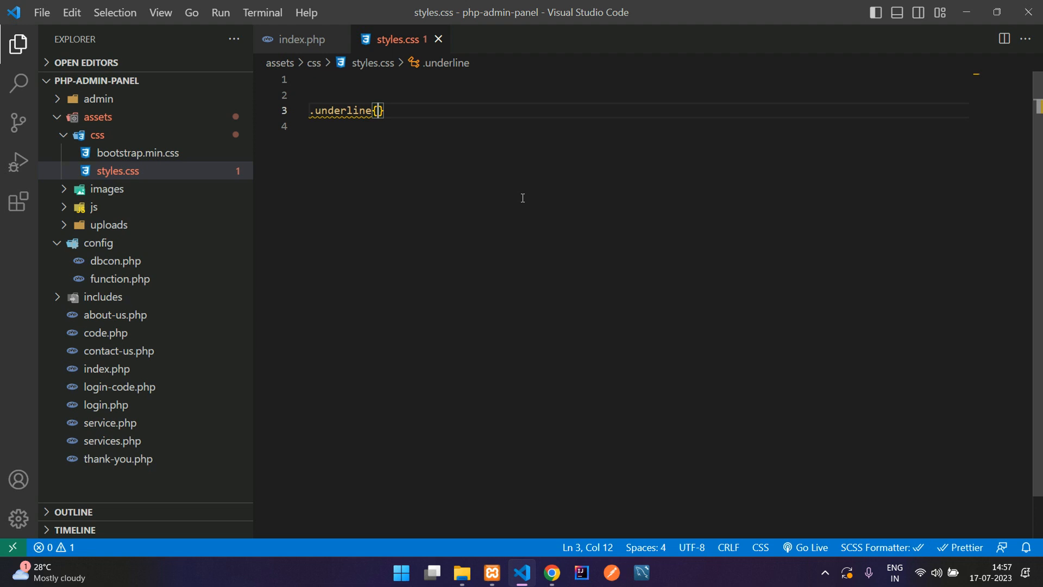
text(height: 2px;)
text(width: 2;)
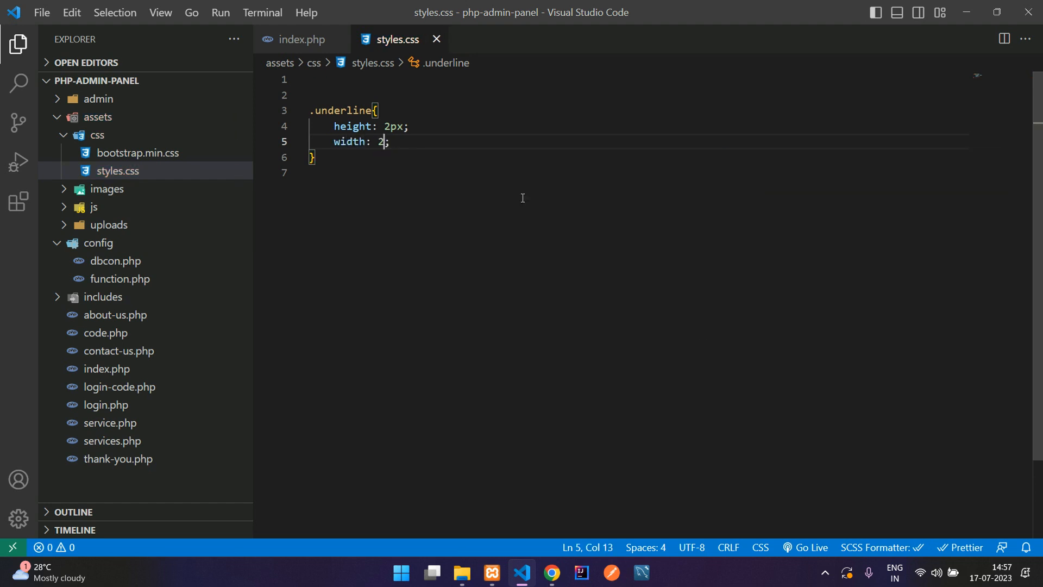
text(0px)
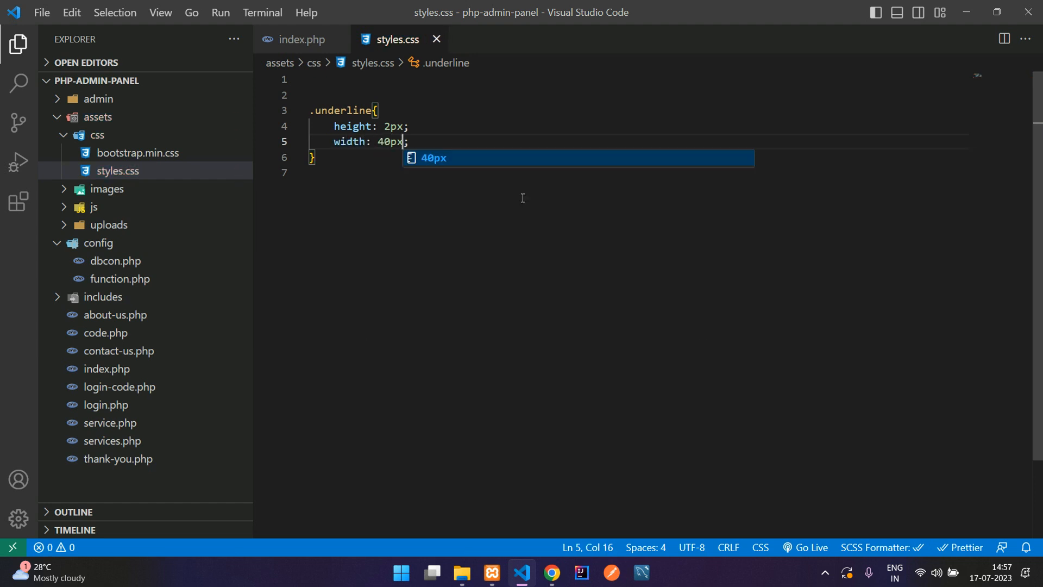
text(background-color: ;)
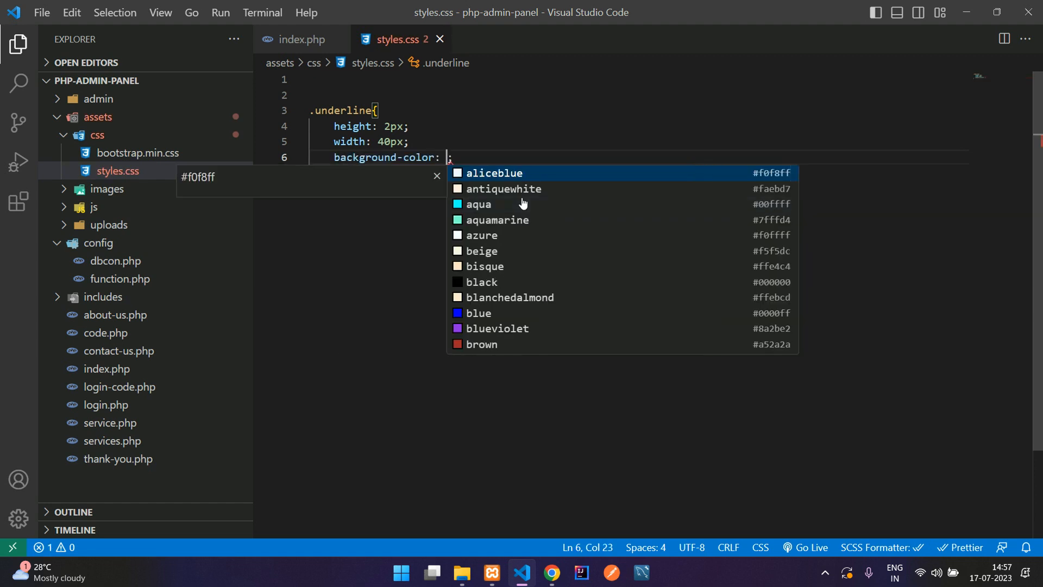
text(red;)
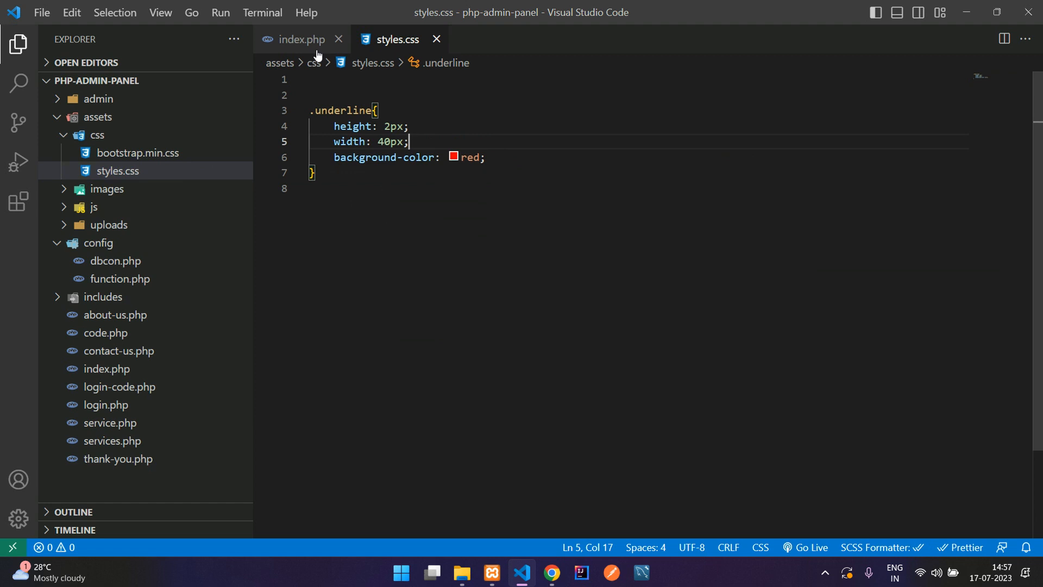
Step: Add mx-auto to the underline, text-center to col-md-12, and Lorem ipsum paragraph text
click(301, 39)
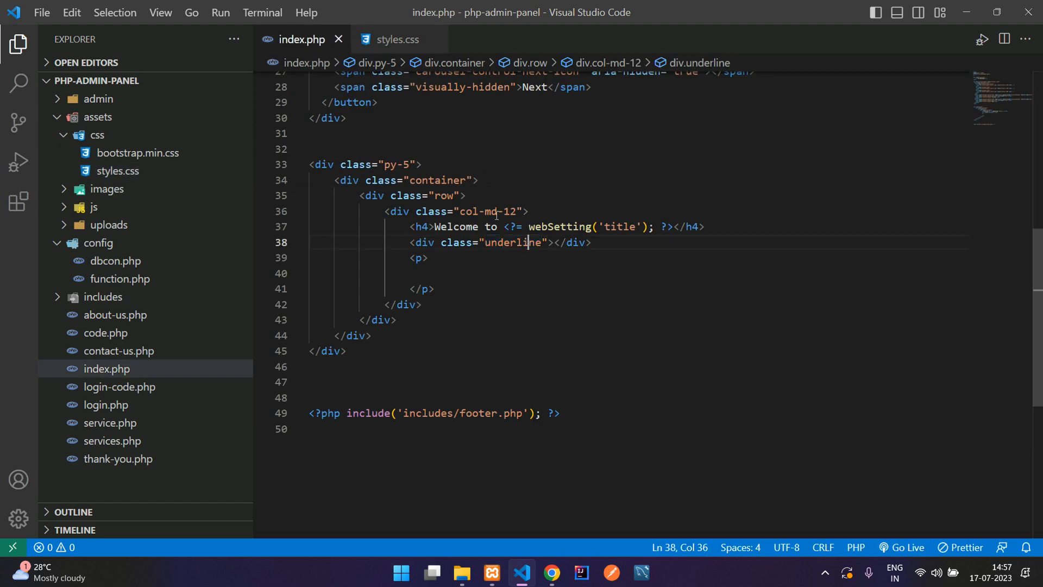
mouse_move(577, 242)
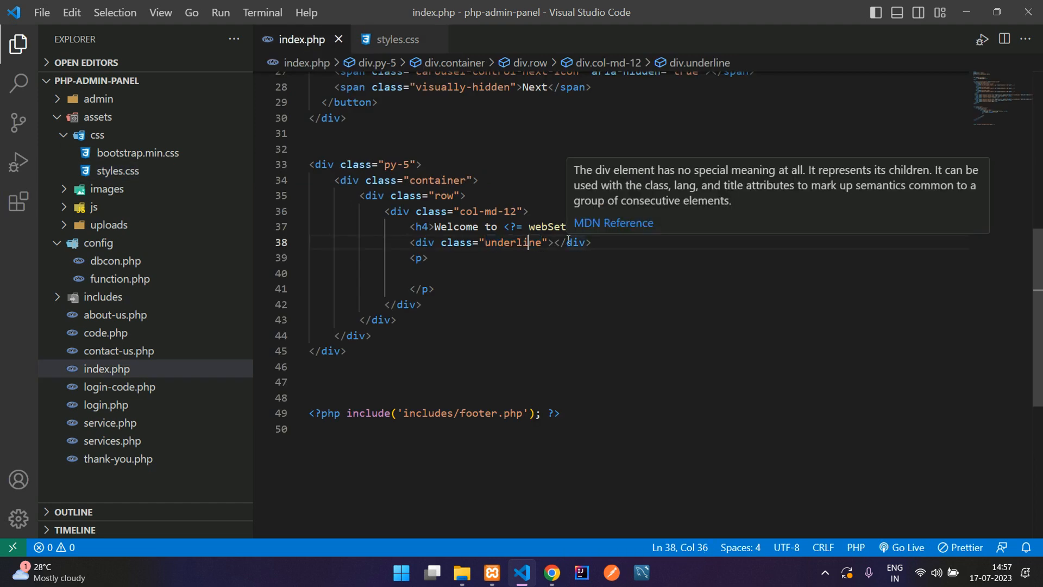
text(mx-auto)
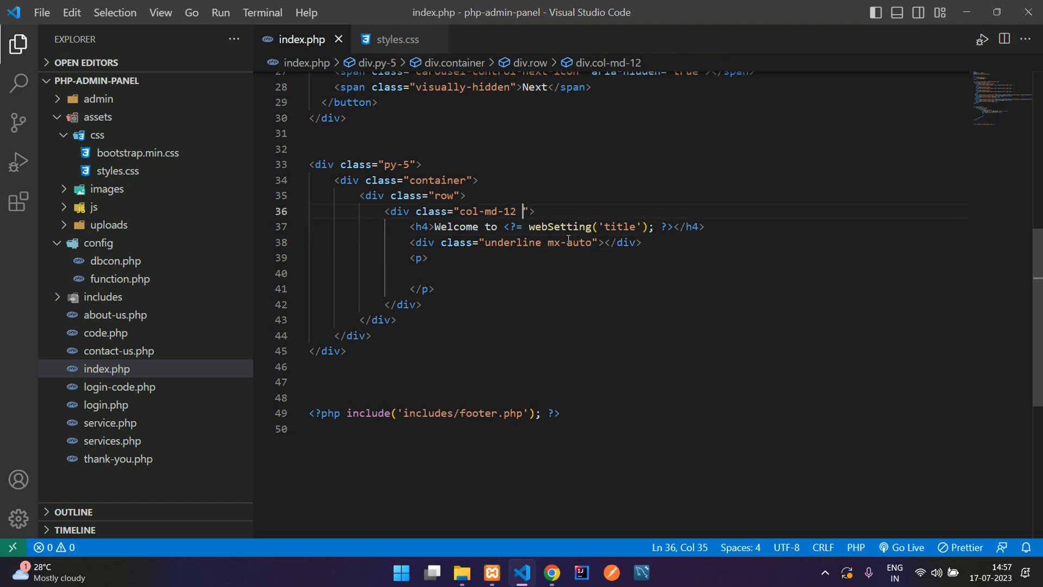
text(text-center)
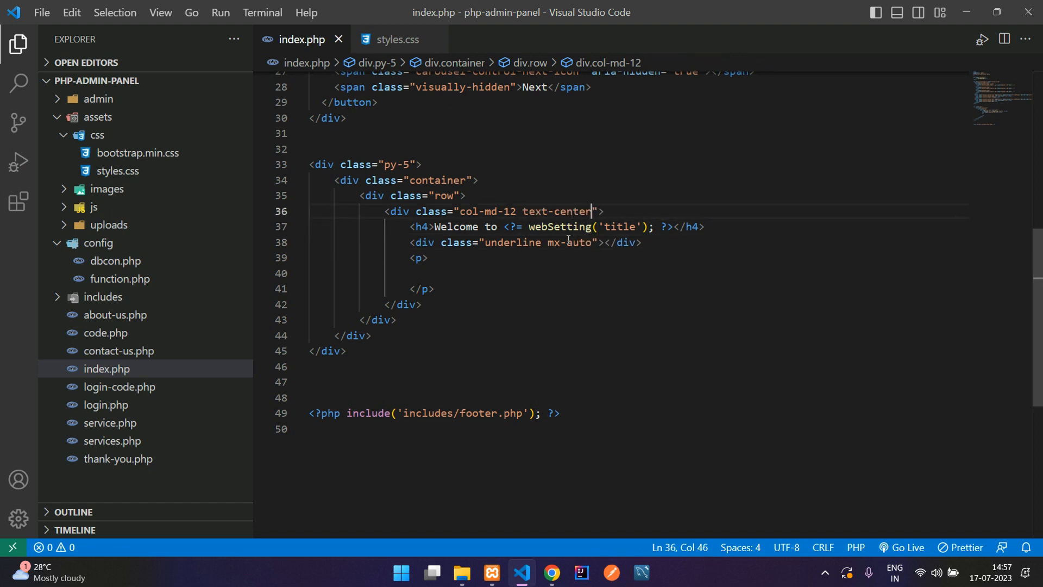
click(450, 273)
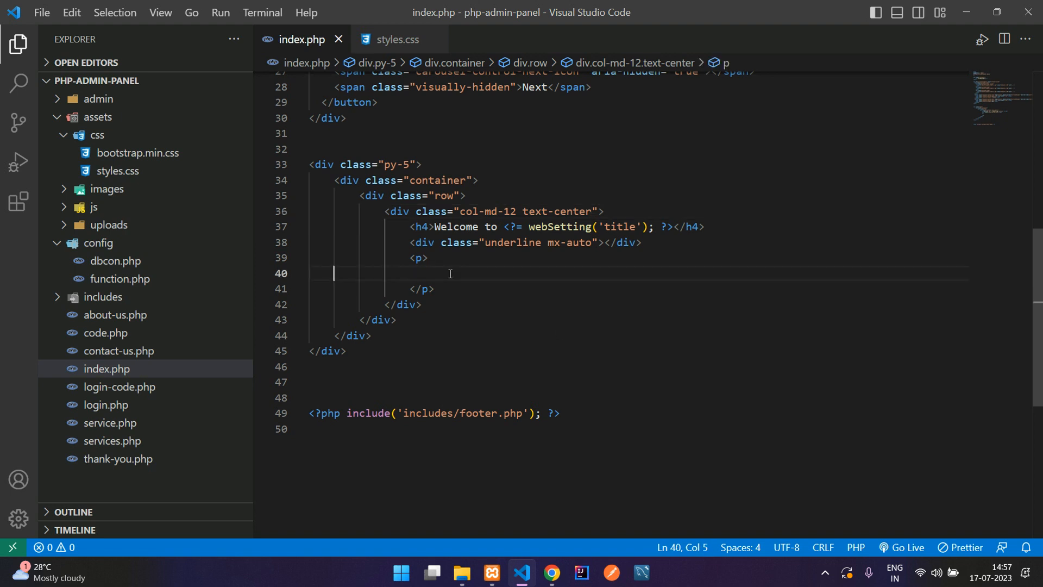
text(Lo)
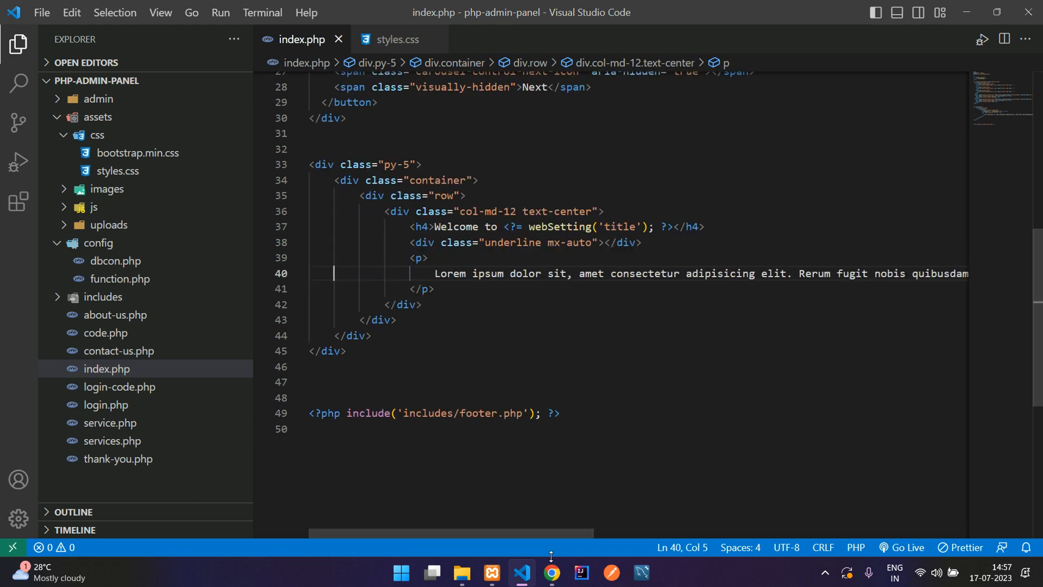
click(551, 577)
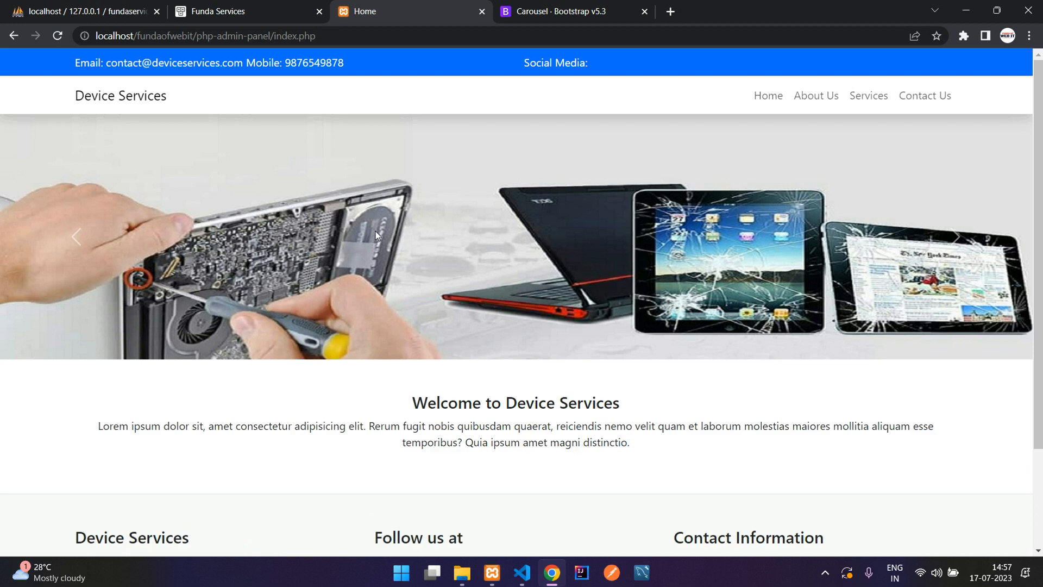
Step: Scroll Home to confirm the red underline beneath 'Welcome to Device Services'
scroll(down, 3)
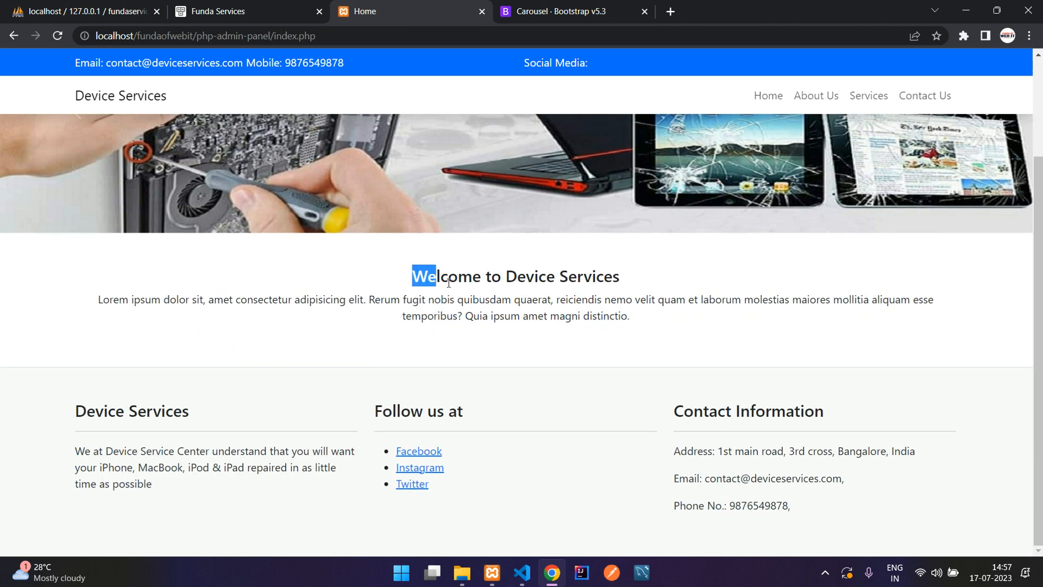
double_click(561, 276)
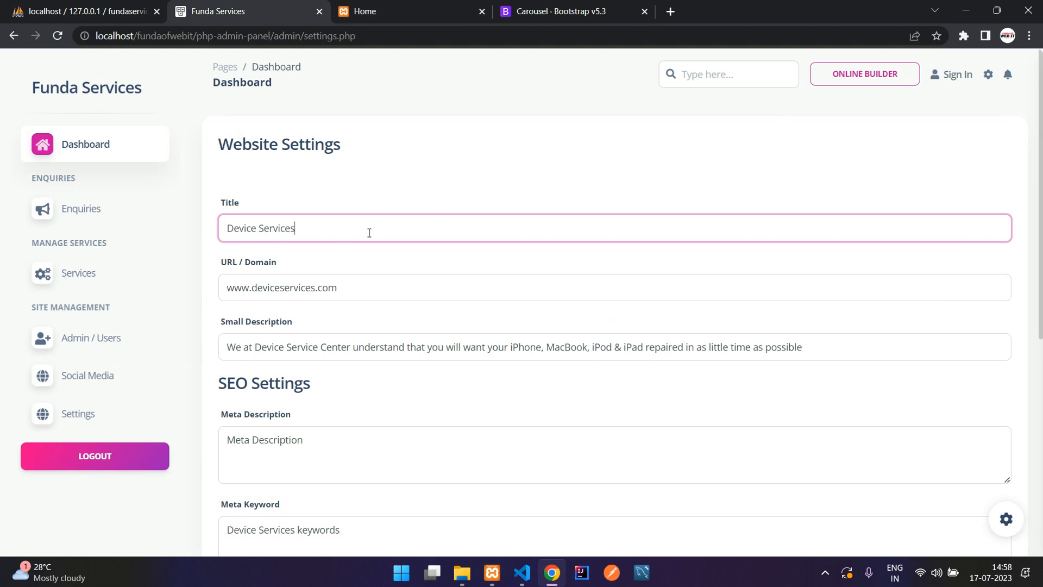
click(364, 12)
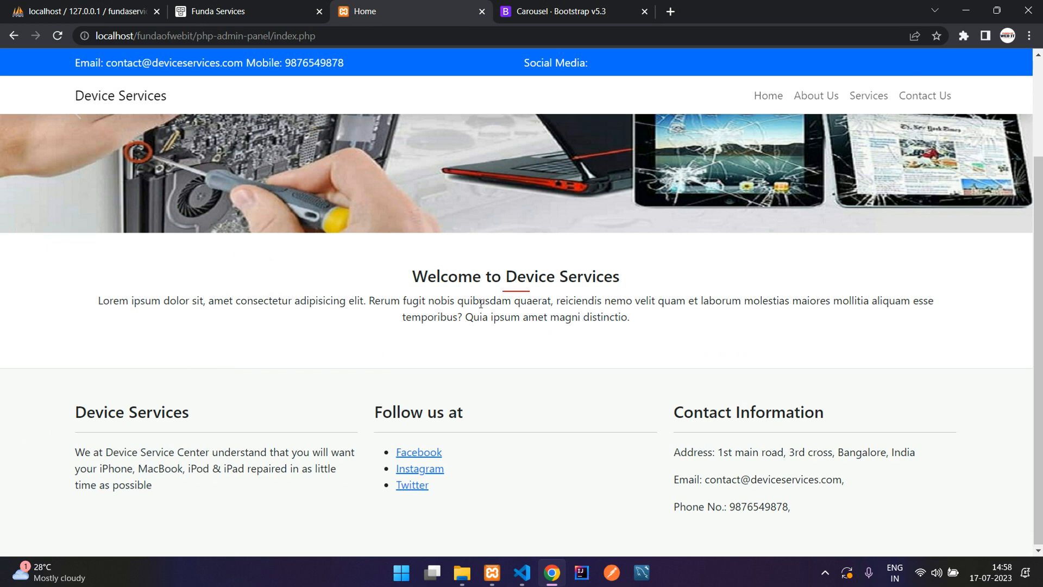
double_click(530, 300)
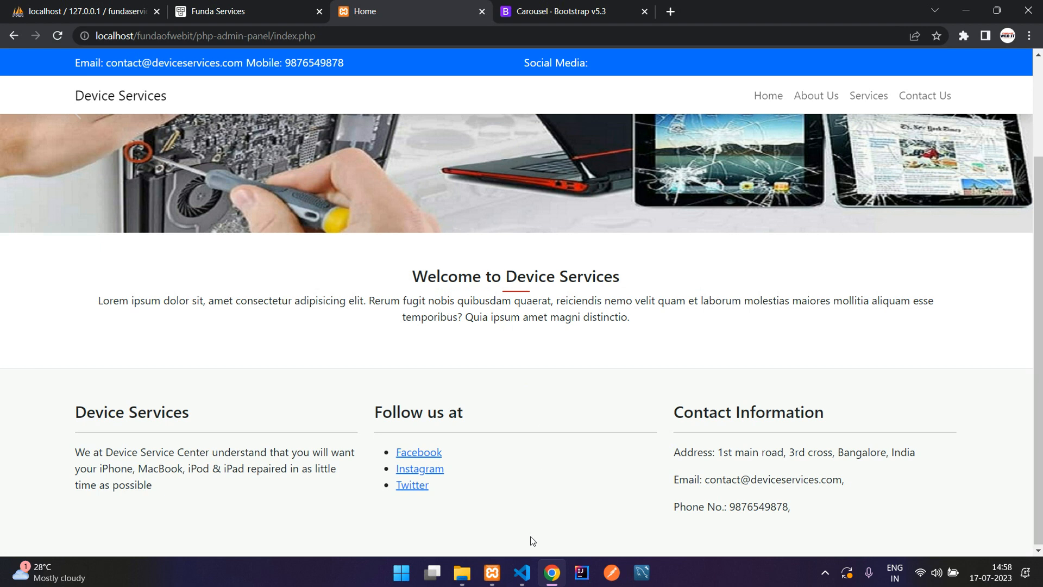
click(521, 572)
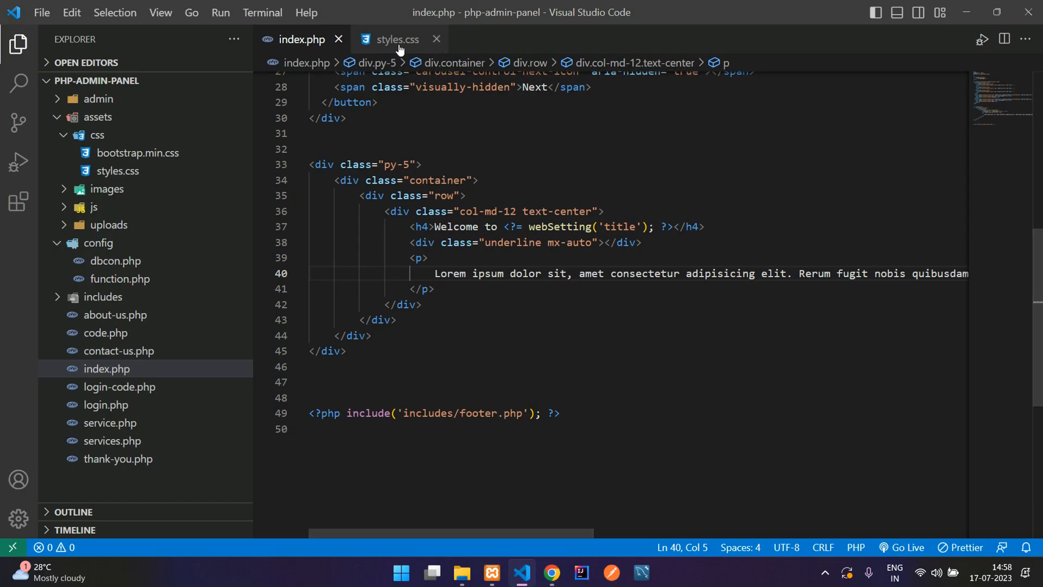
Step: Resize the underline to 4px and add 20px top and bottom margins
click(393, 39)
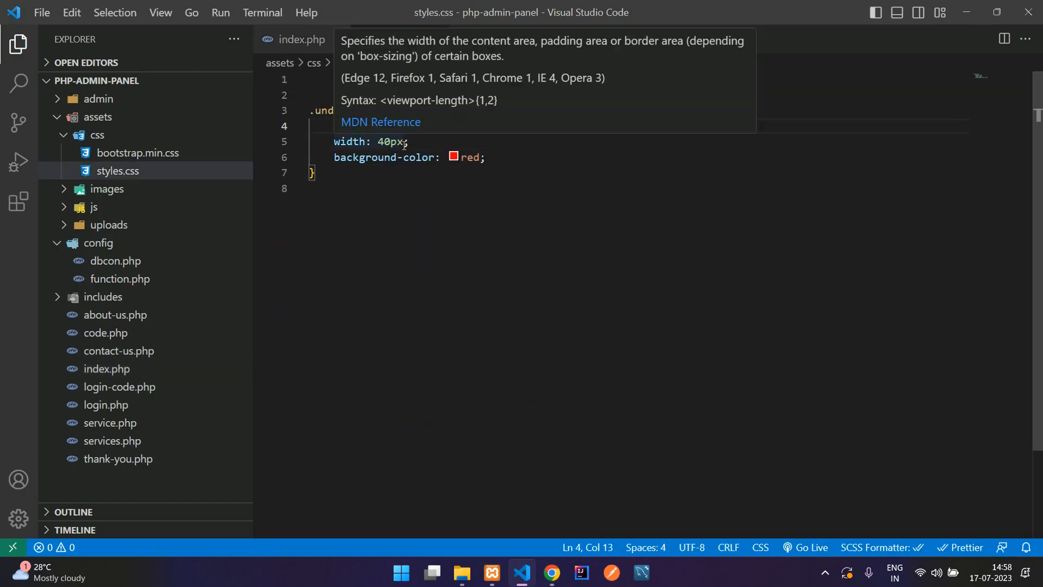
text(4px;)
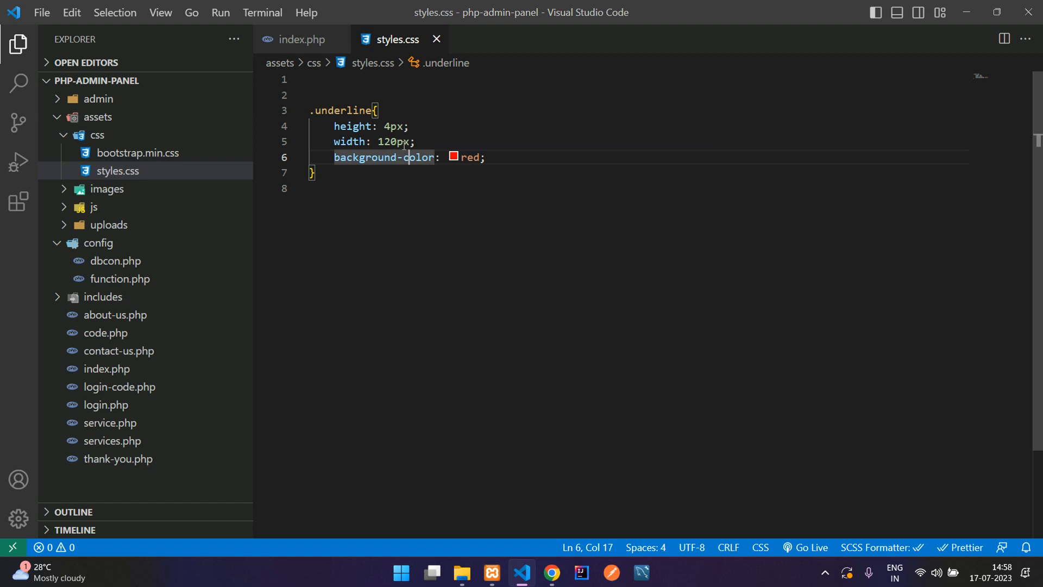
key(Enter)
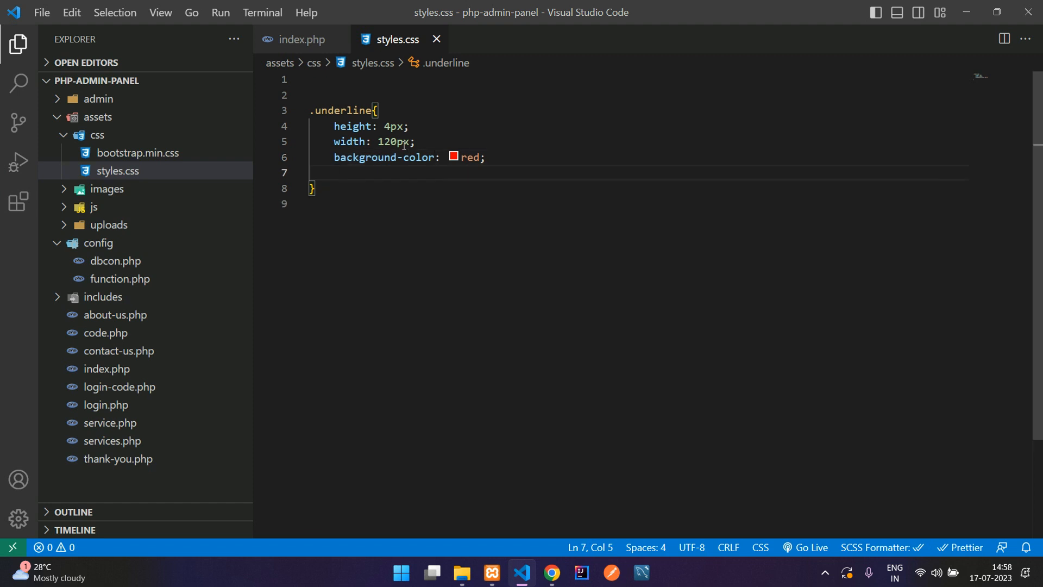
text(margin-top: ;)
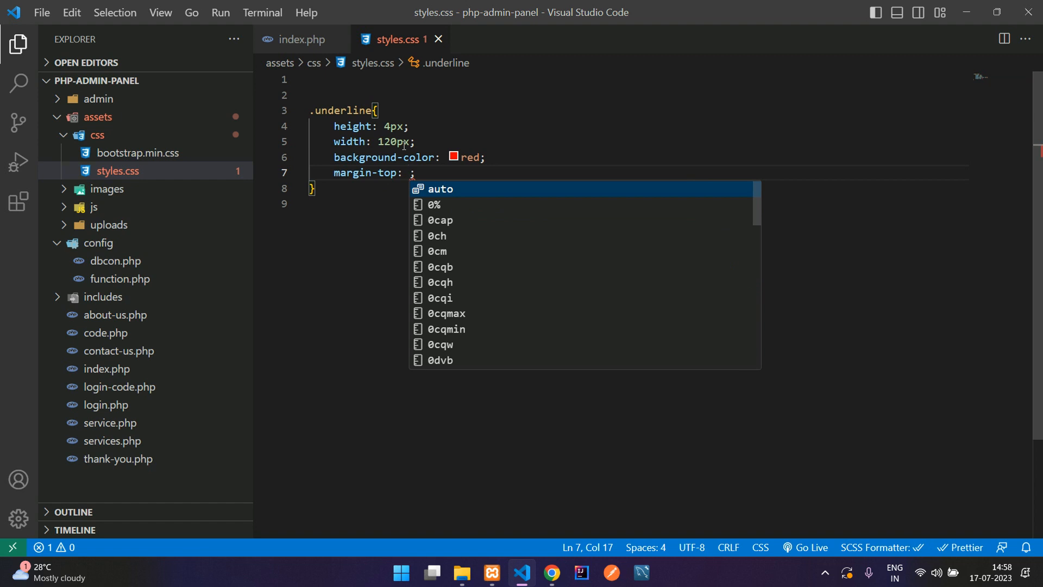
text(20px;)
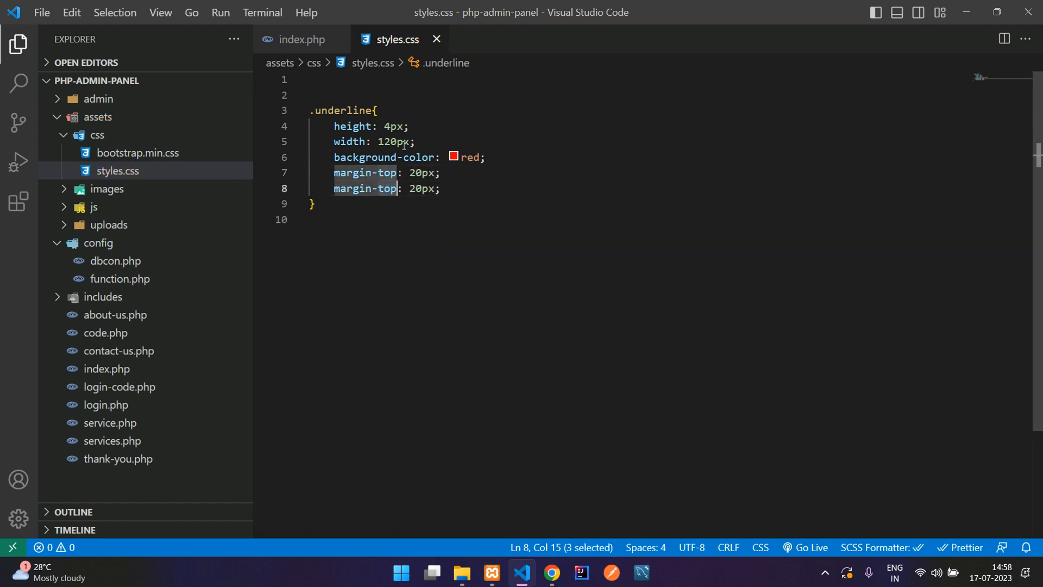
text(bottom)
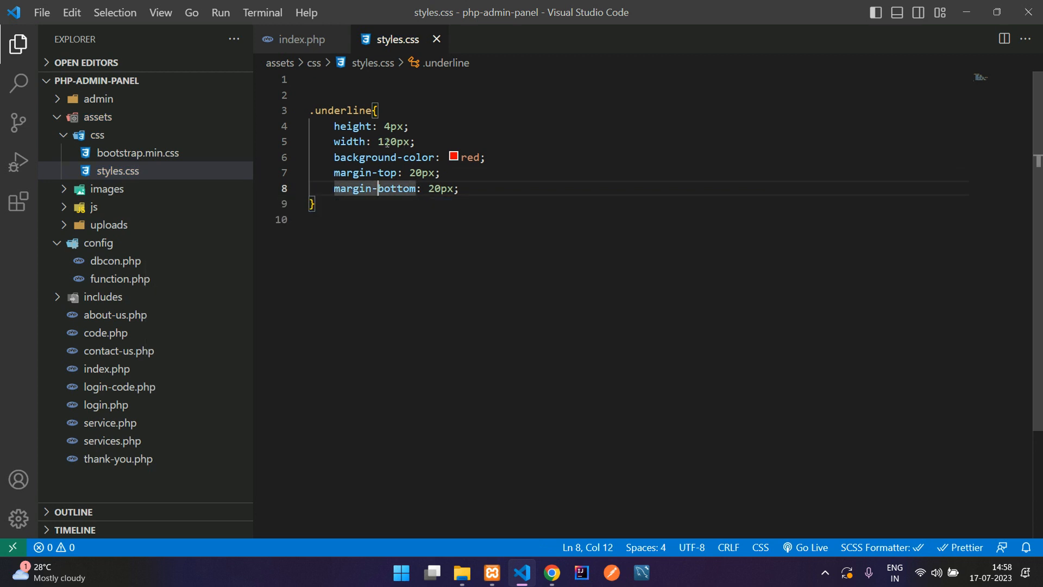
click(551, 572)
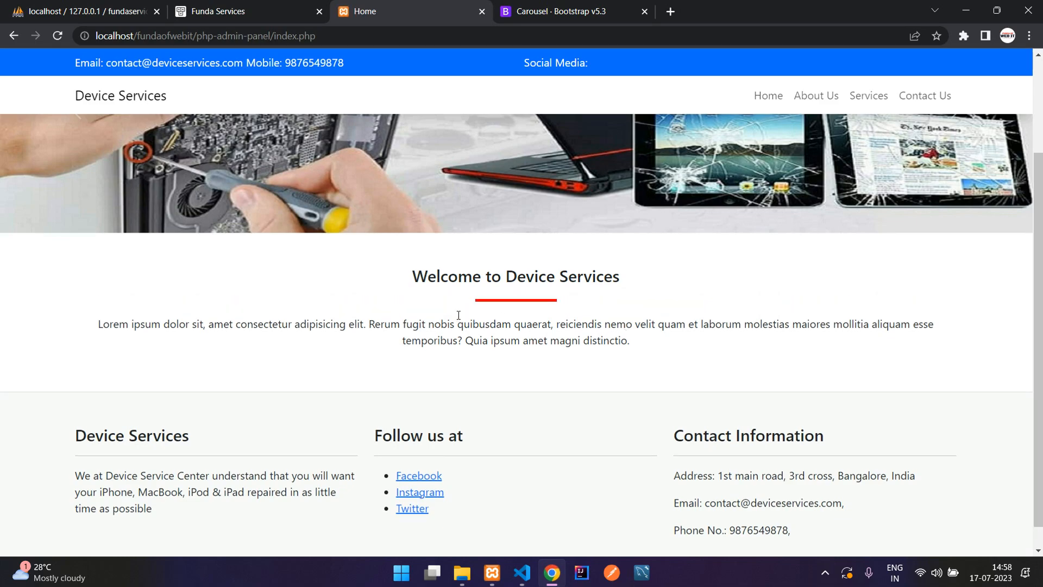
Step: Check the welcome heading's red underline in Chrome, then go back to index.php
scroll(down, 3)
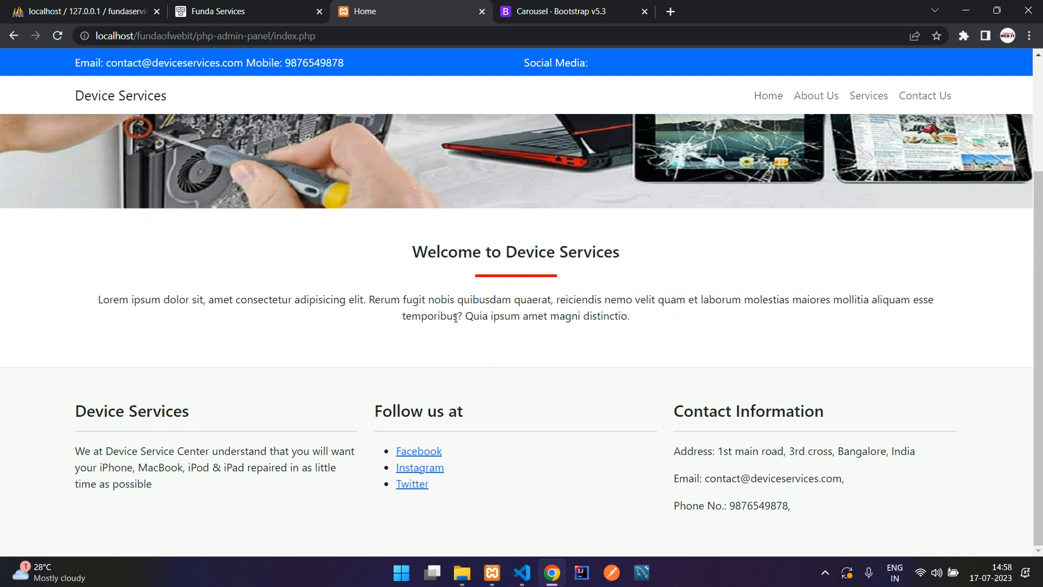
mouse_move(522, 571)
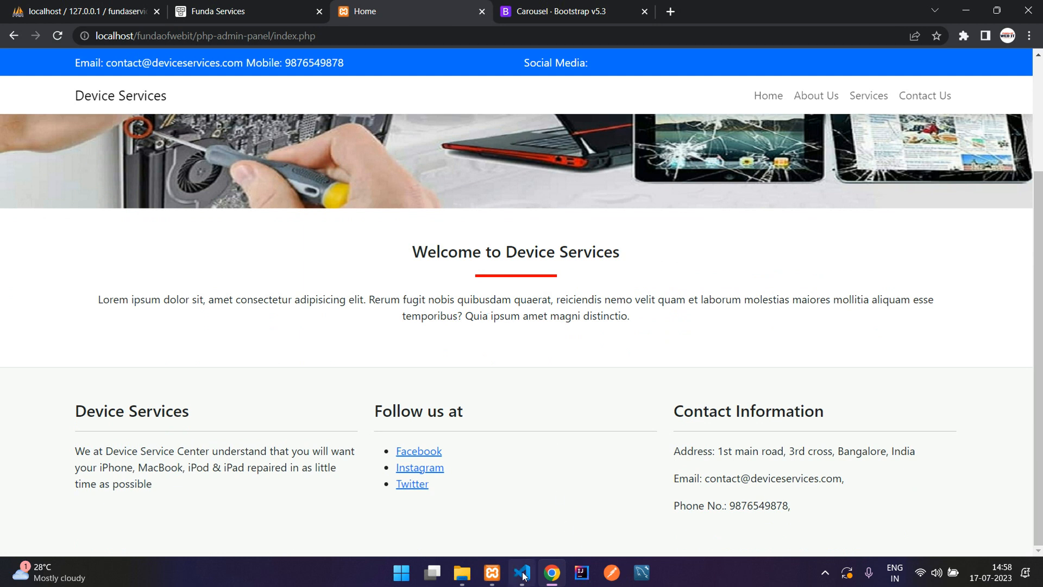
click(522, 572)
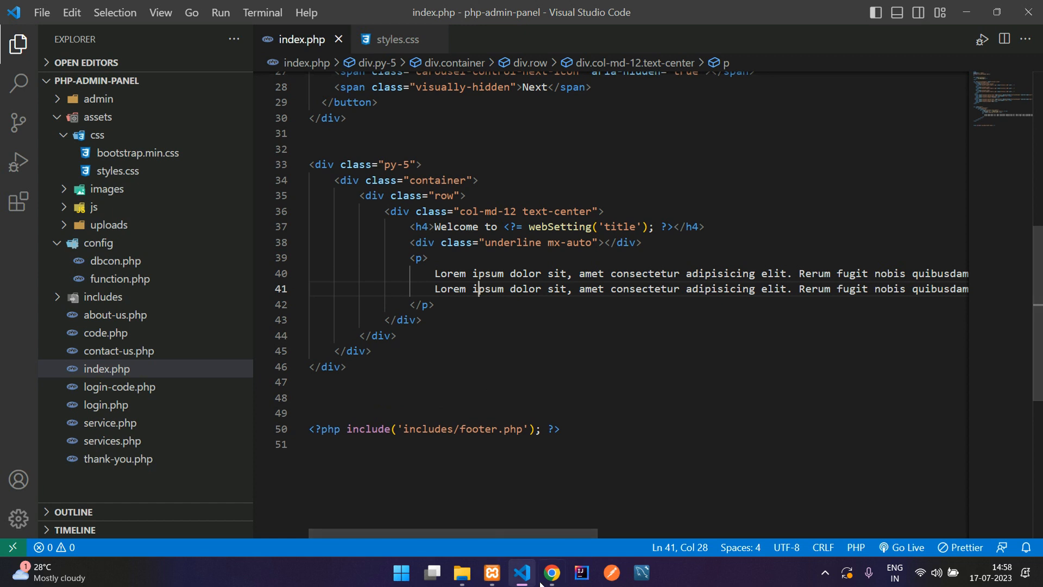
Step: Preview the doubled welcome paragraph and the Services page cards in Chrome, then return to index.php
click(550, 572)
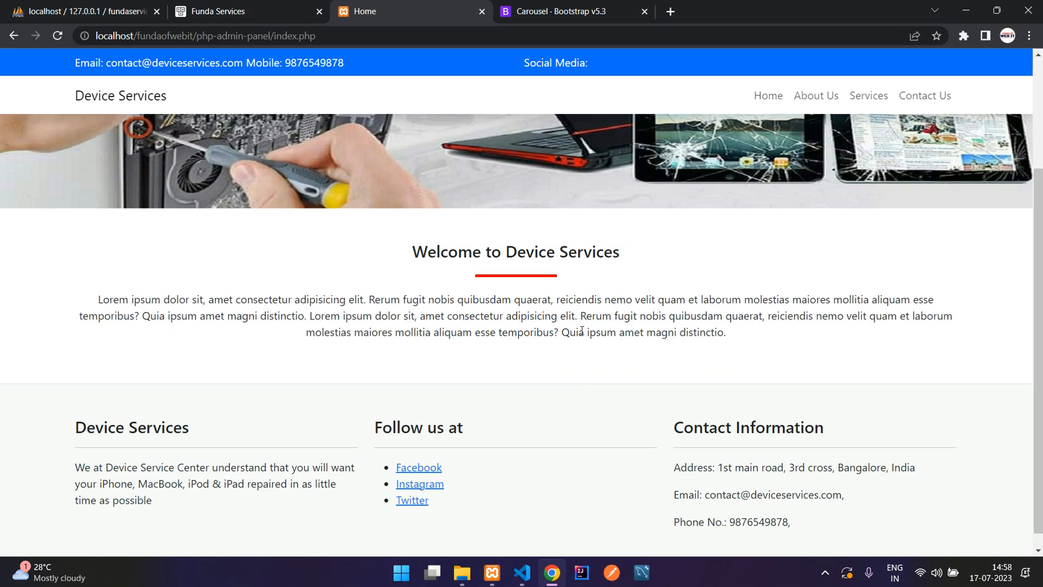
scroll(down, 3)
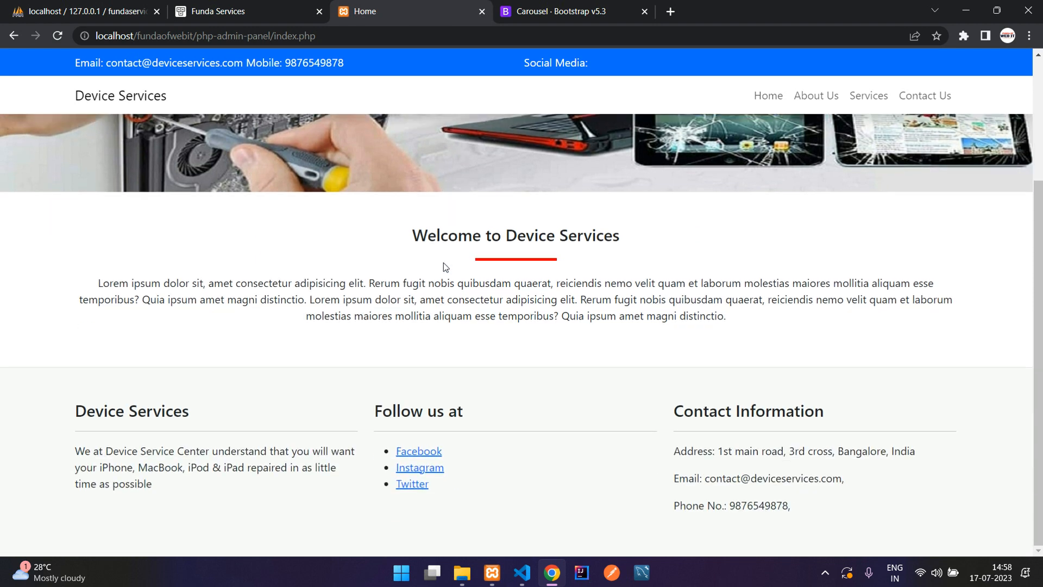
click(868, 95)
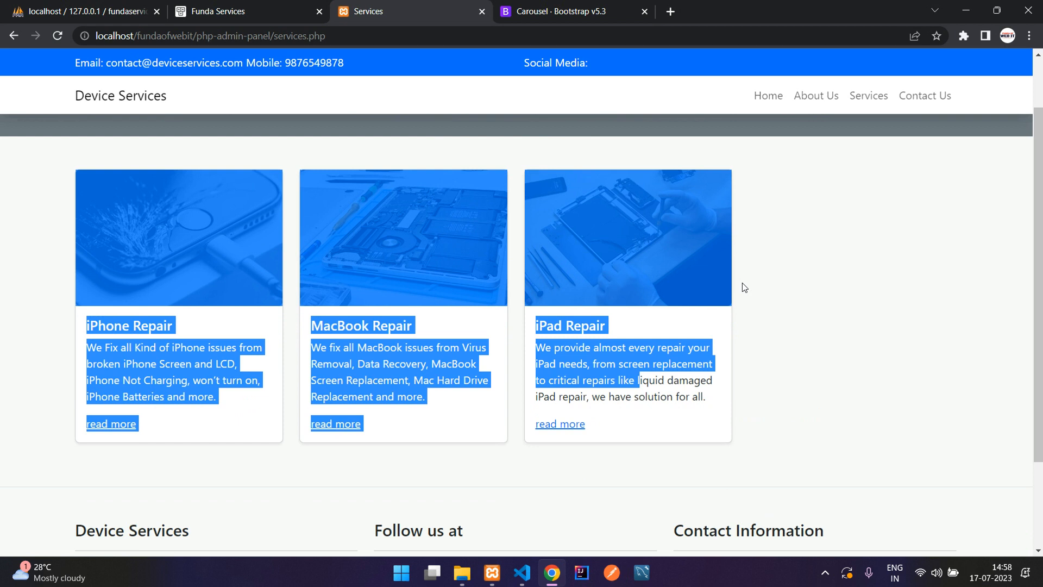
click(767, 95)
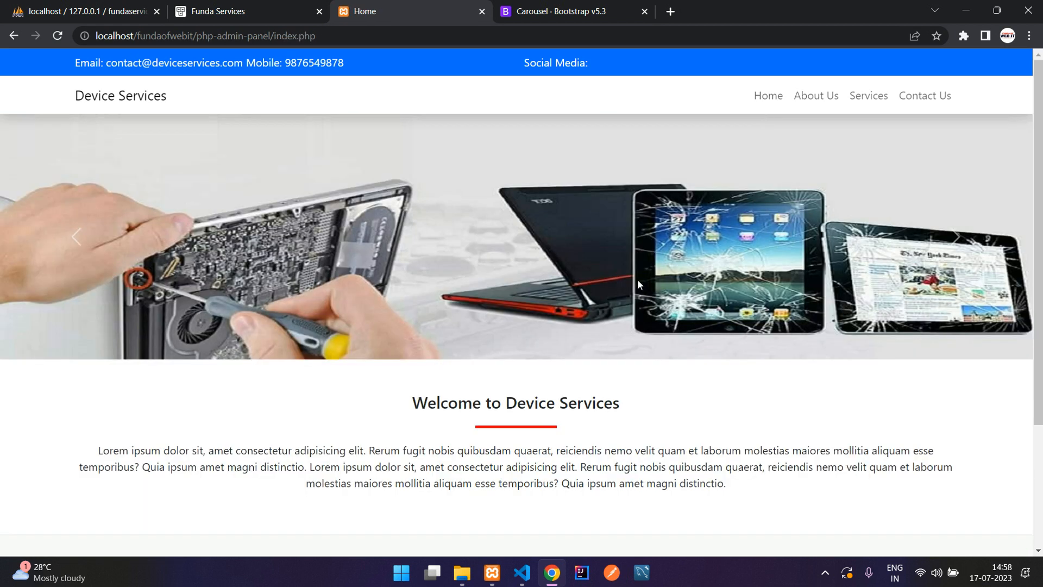
click(521, 572)
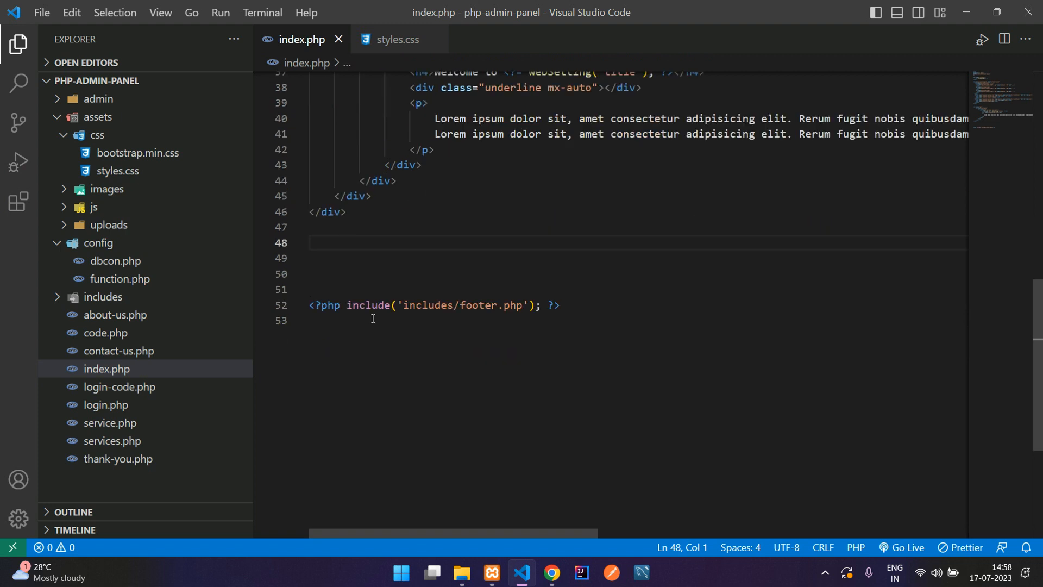
Step: Expand Emmet .py-5.bg-light>.container into a new section below the welcome block
text(.py-)
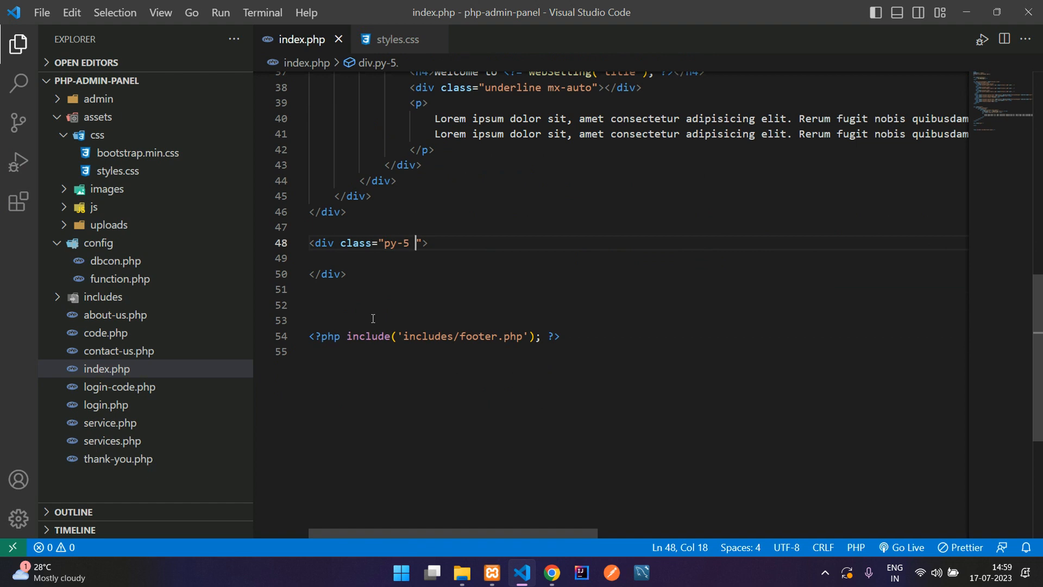
text(bg-li)
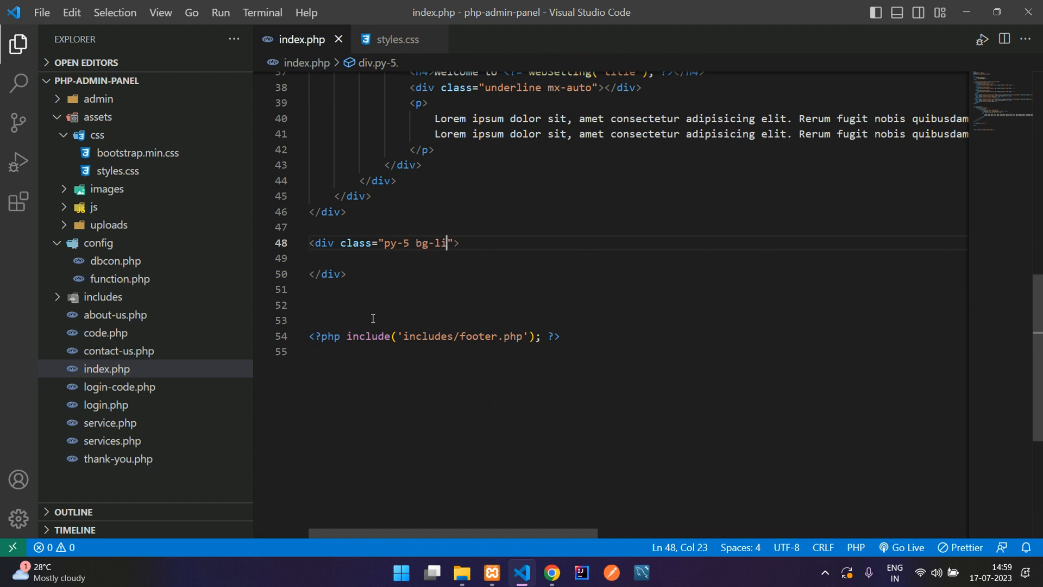
text(ght)
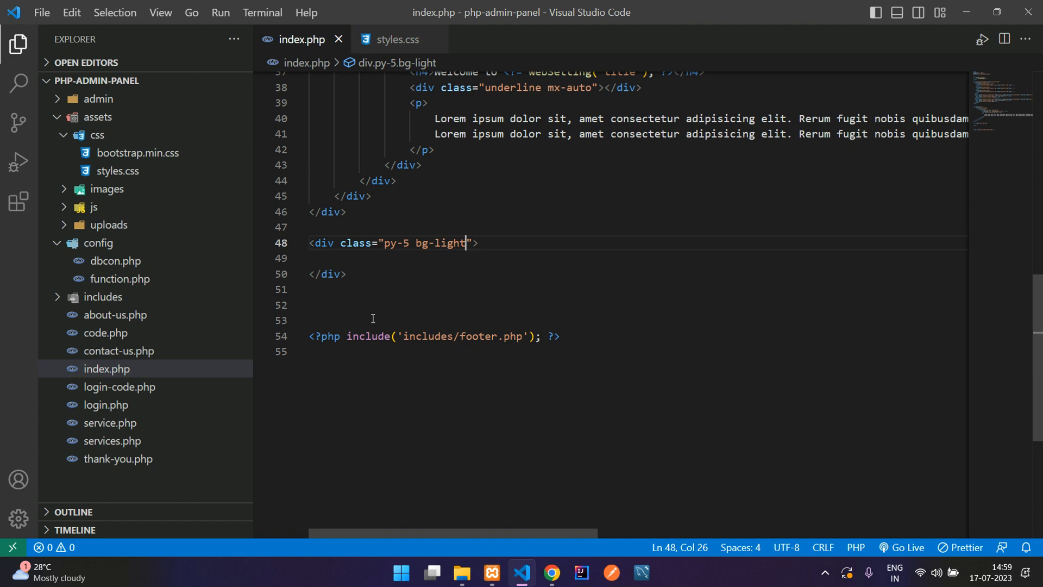
text(.container)
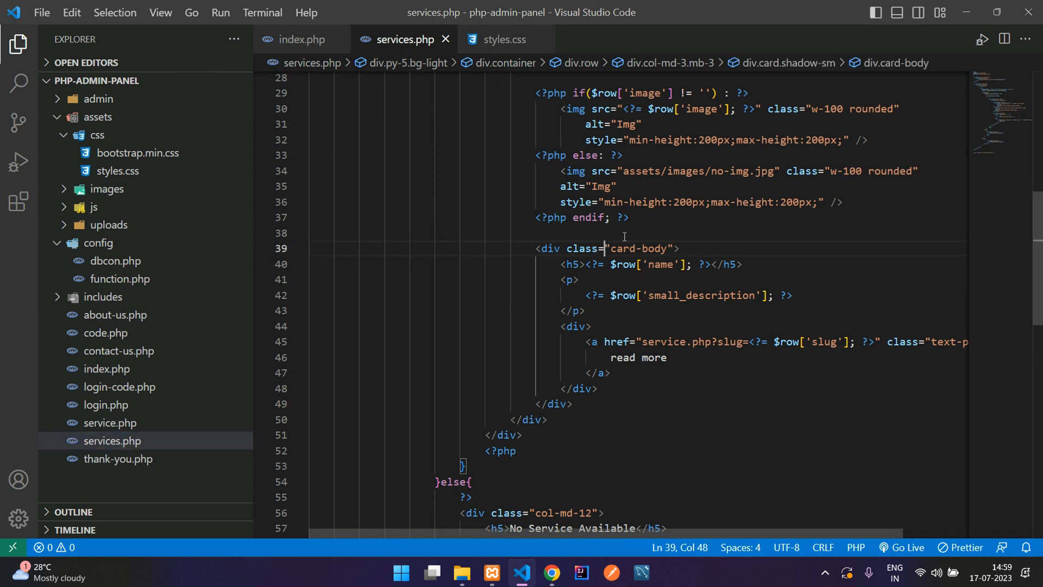
Step: Paste the services query and card loop into index.php's light section
scroll(up, 3)
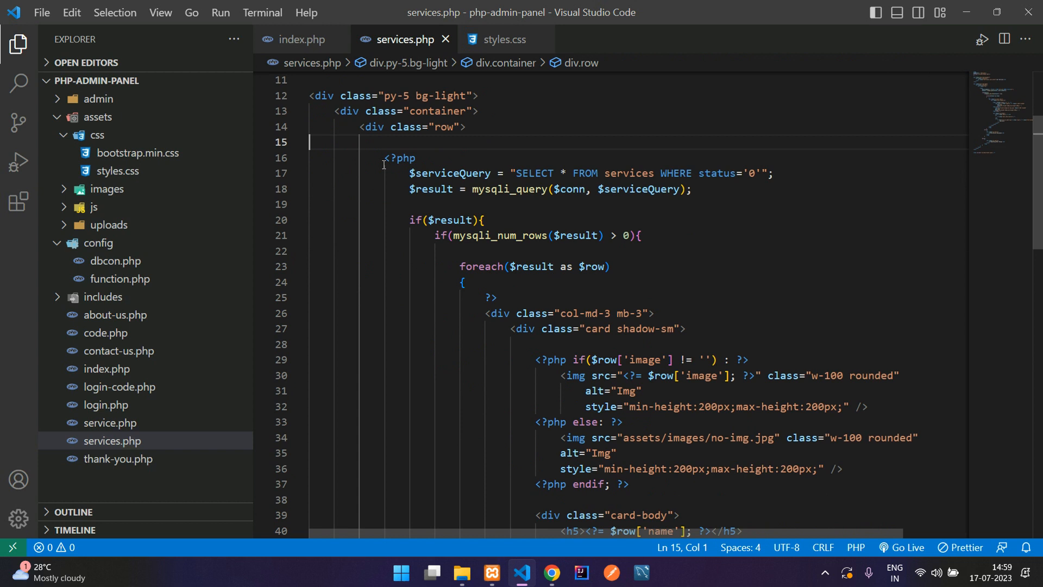
scroll(down, 3)
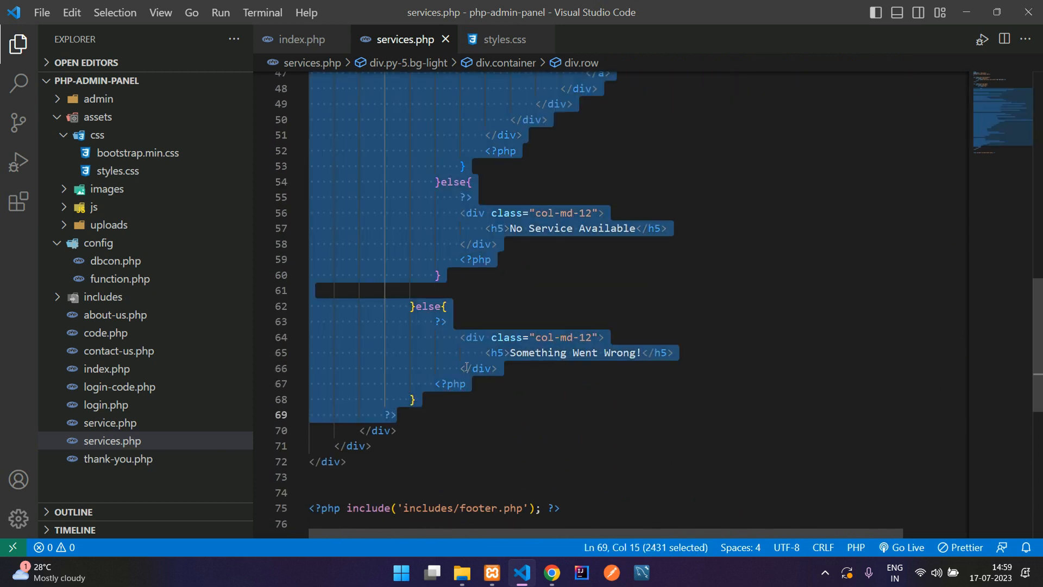
click(304, 39)
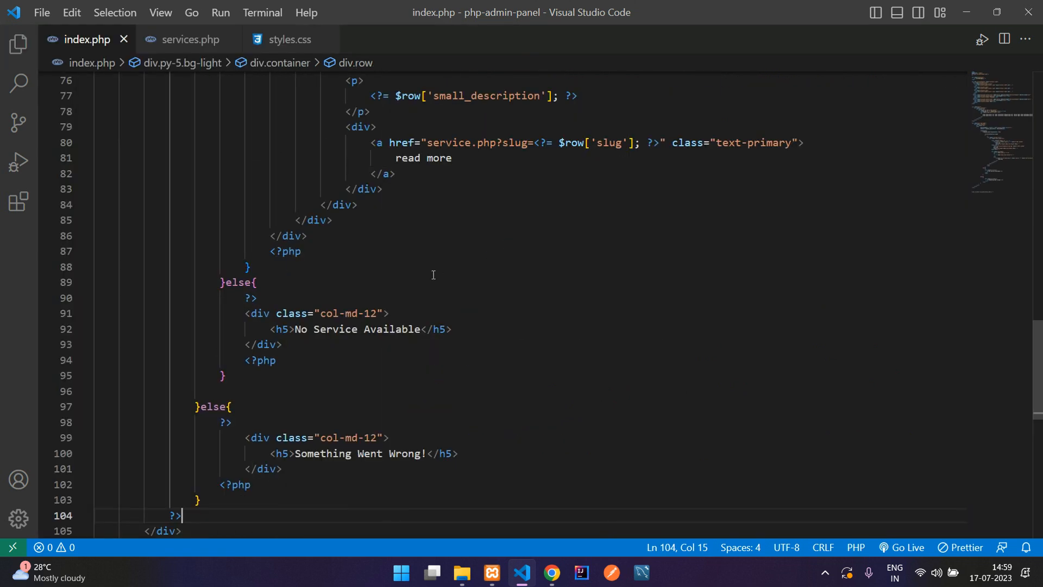
scroll(up, 3)
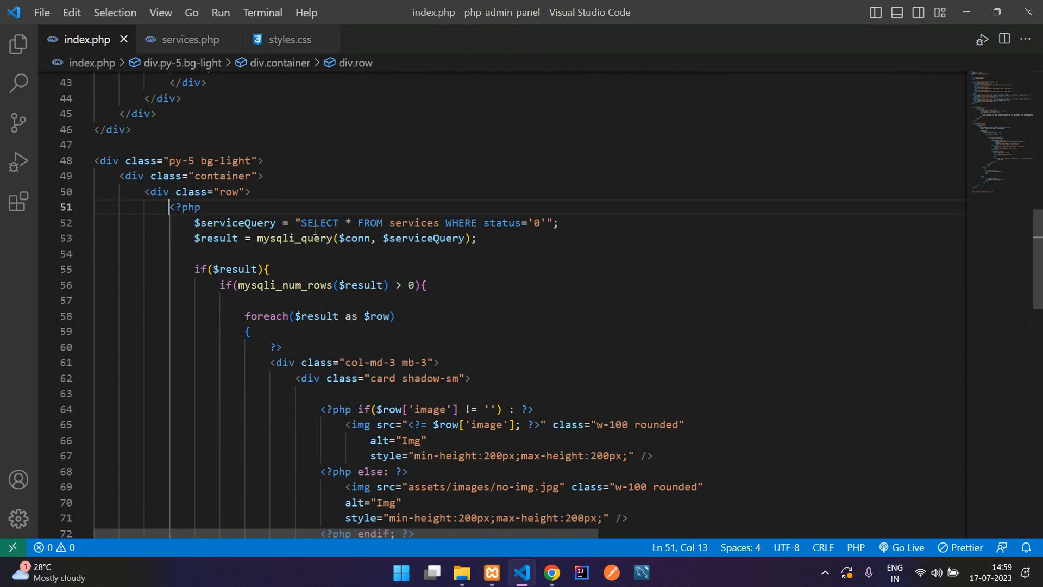
Step: Add LIMIT 6 to the services query, set a card class value to 4, and drop the shadow's sm
click(547, 223)
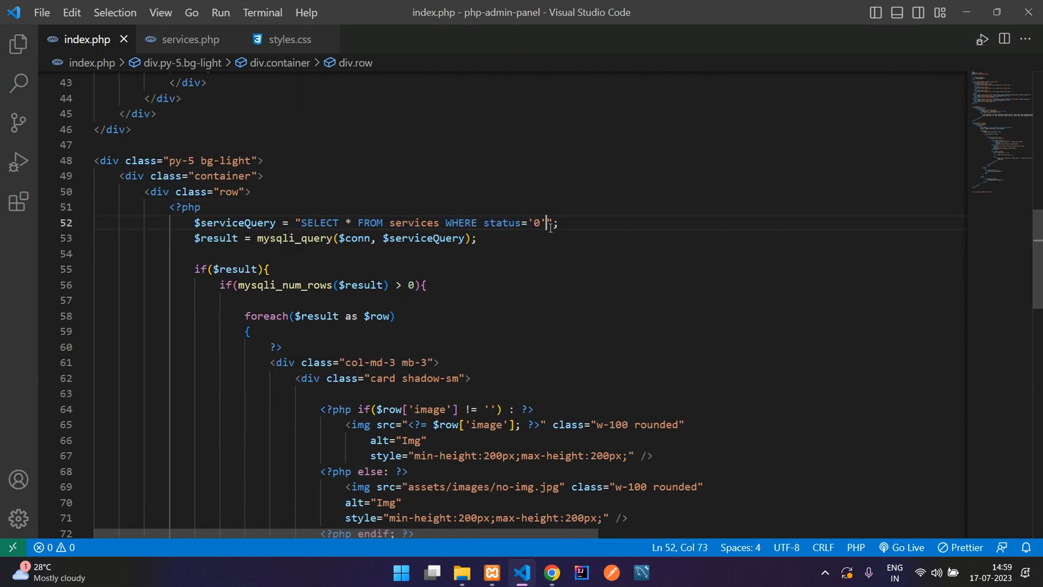
mouse_move(645, 234)
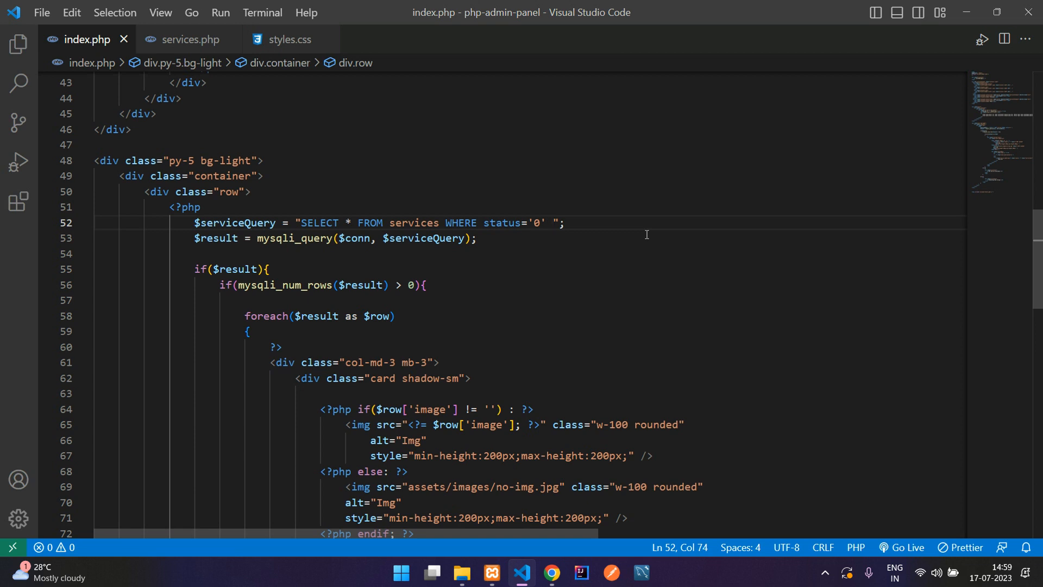
text(LIMIT)
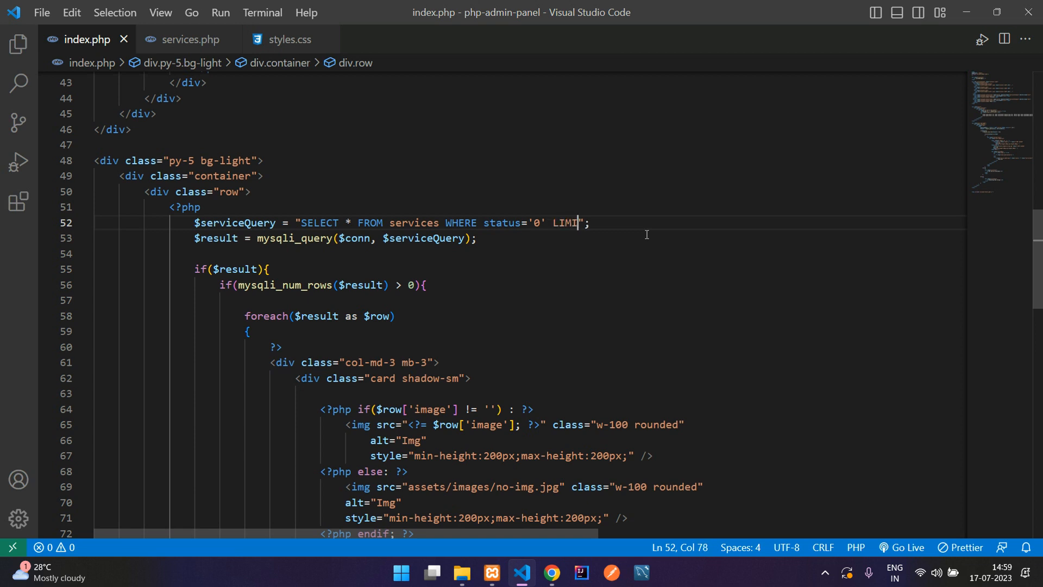
text(6)
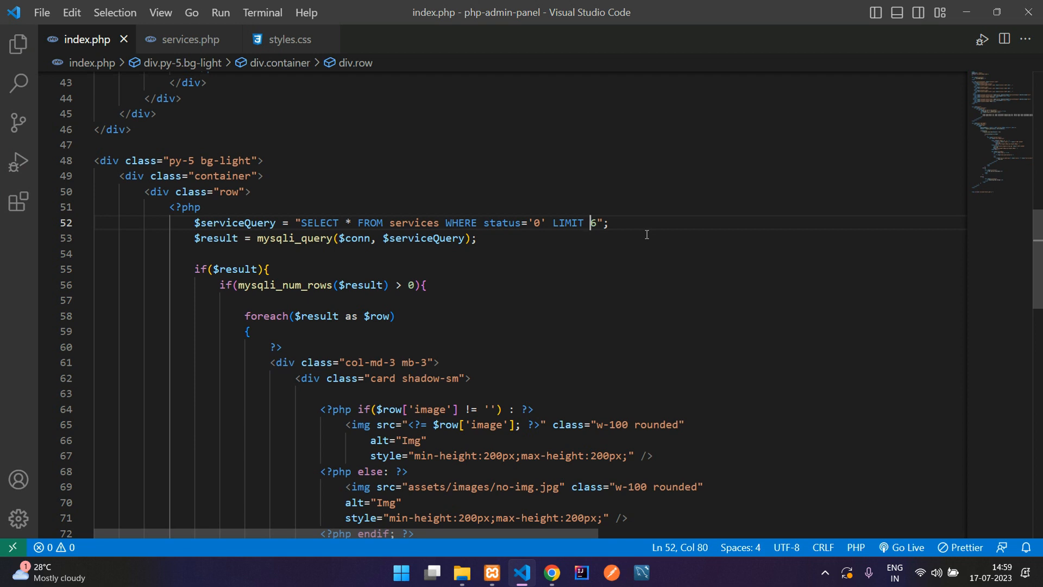
mouse_move(349, 251)
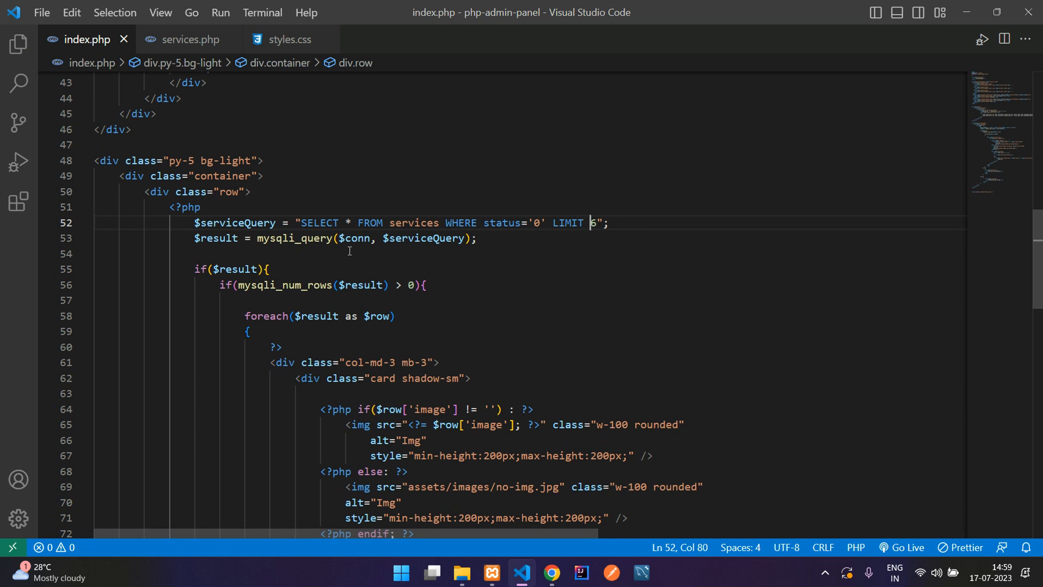
scroll(down, 3)
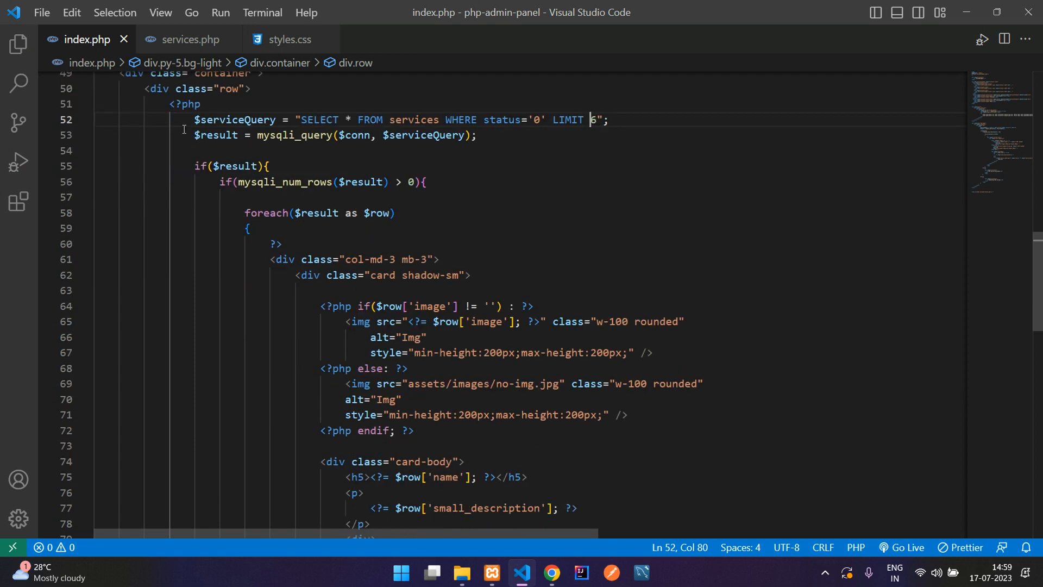
scroll(down, 3)
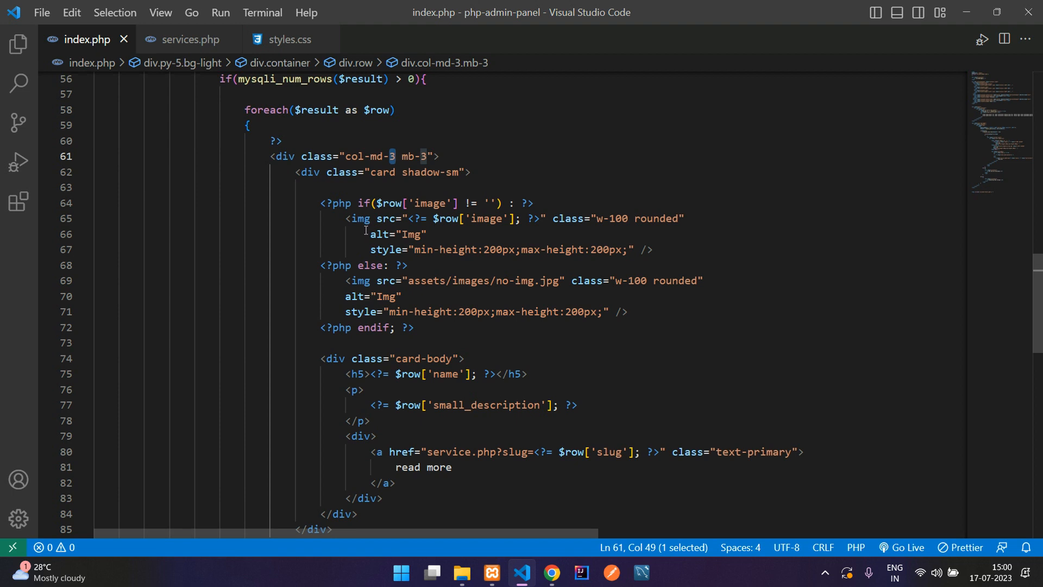
text(4)
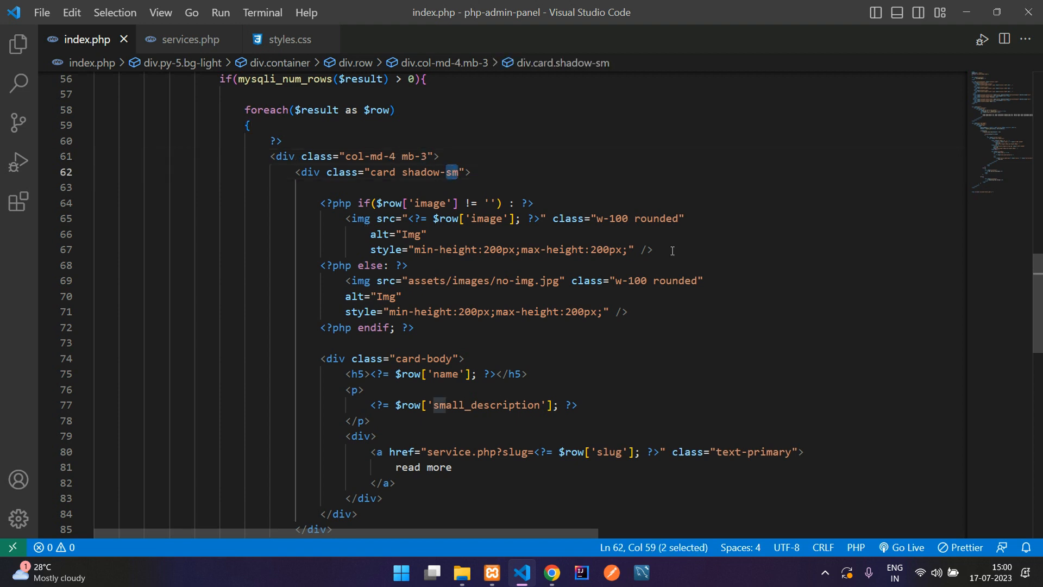
key(Delete)
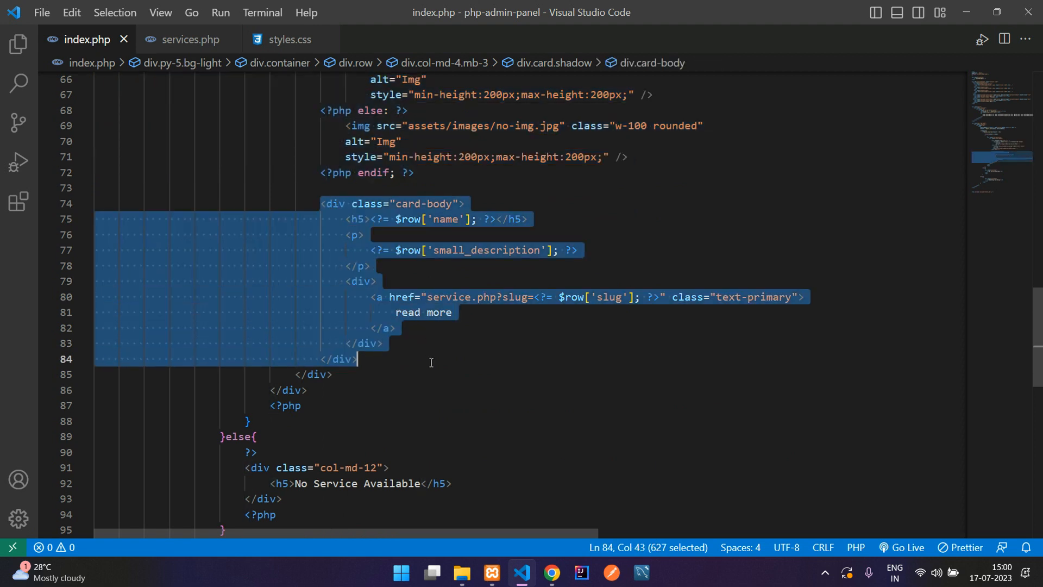
Step: Review the card name heading and read more link, then preview the cards in Chrome
double_click(444, 219)
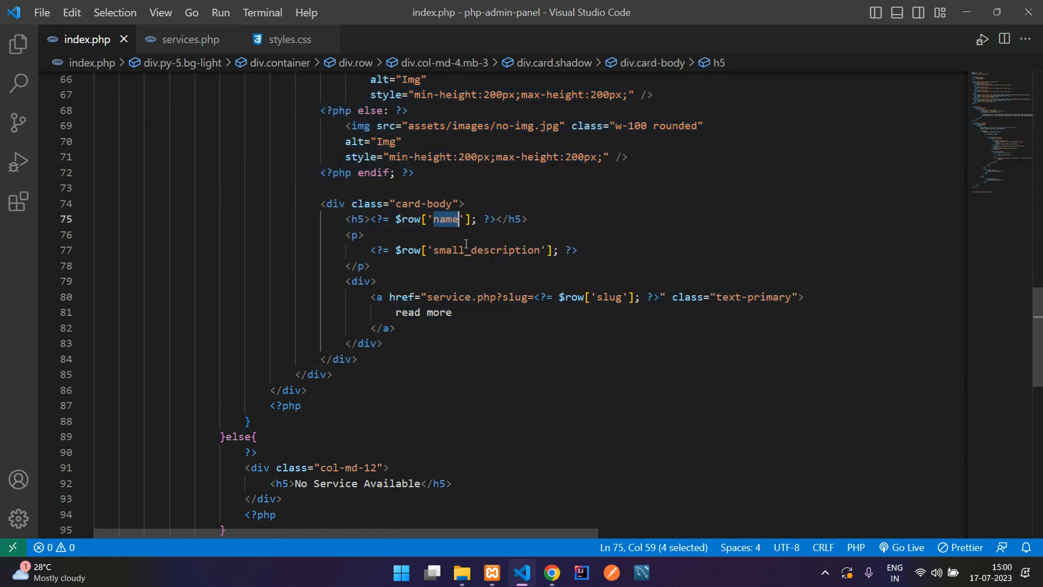
click(486, 297)
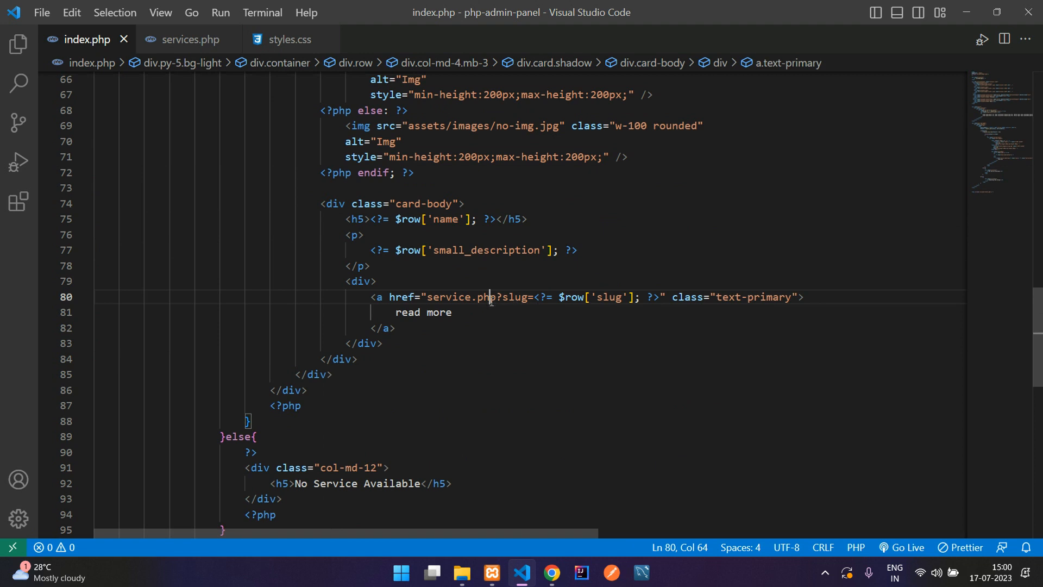
click(451, 311)
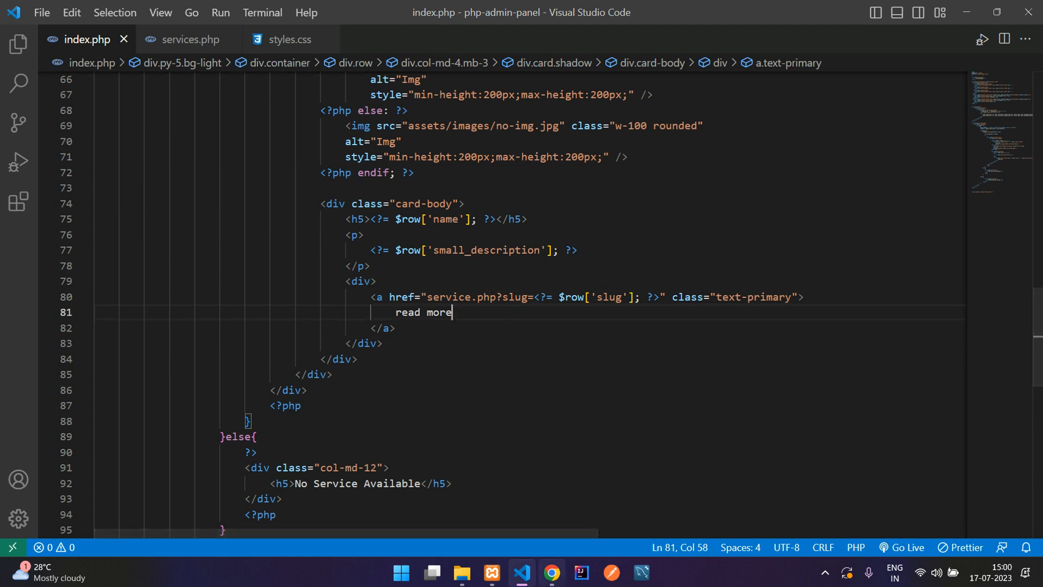
click(550, 572)
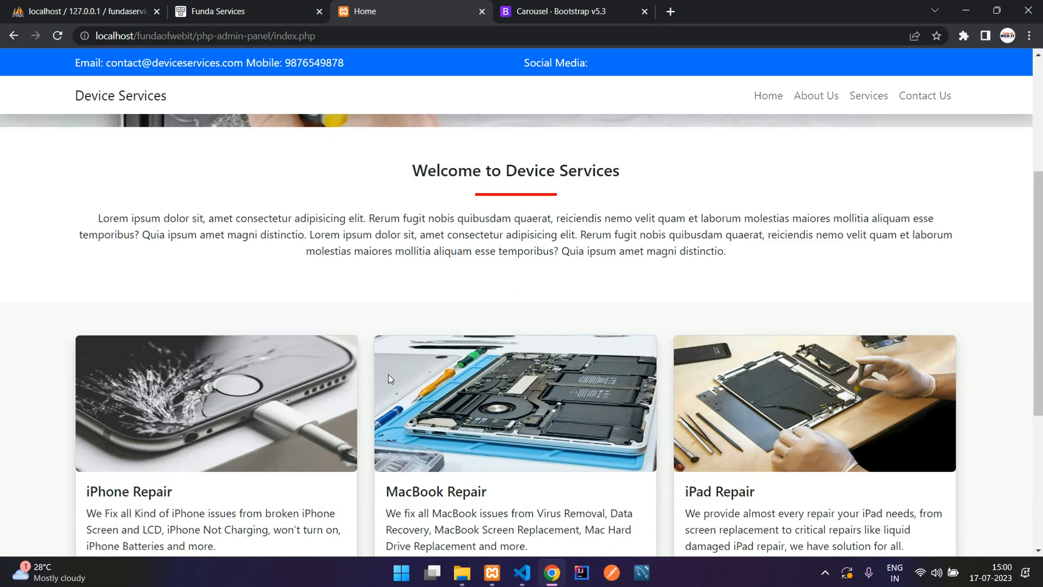
scroll(down, 3)
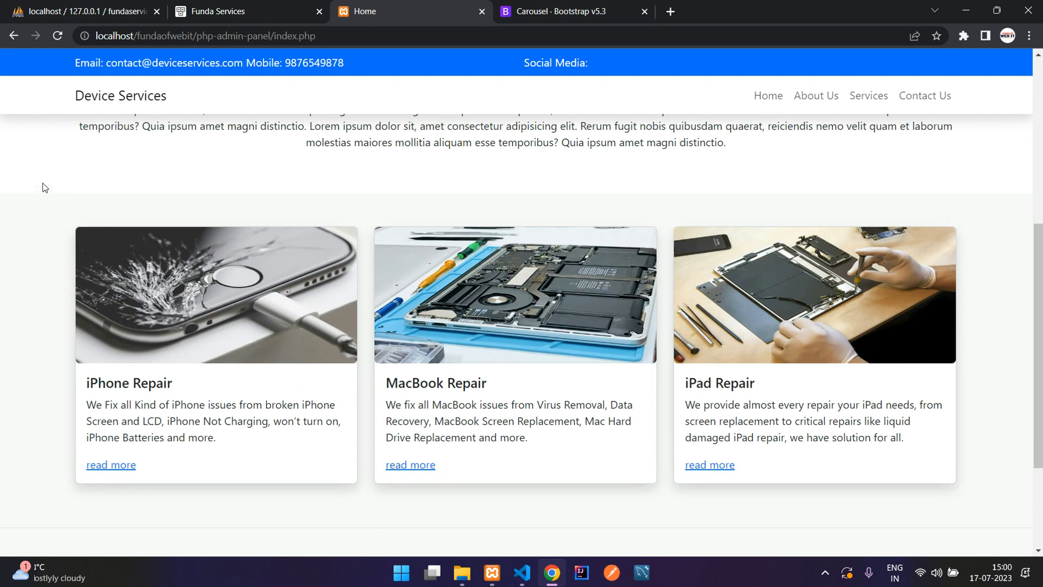
scroll(up, 3)
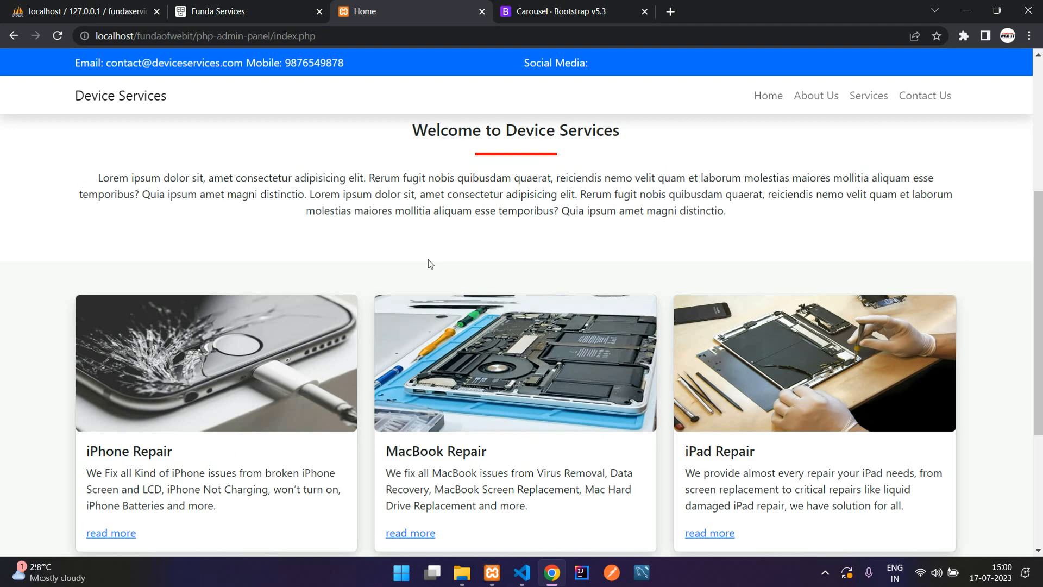
scroll(up, 3)
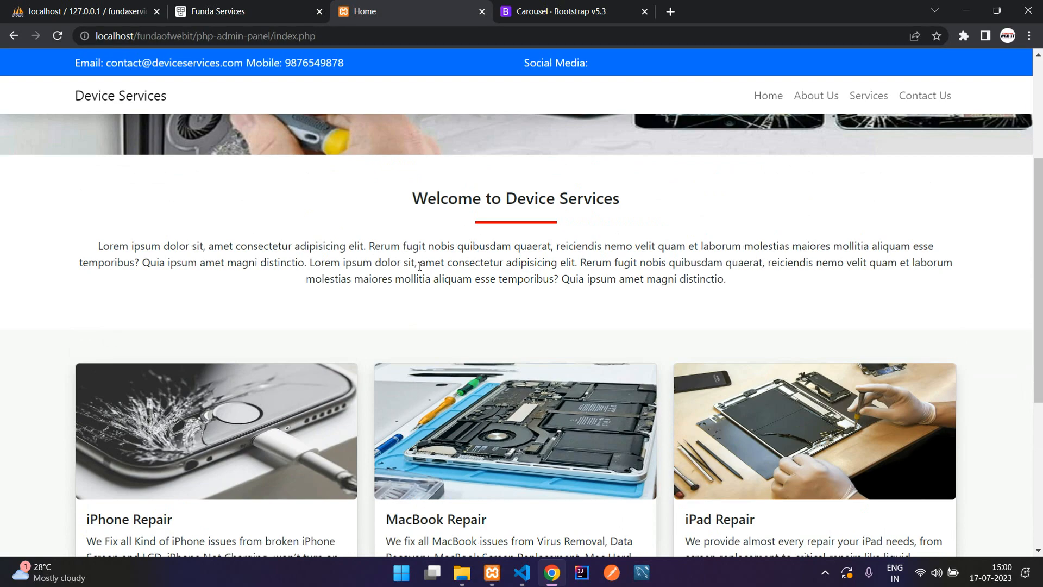
Step: Add a centred col-md-12 mb-4 'Our Services' heading with underline above the service loop
click(521, 572)
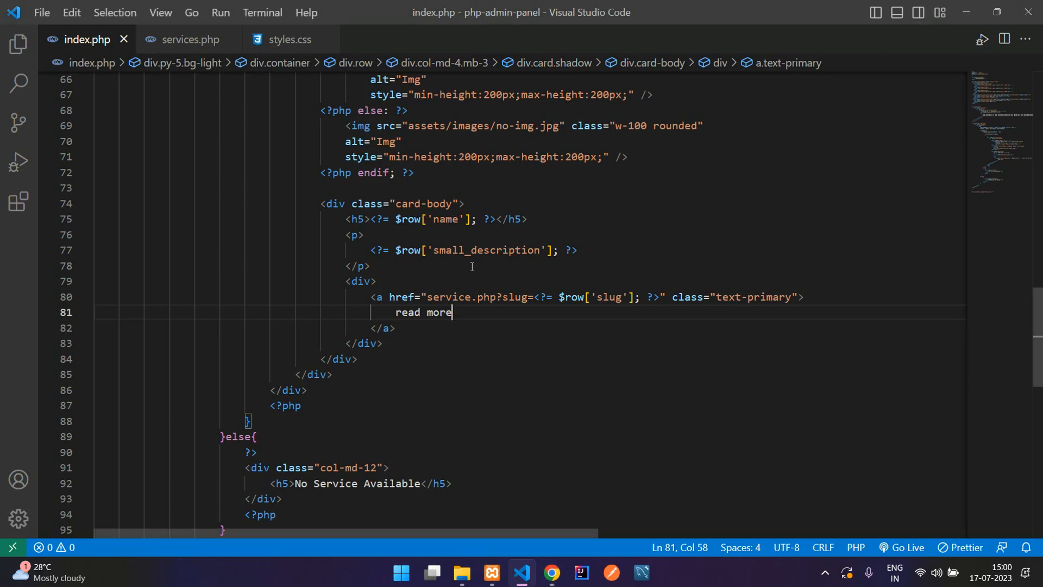
scroll(up, 3)
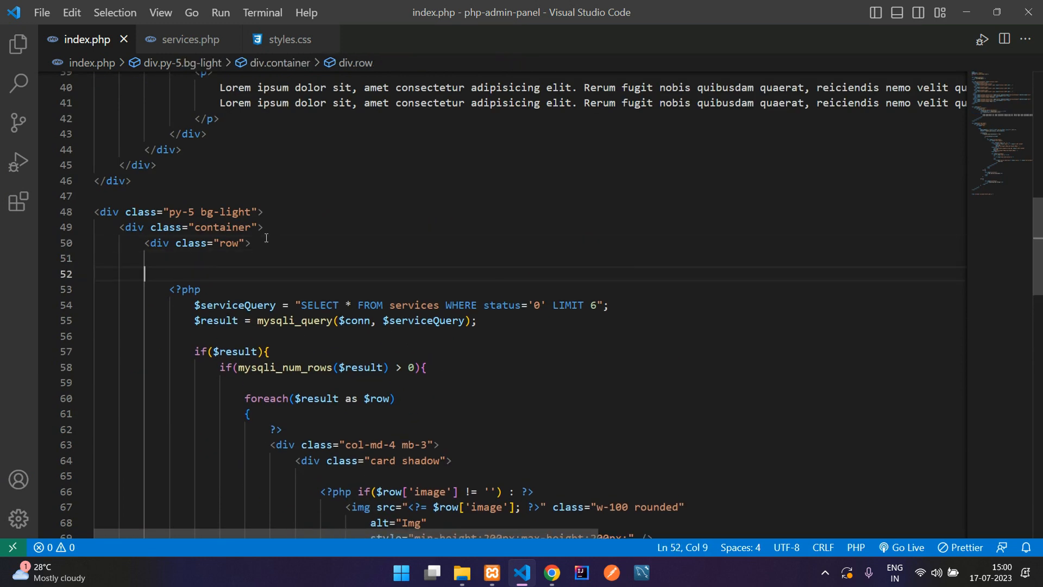
text(.col-md-12 text-center">)
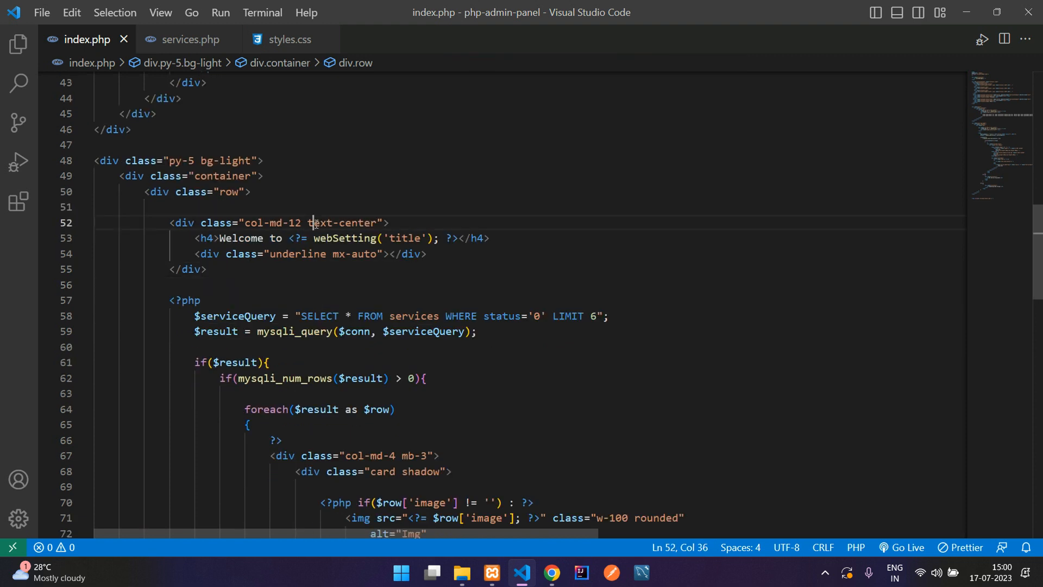
click(245, 238)
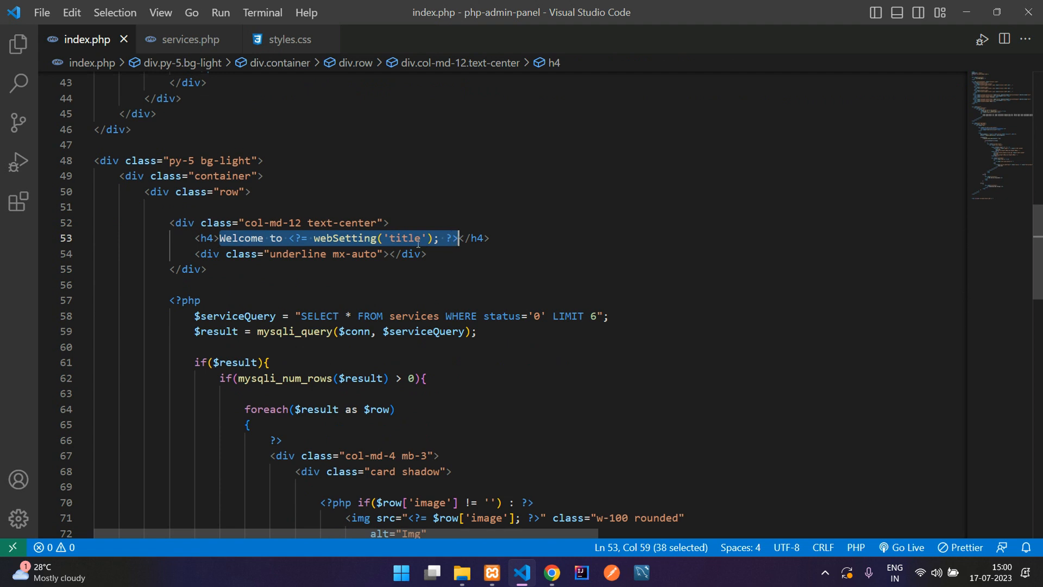
text(Our Seriv</h4>)
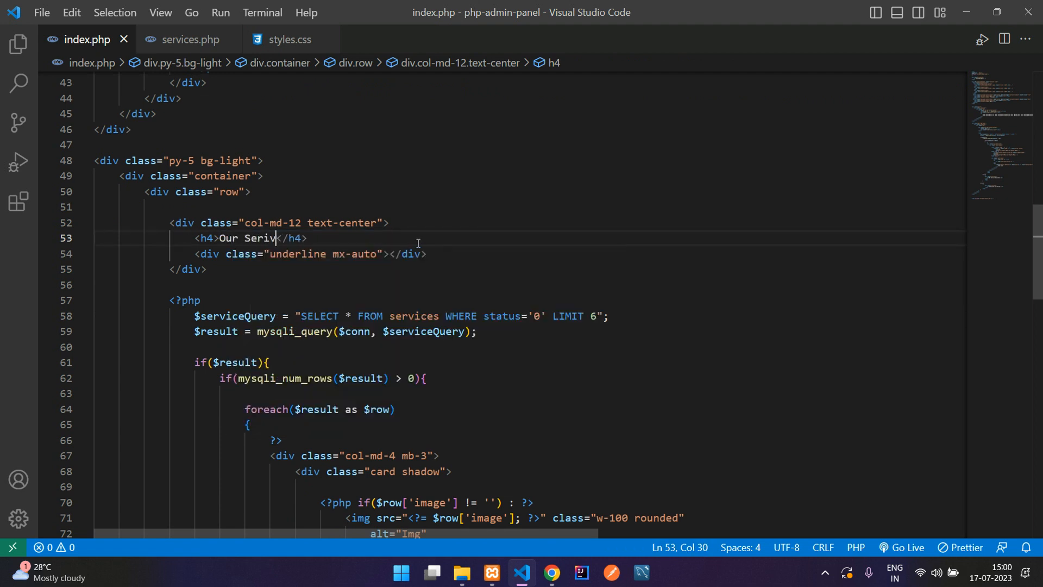
text(ces)
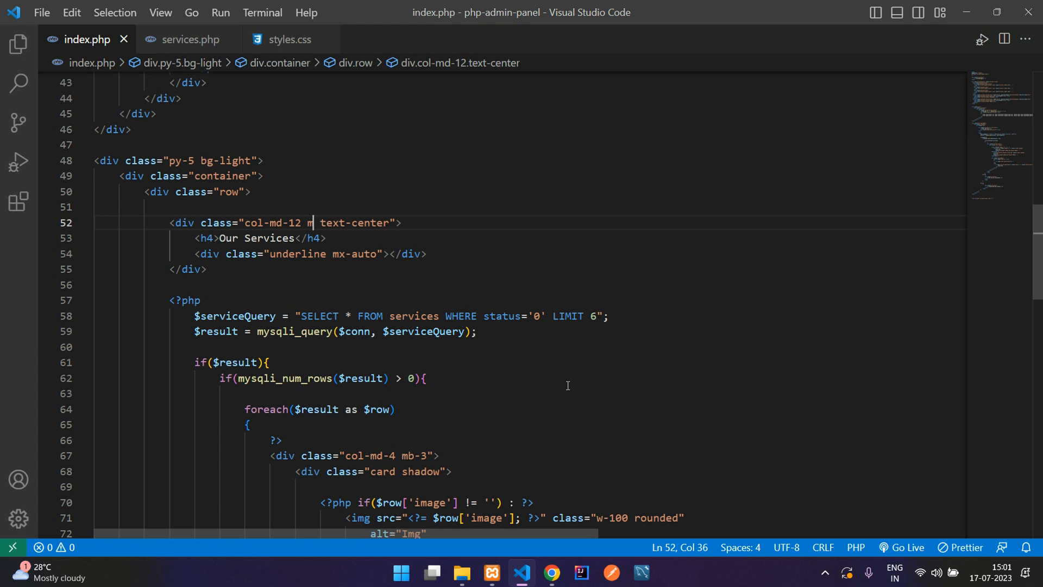
text(b-4)
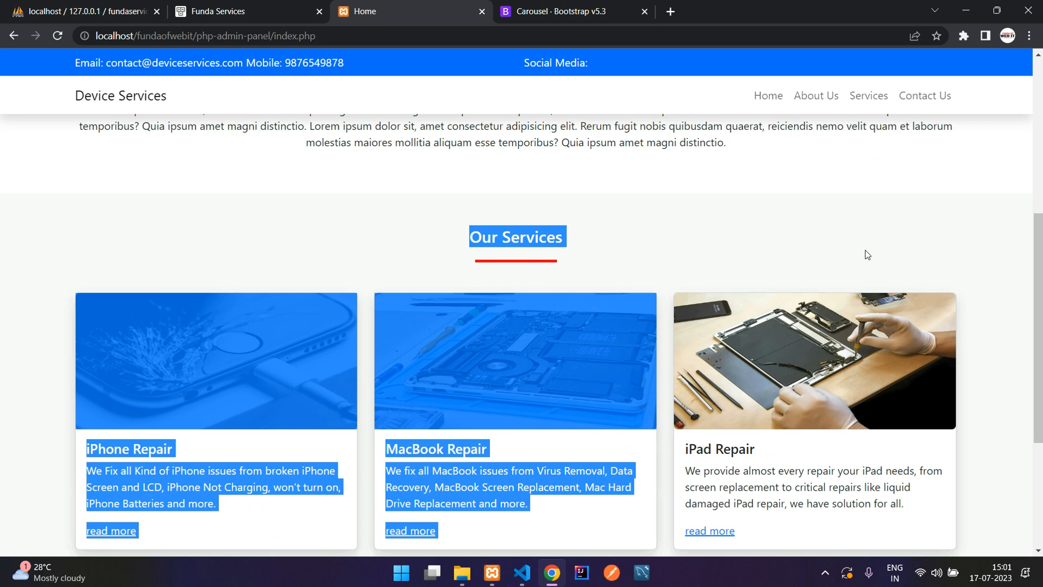
Step: Delete the fixed height style from the card images and check the taller images
scroll(down, 3)
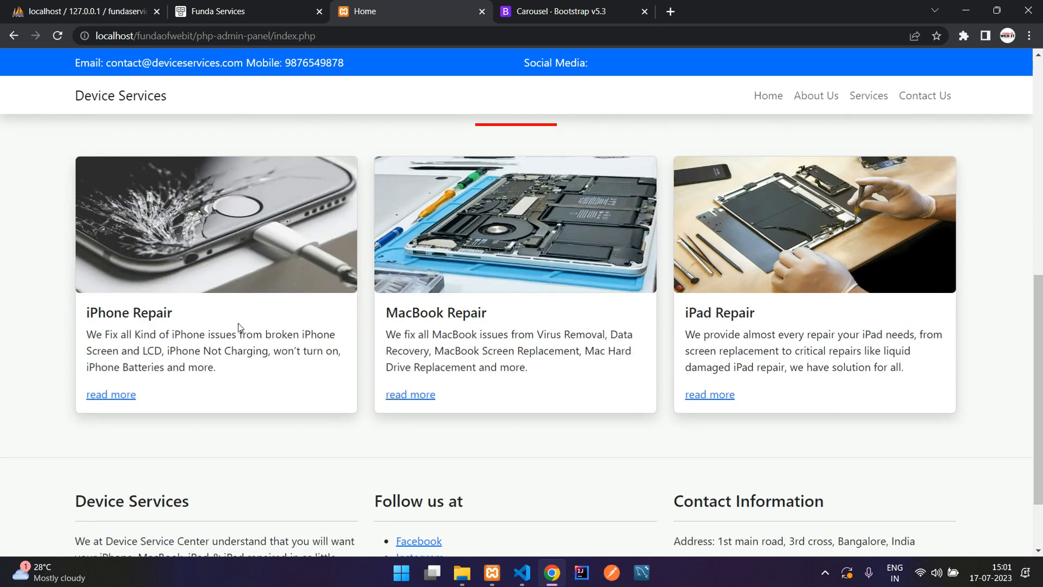
mouse_move(267, 257)
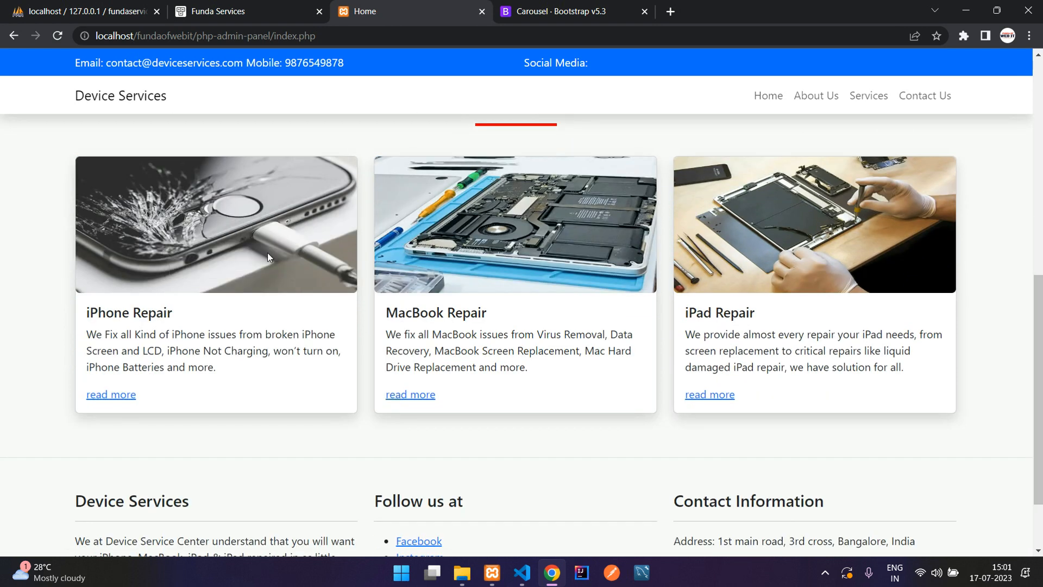
mouse_move(418, 429)
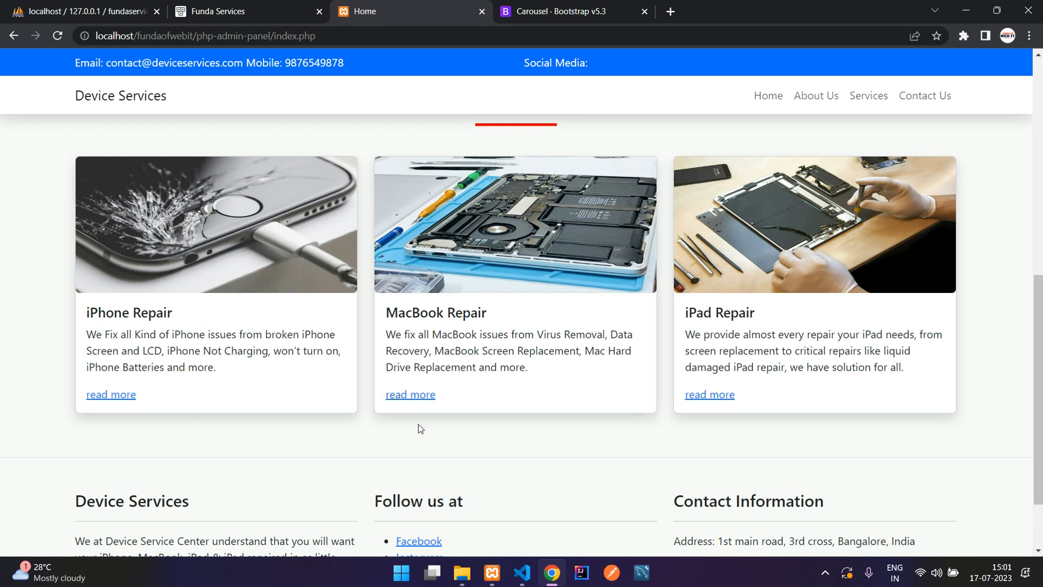
click(522, 572)
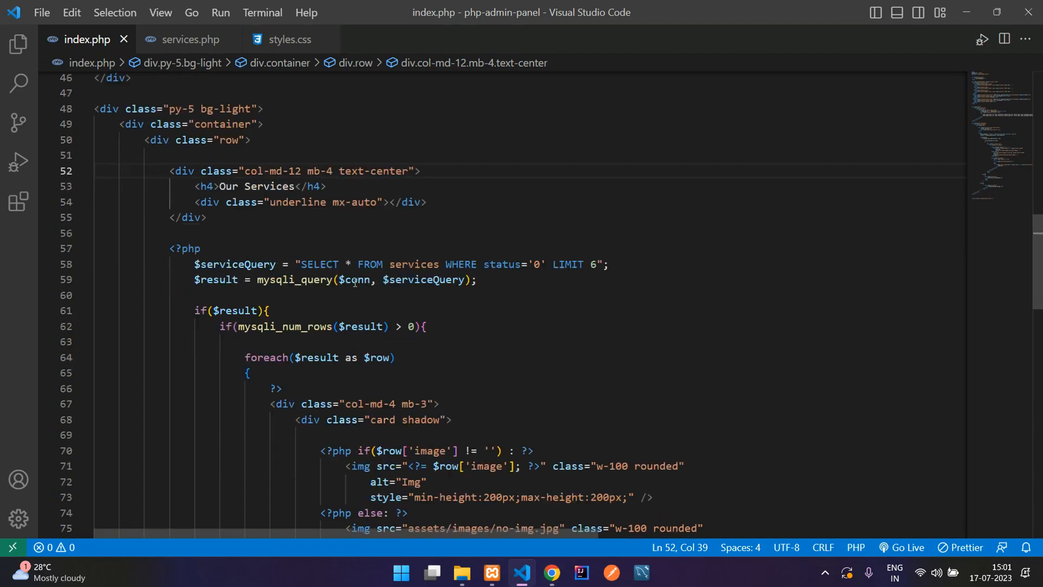
scroll(down, 3)
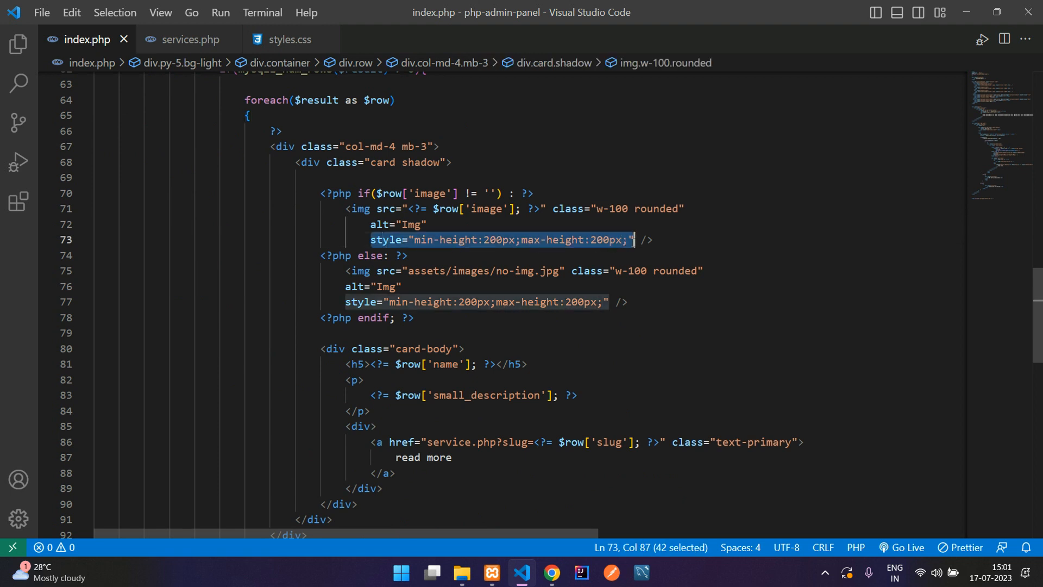
key(Delete)
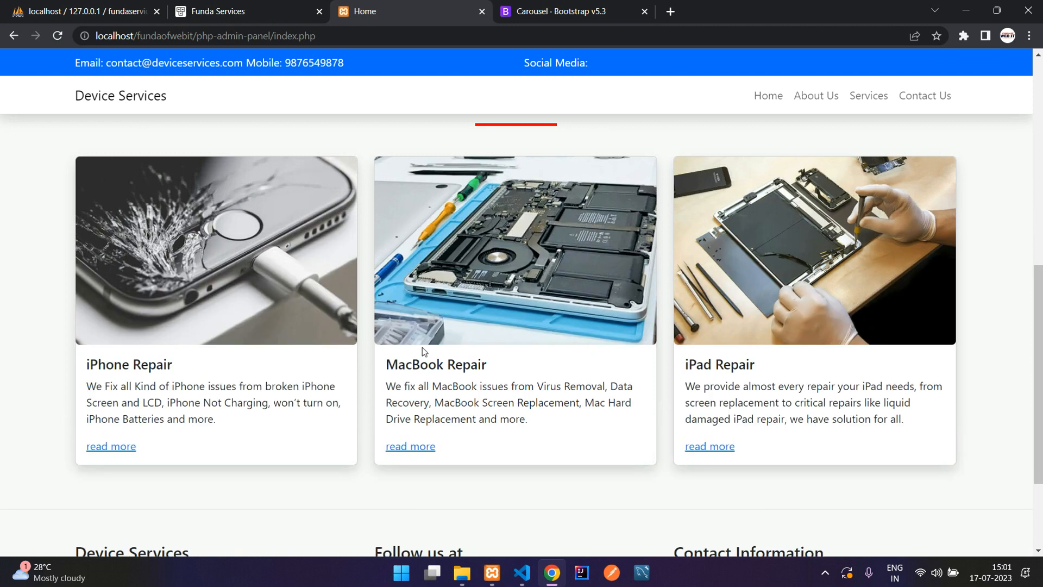
scroll(up, 3)
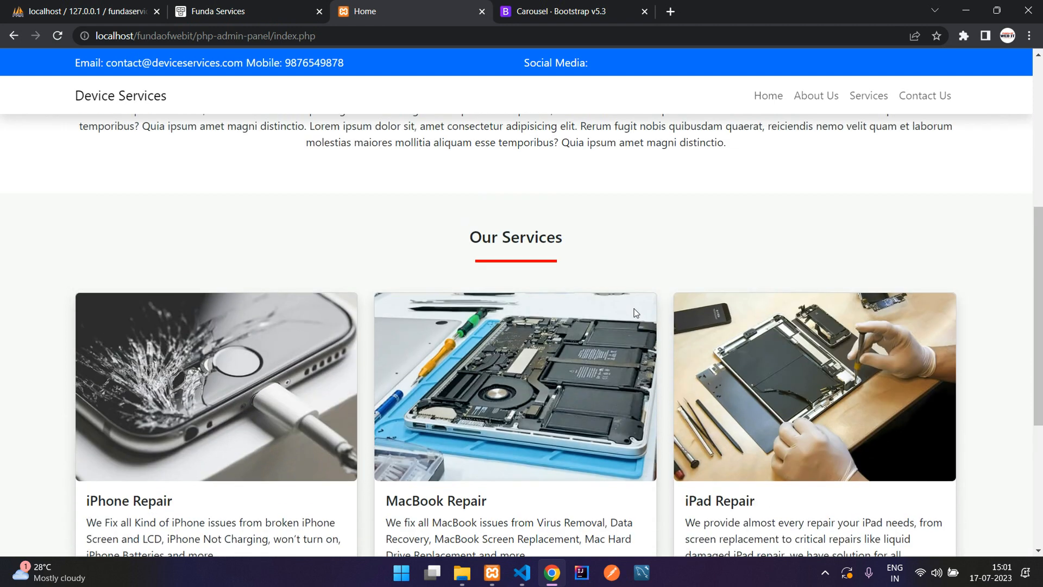
scroll(down, 3)
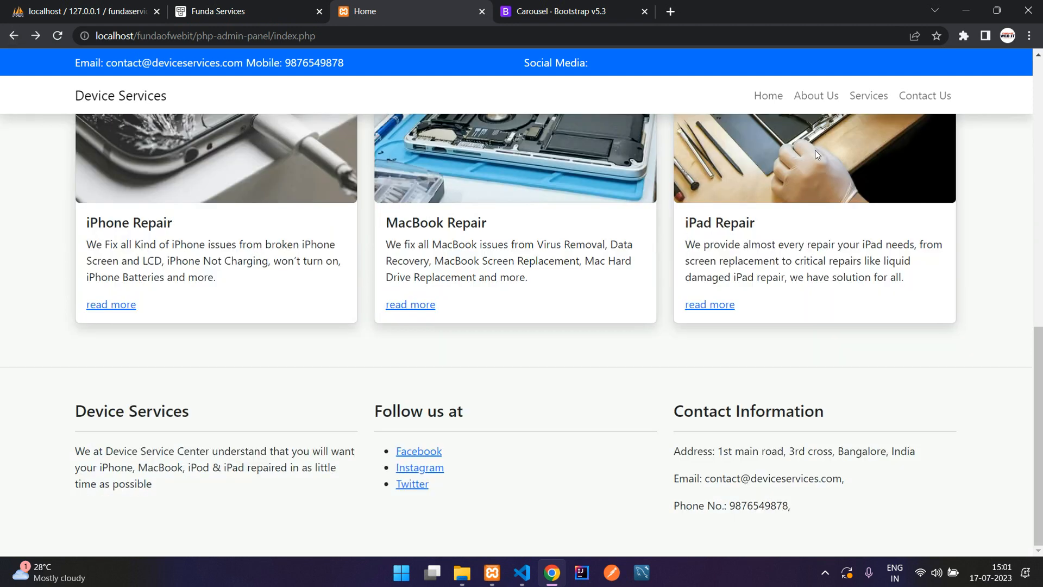
Step: Copy the welcome block from index.php into about-us.php and check the About Us page
click(816, 95)
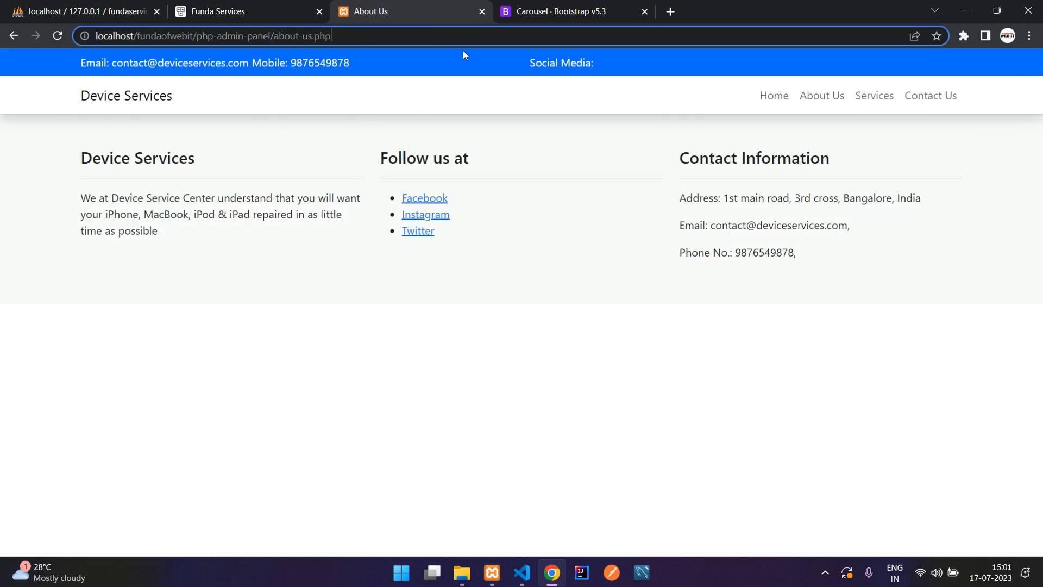
mouse_move(772, 95)
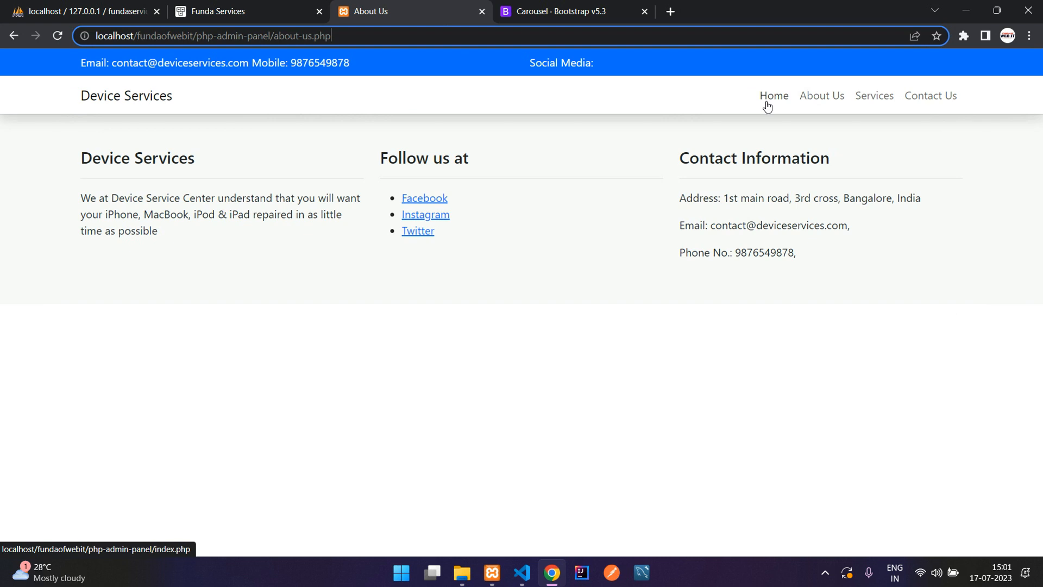
click(522, 572)
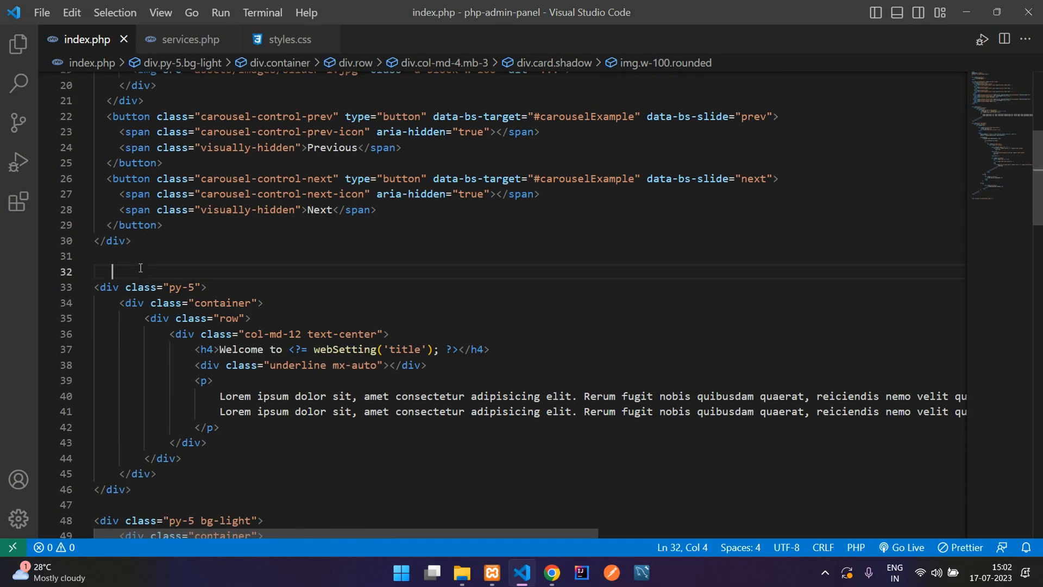
click(97, 287)
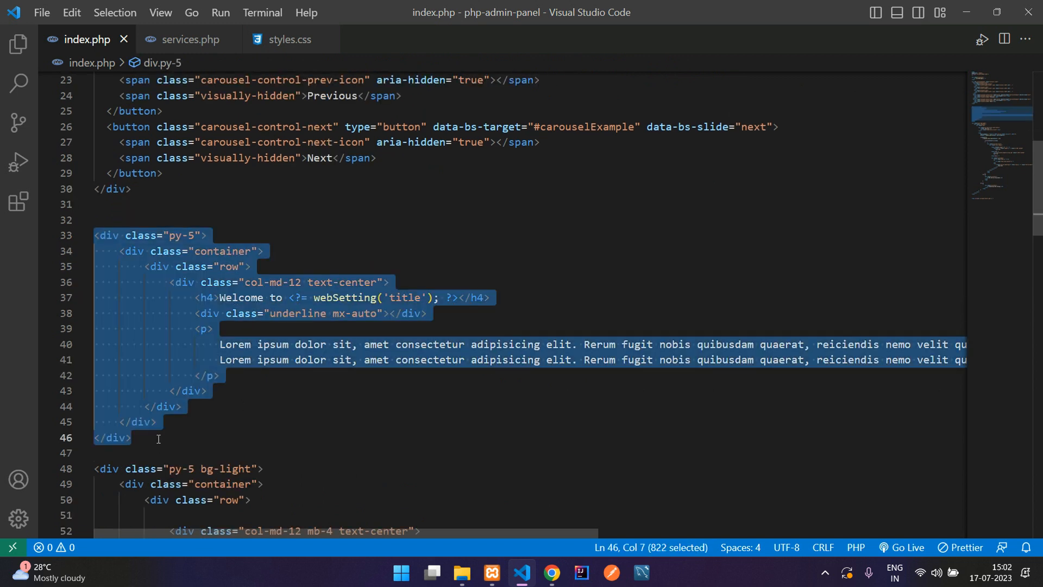
click(18, 42)
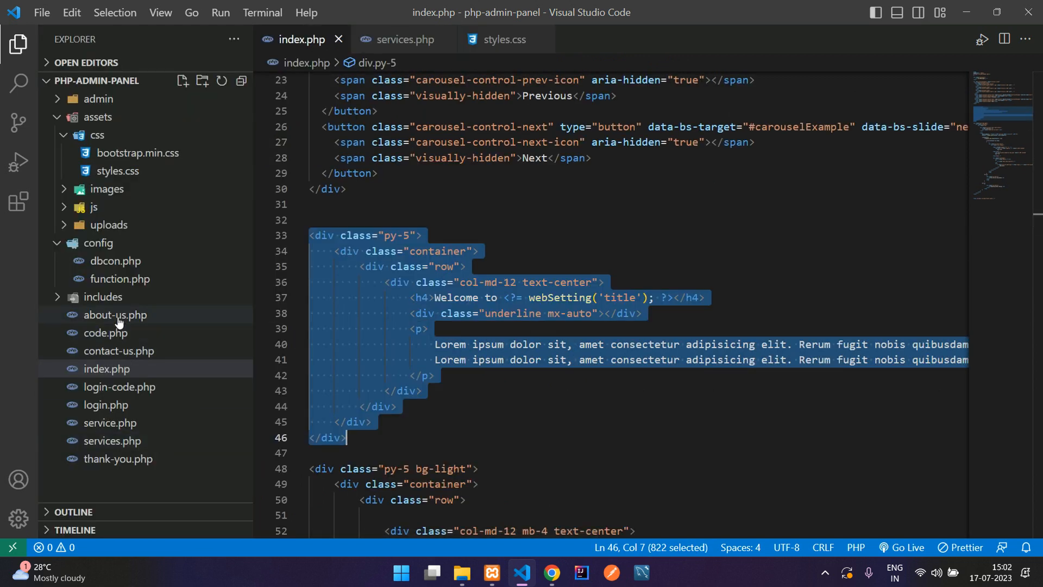
click(114, 314)
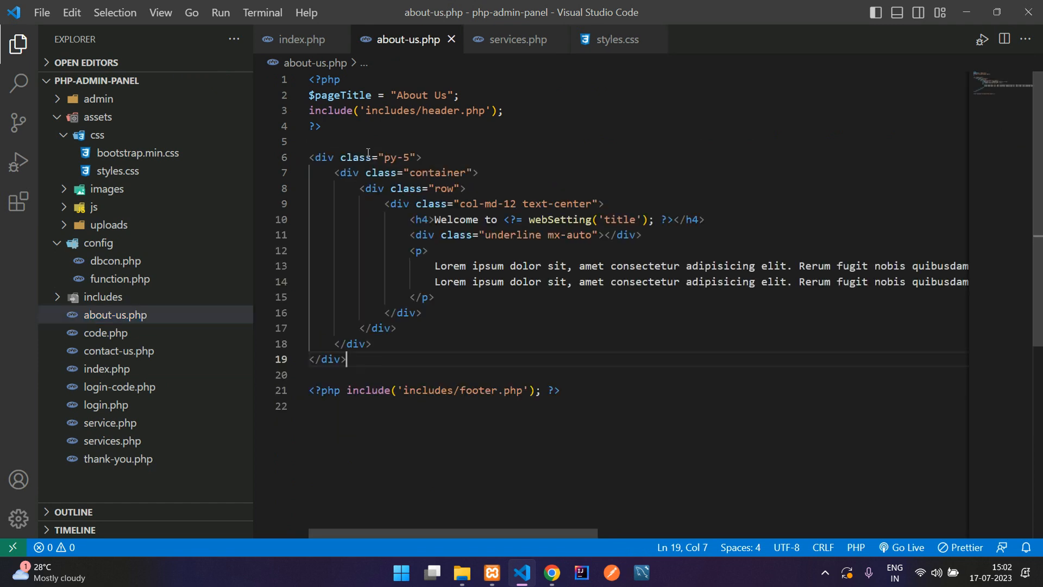
key(enter)
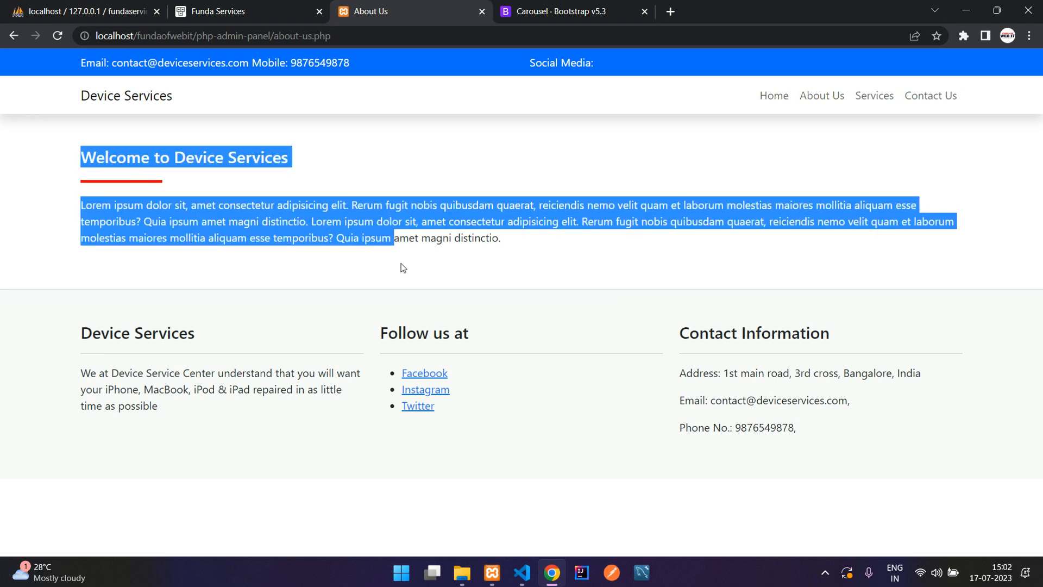
Step: Change the About Us heading to 'About Device Services' and view it in Chrome
click(492, 172)
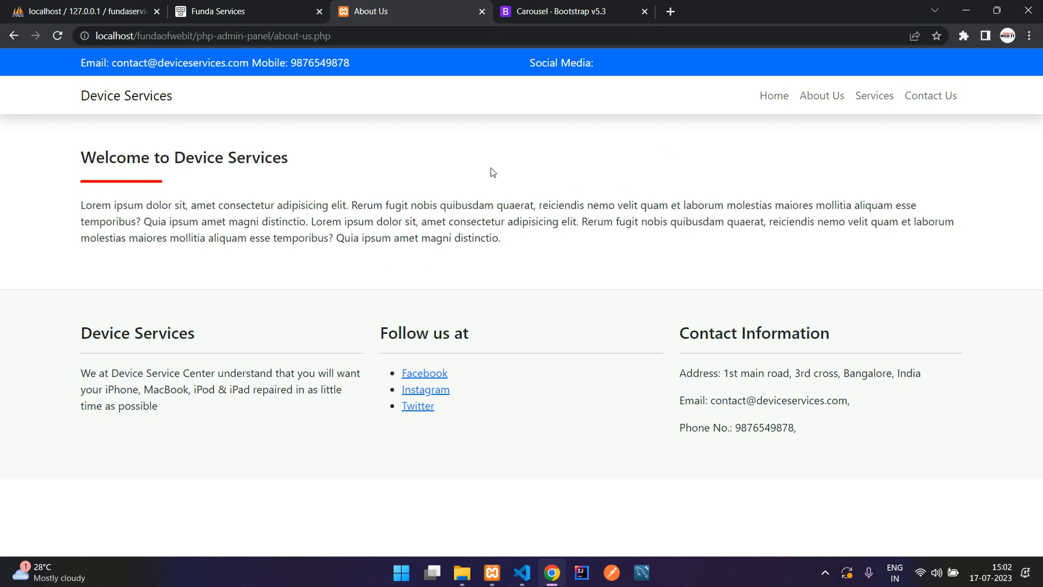
double_click(113, 157)
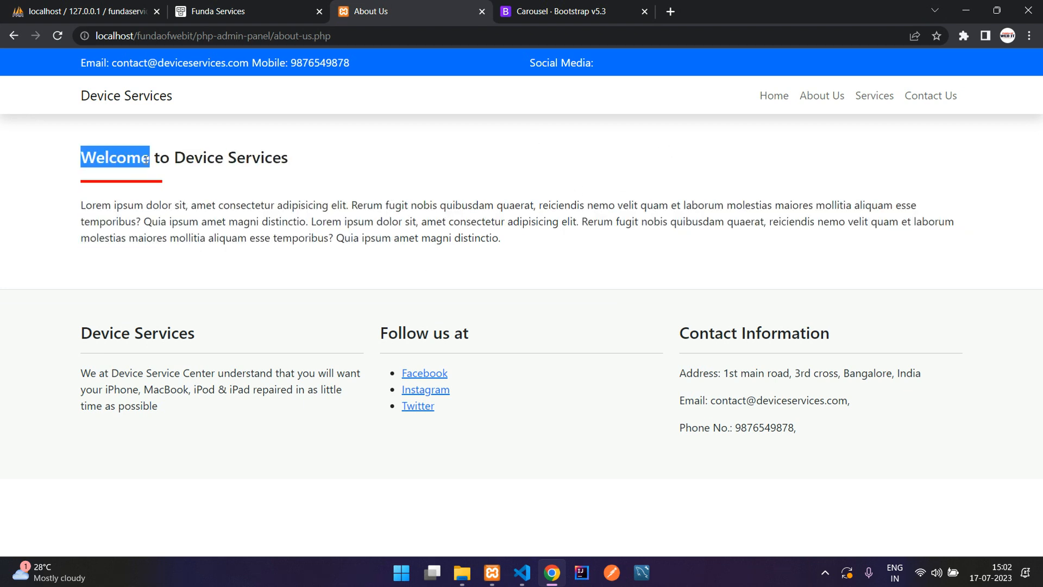
click(521, 572)
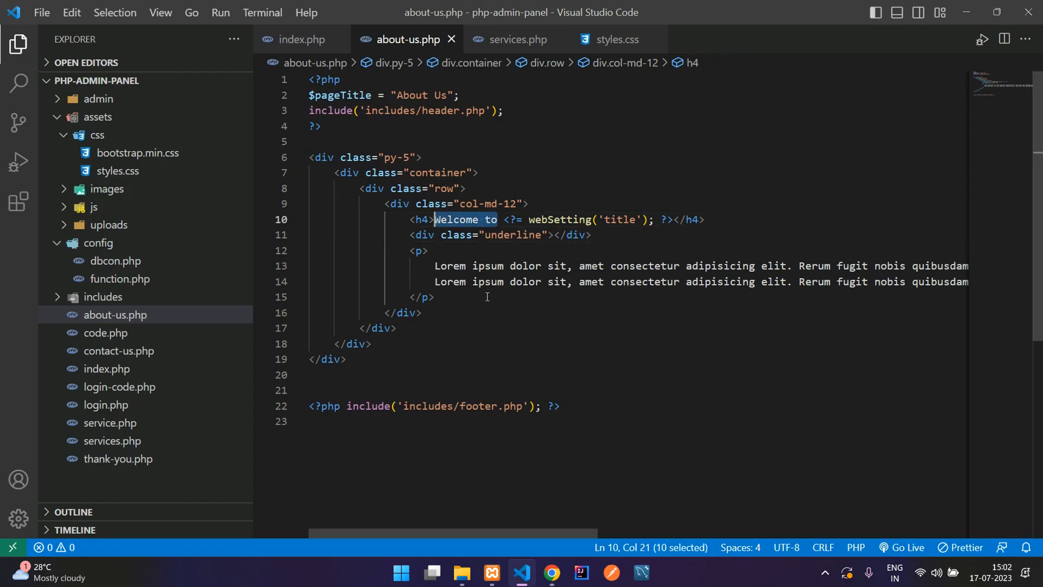
text(About)
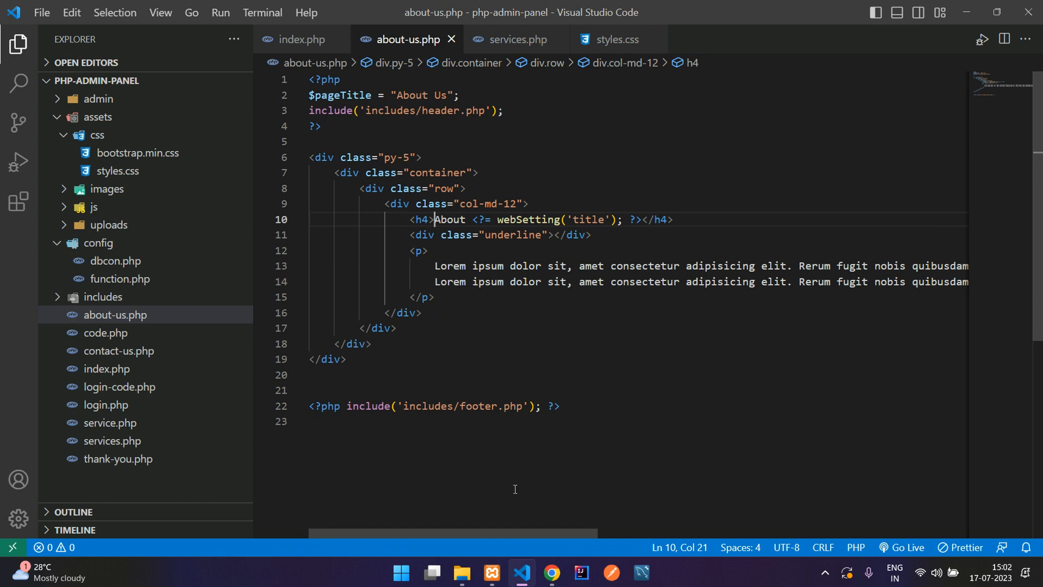
click(551, 572)
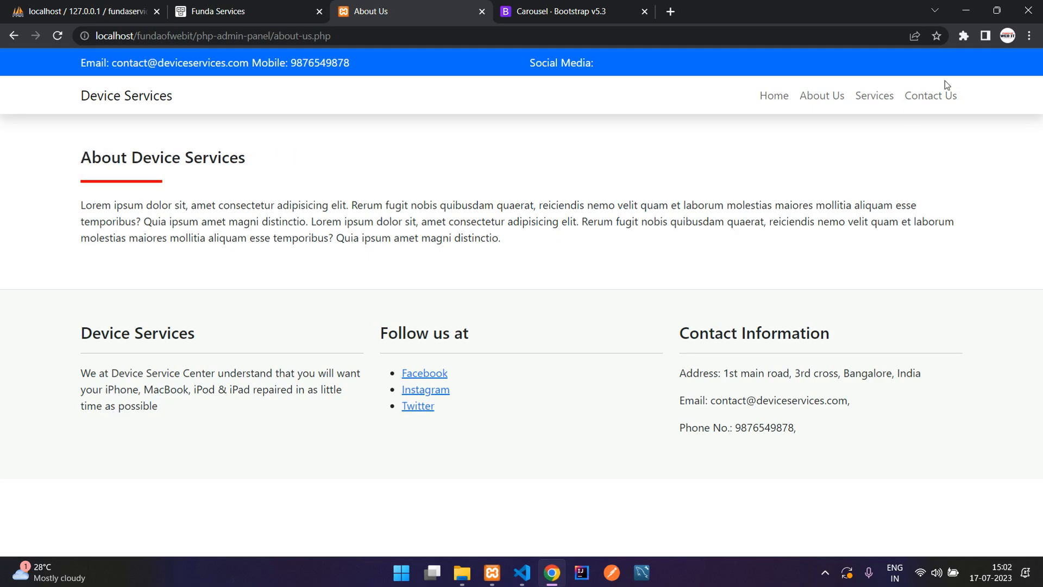
Step: Browse the Contact Us and Services pages, then return to VS Code
click(930, 95)
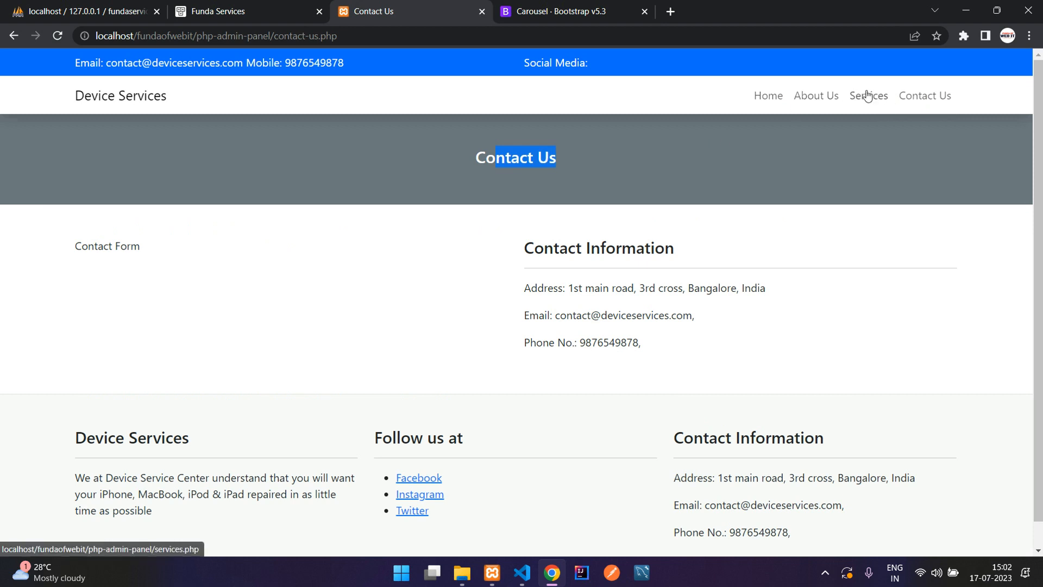
click(867, 95)
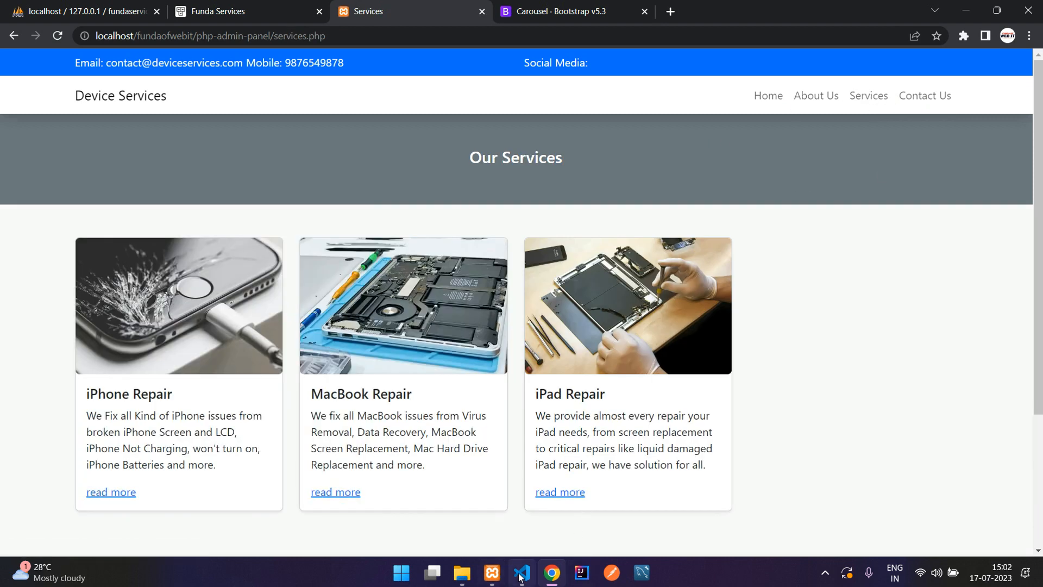
click(521, 572)
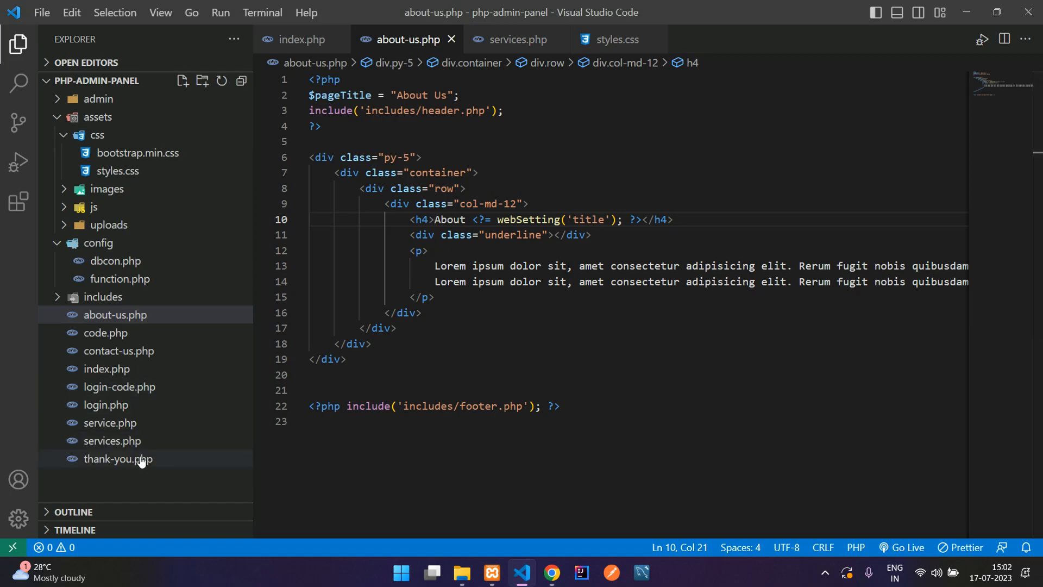
Step: Copy the grey bg-secondary banner from contact-us.php into about-us.php
click(121, 351)
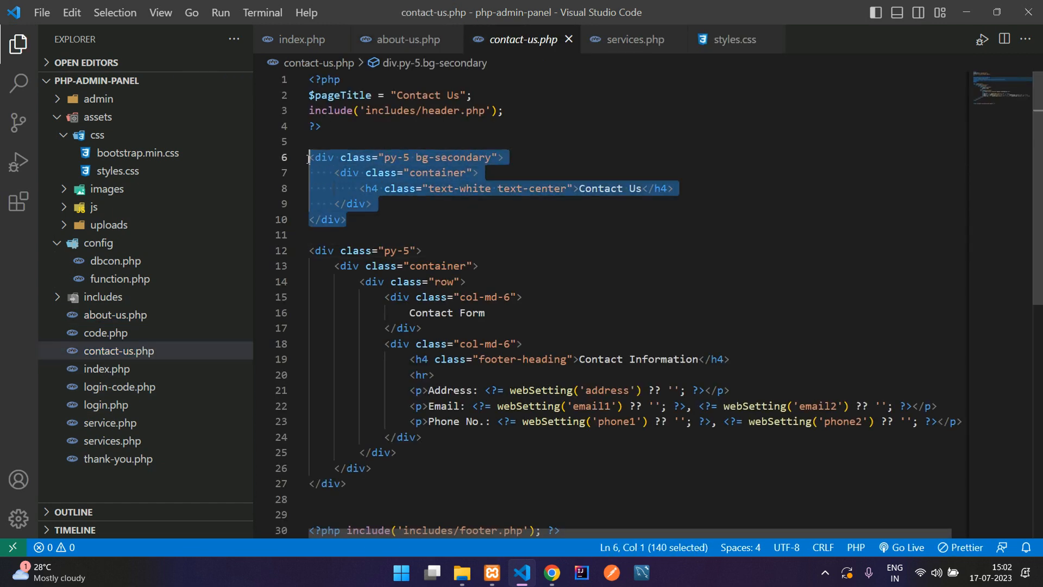
click(400, 39)
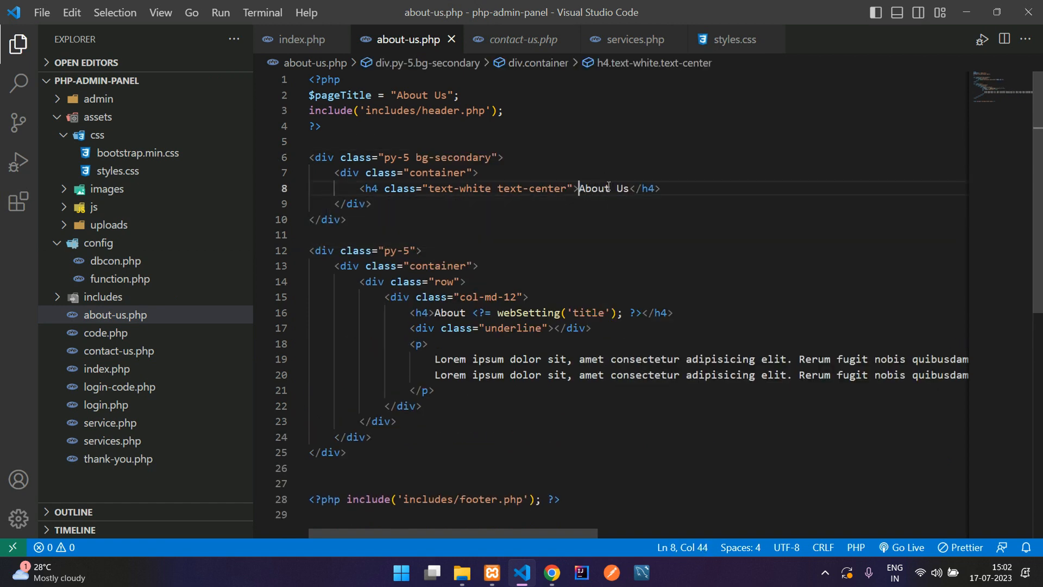
click(530, 452)
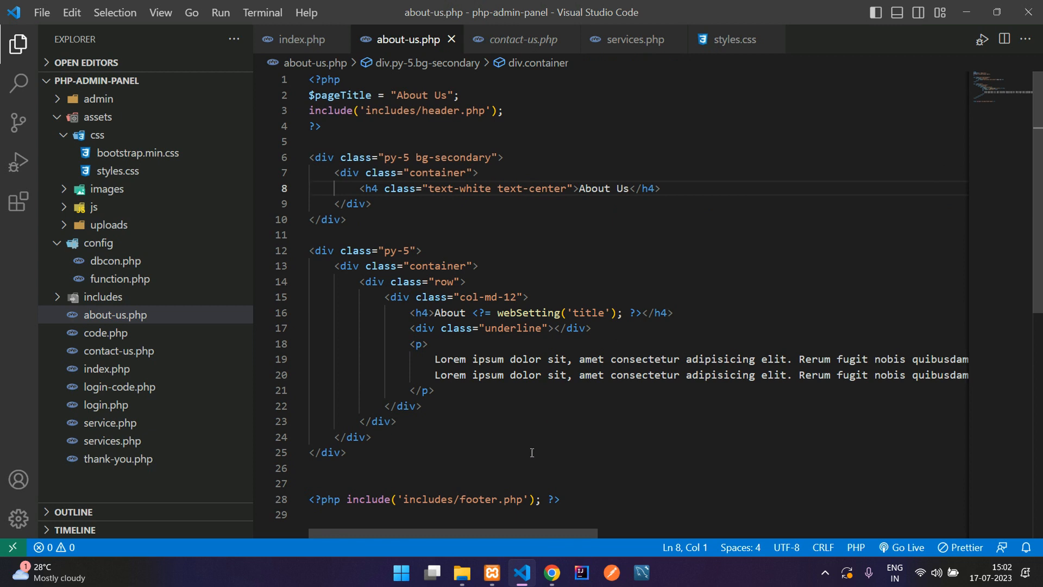
Step: Preview About Us, add a second paragraph in VS Code, then view it and Home
click(551, 577)
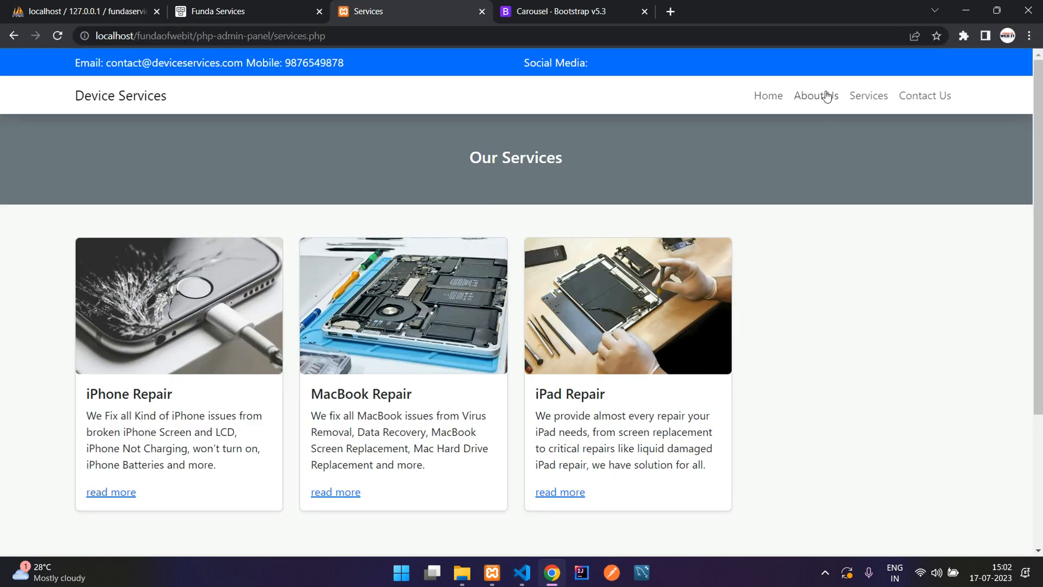
click(815, 95)
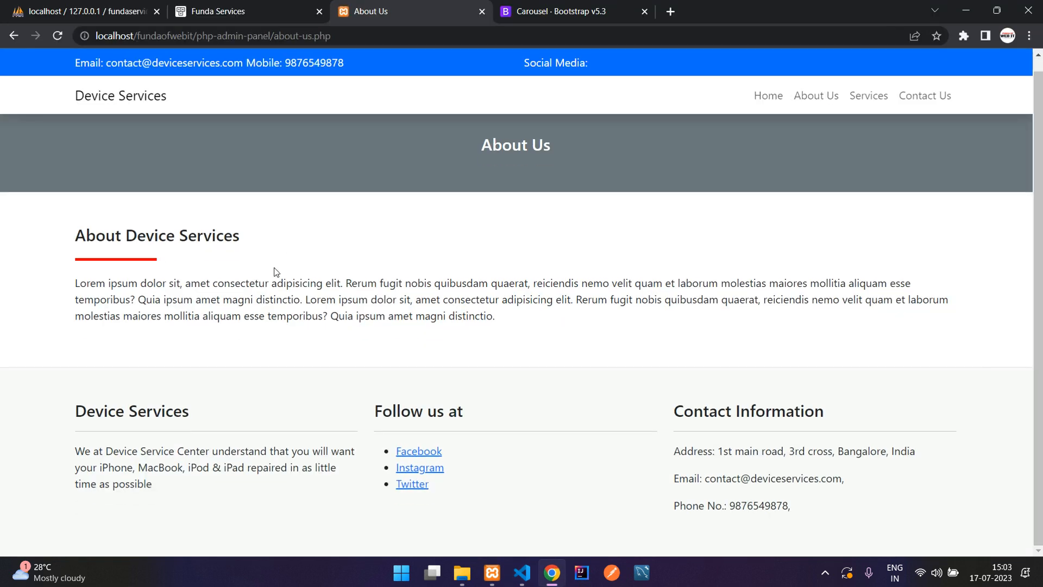
scroll(down, 3)
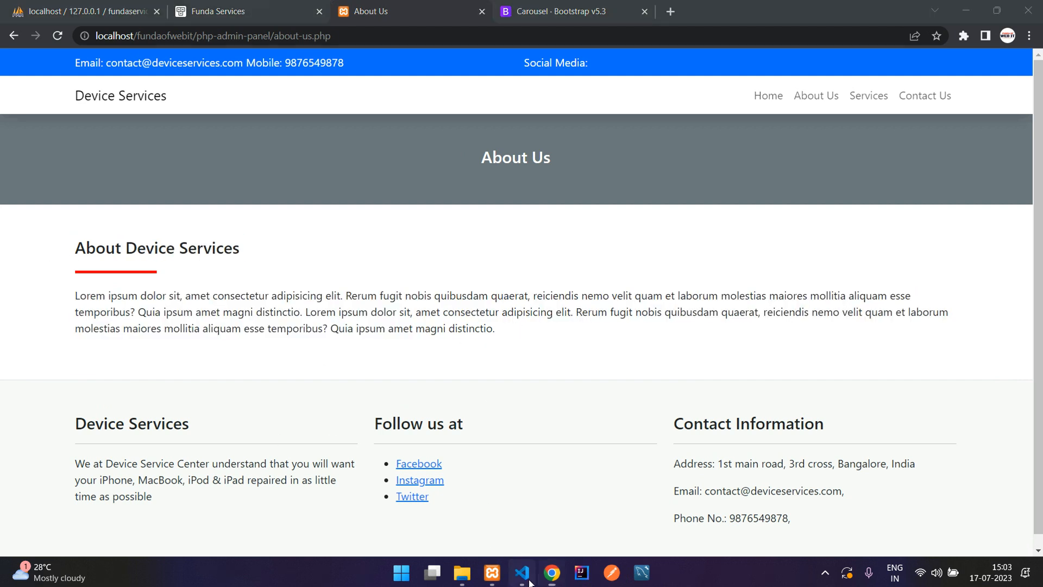
click(522, 572)
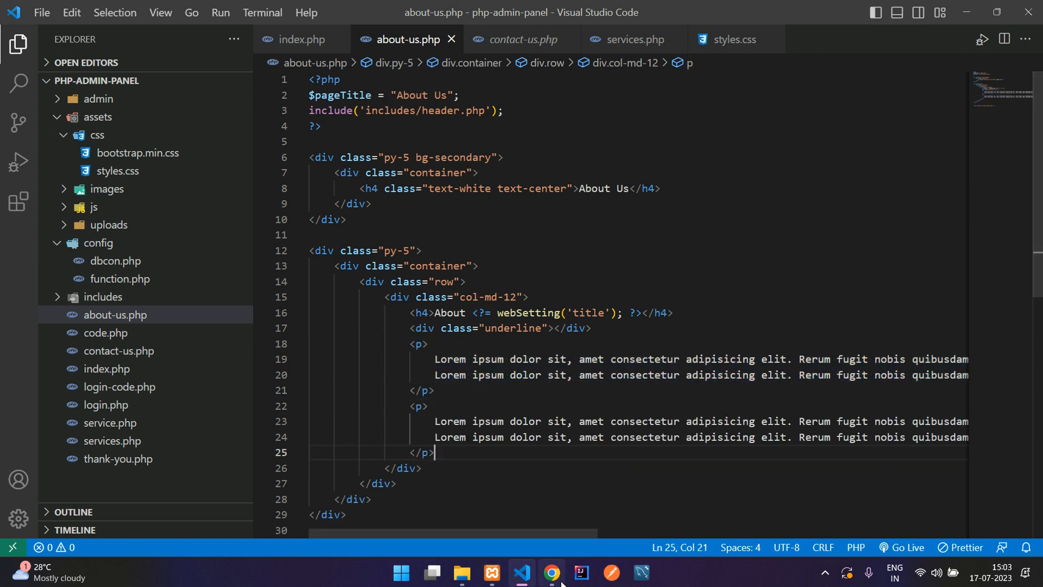
click(550, 572)
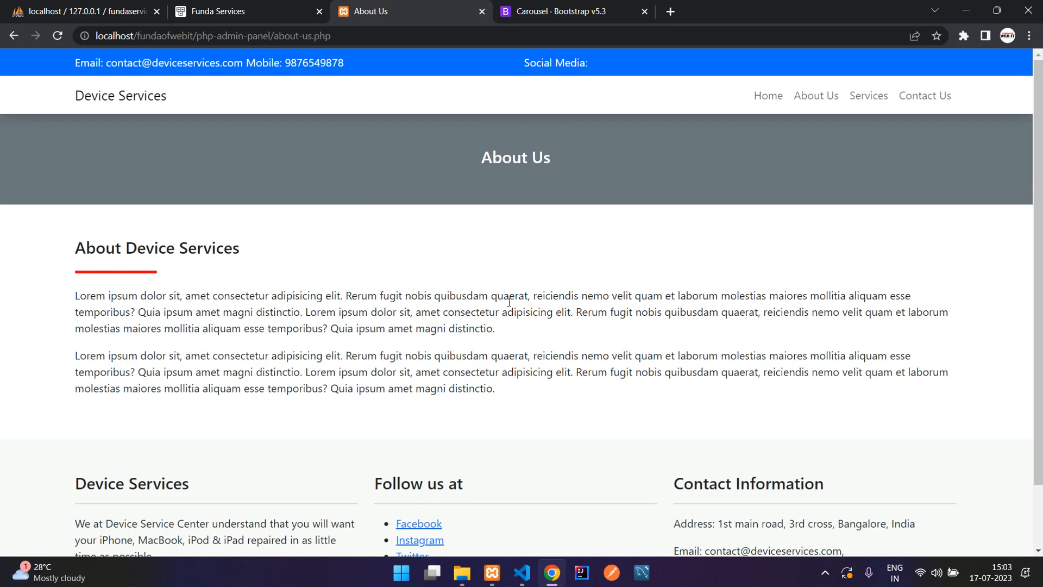
click(767, 95)
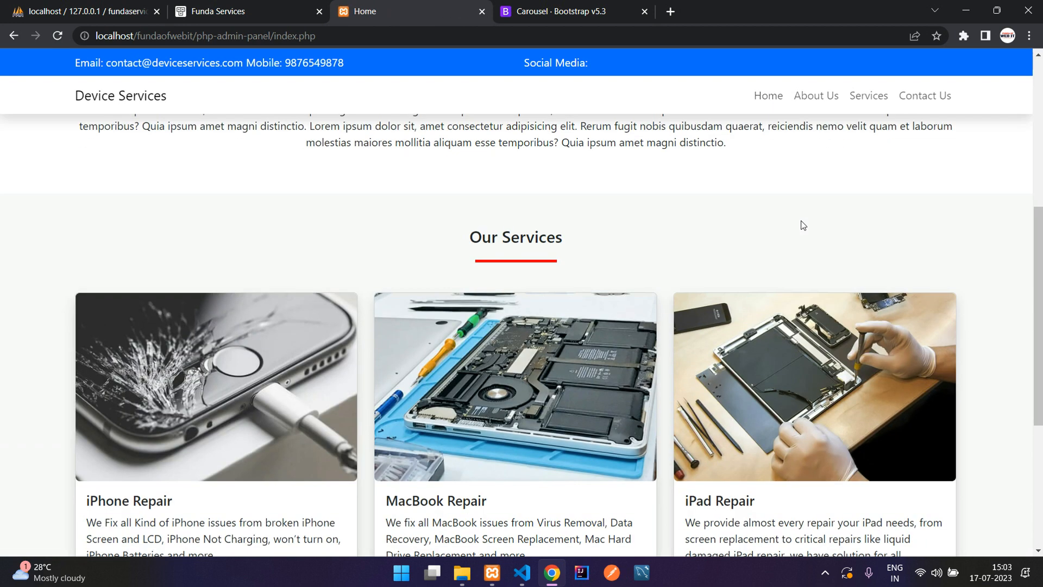
Step: Browse the Services, Contact Us and Home pages, scrolling the home page, then return to Contact Us
click(868, 95)
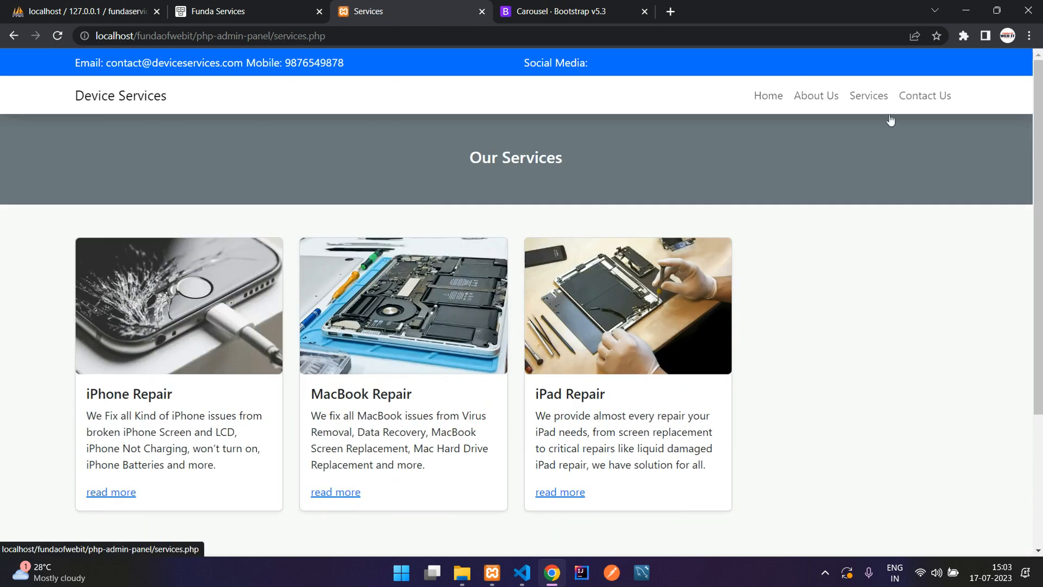
click(924, 95)
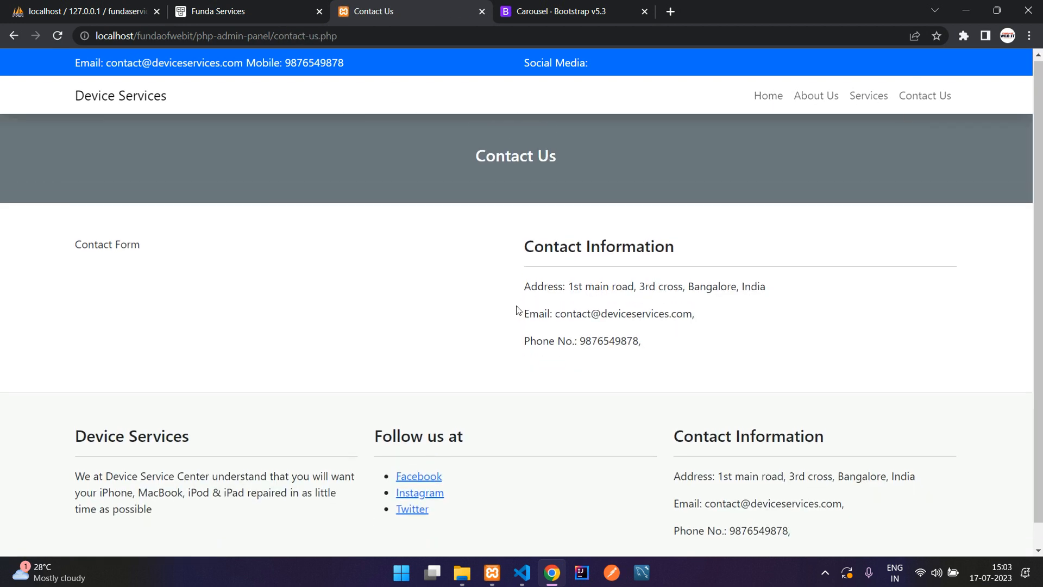
click(767, 95)
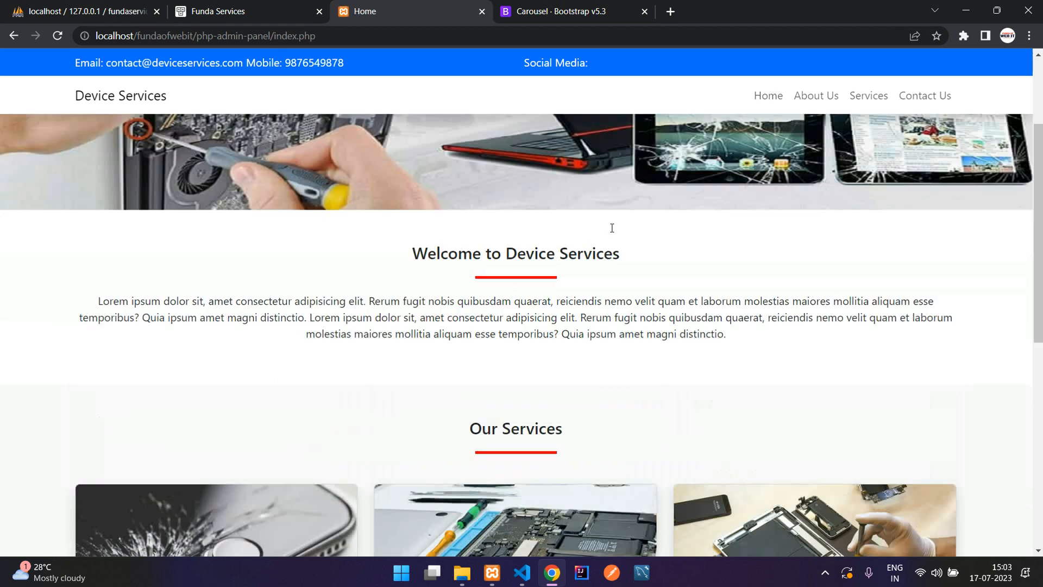
scroll(down, 3)
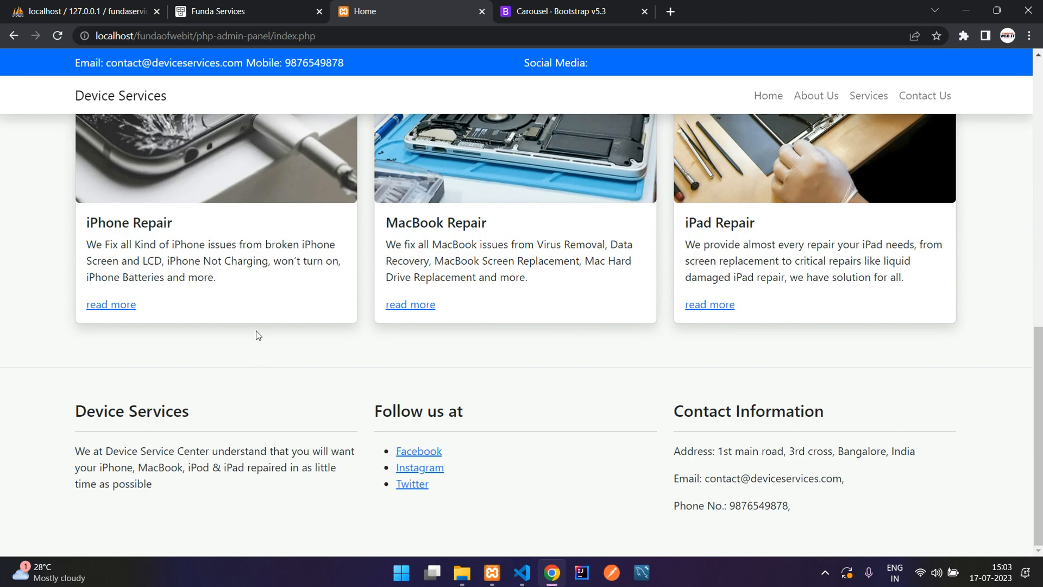
mouse_move(276, 238)
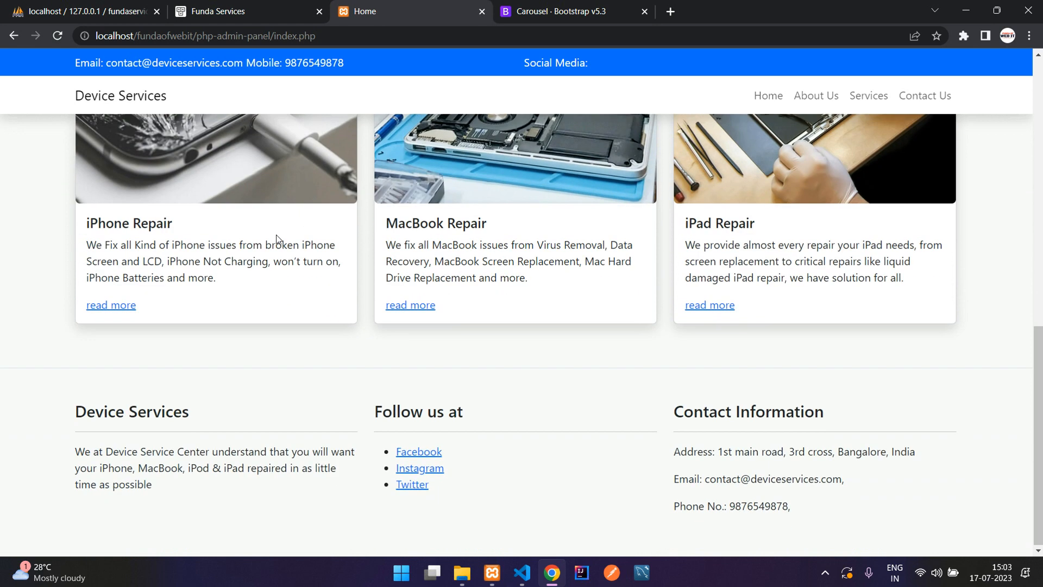
scroll(up, 3)
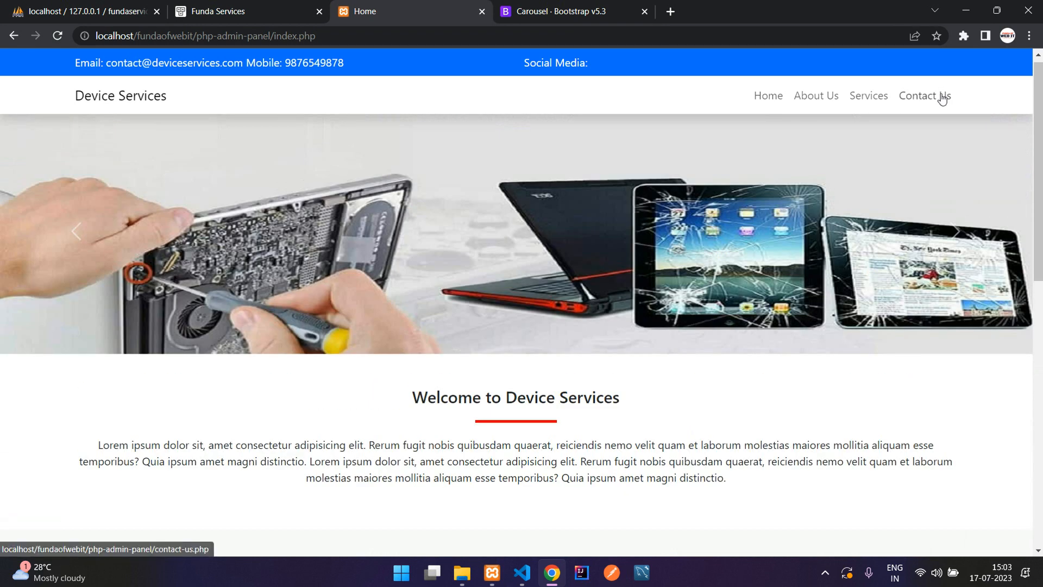
click(924, 95)
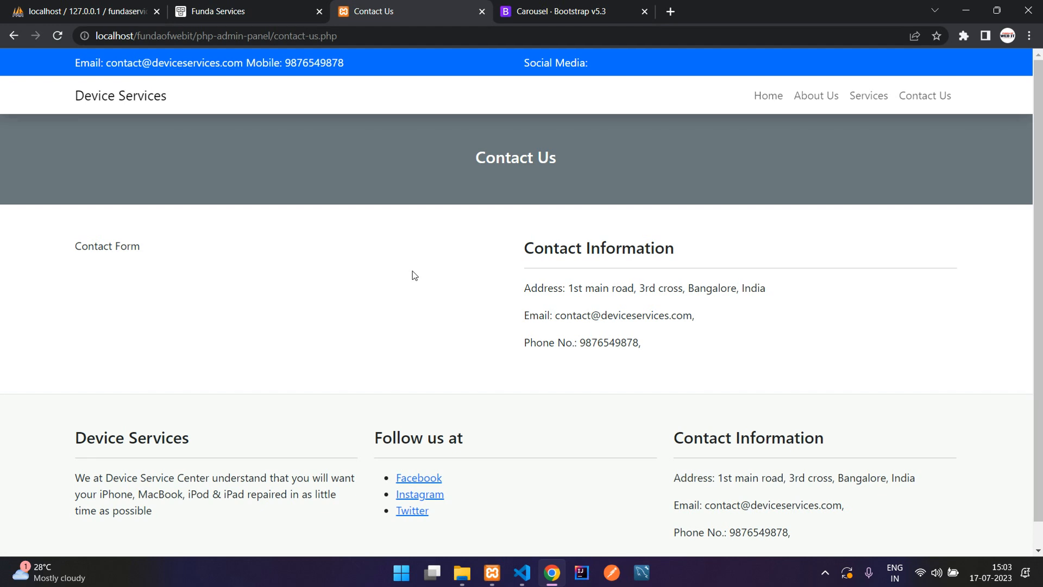
mouse_move(768, 95)
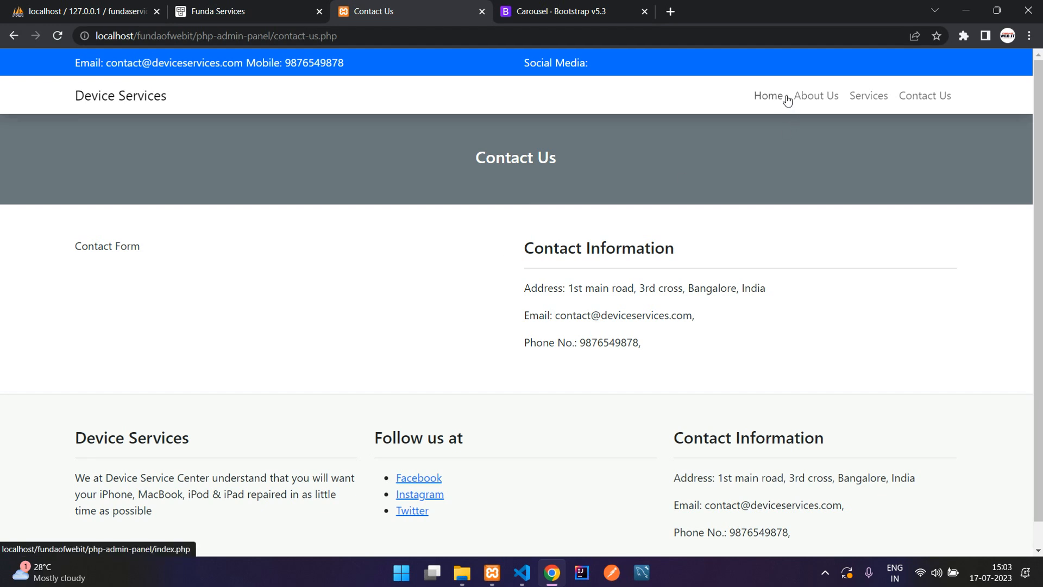